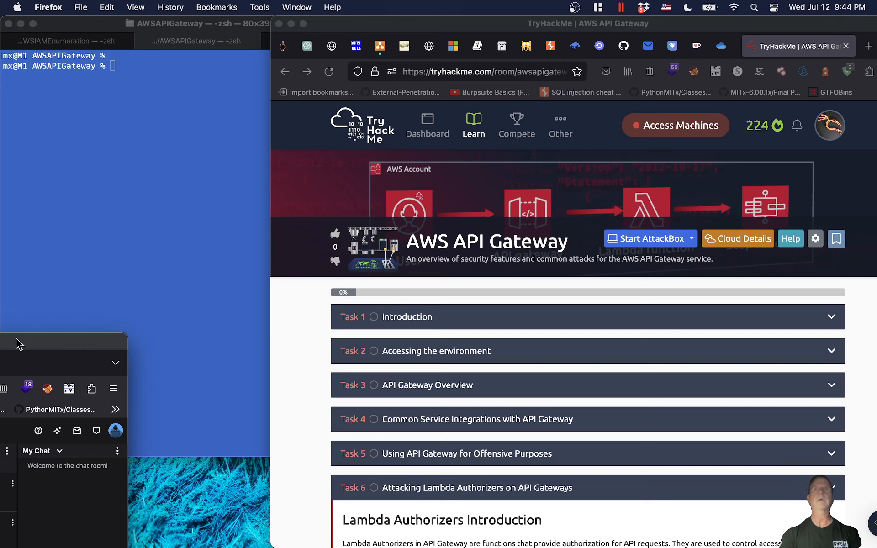
mouse_move(567, 241)
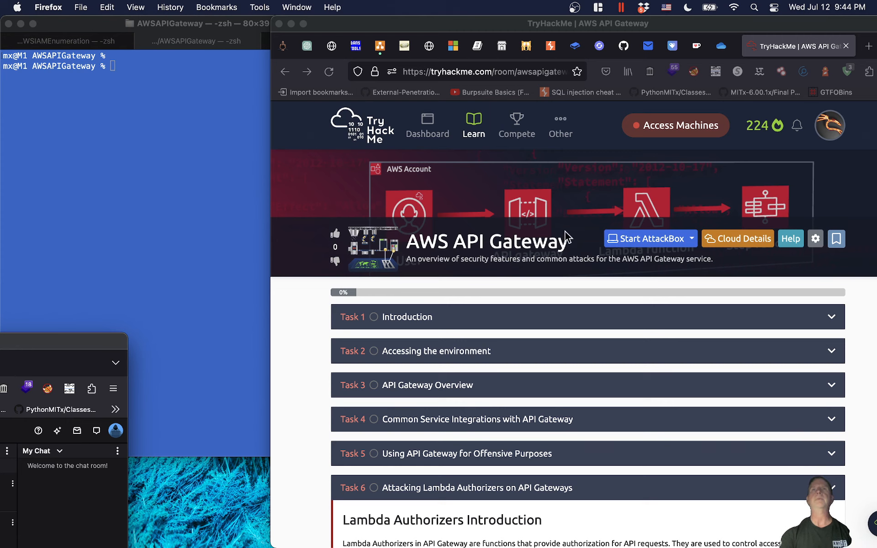
mouse_move(534, 263)
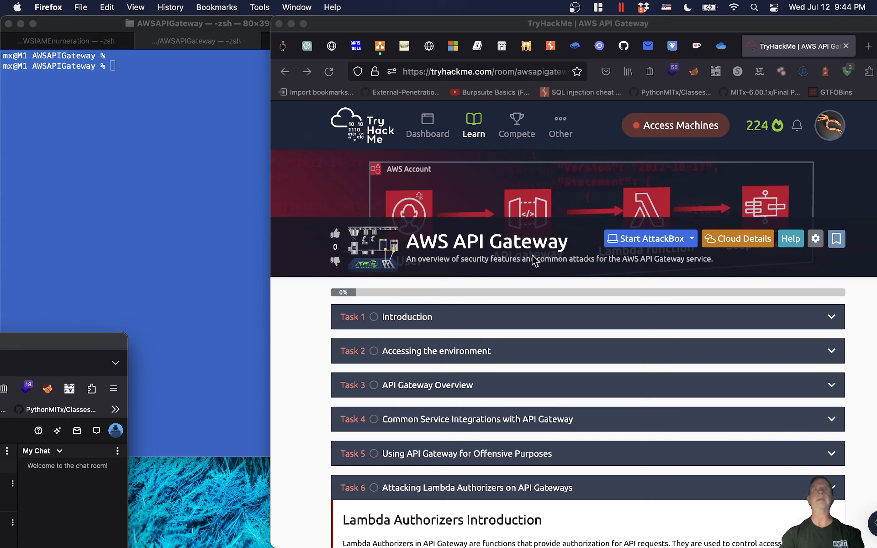
mouse_move(578, 261)
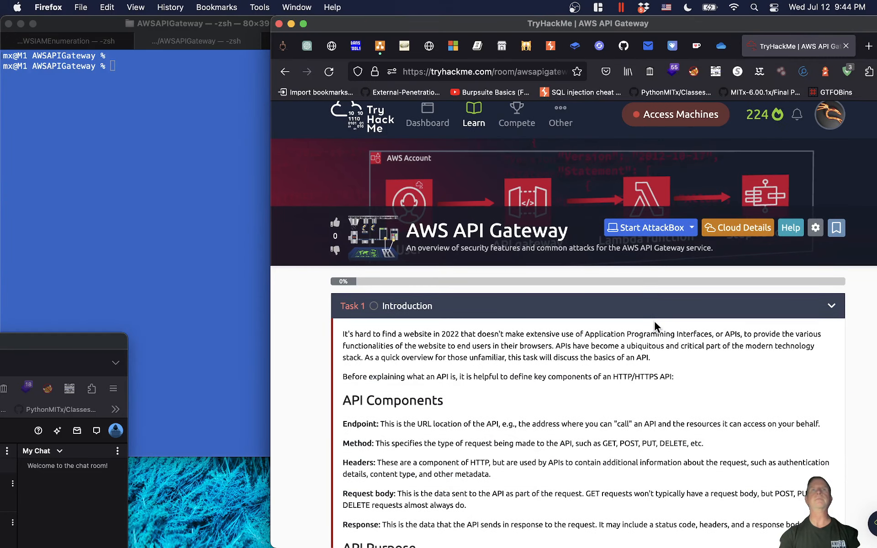
scroll("down", 3)
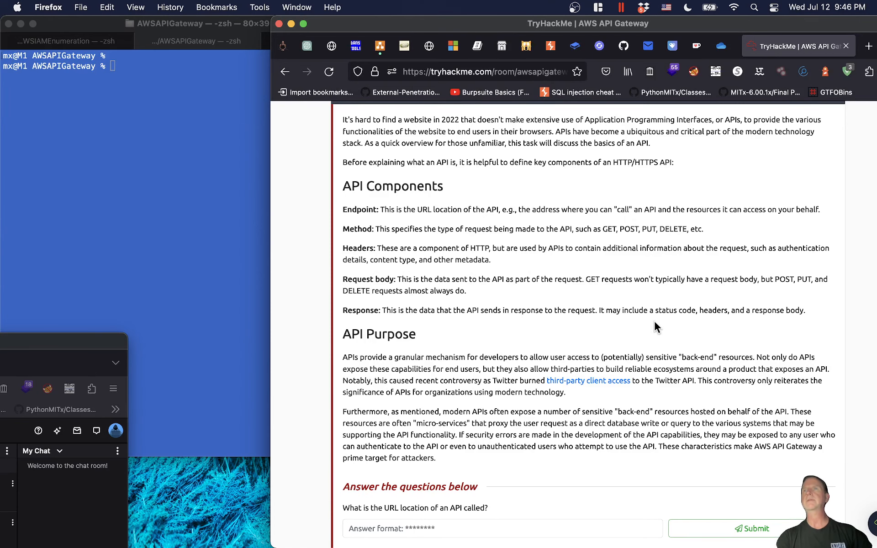
scroll("down", 3)
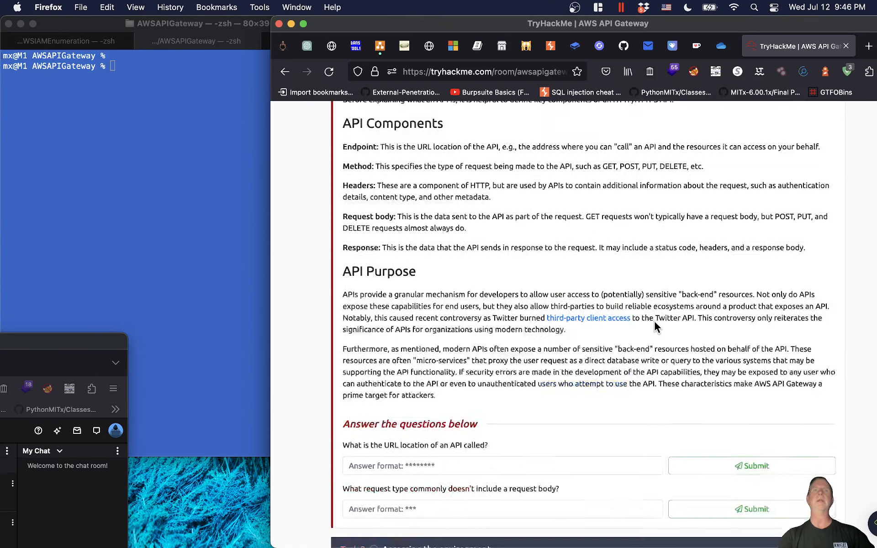
scroll("down", 3)
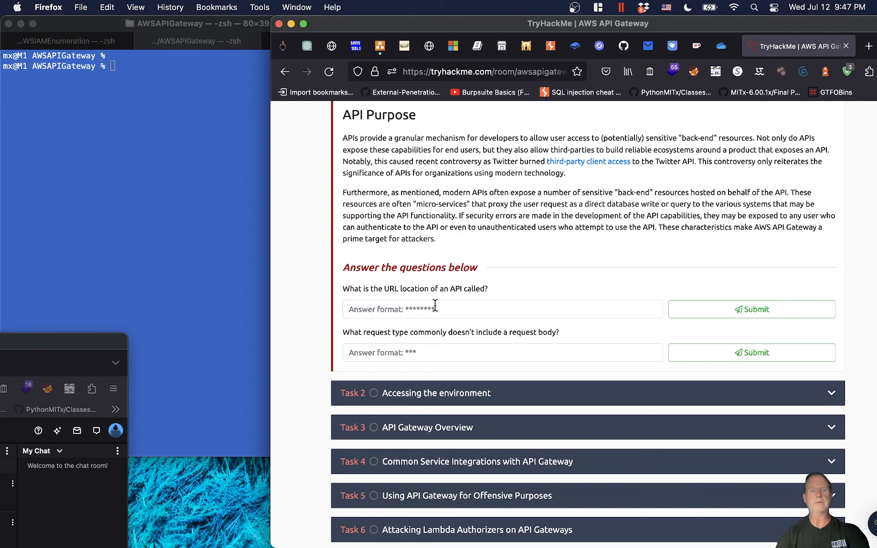
Submit 'endpoint' and 'GET' as the Task 1 answers, then mark Task 2 completed
type("endpoint")
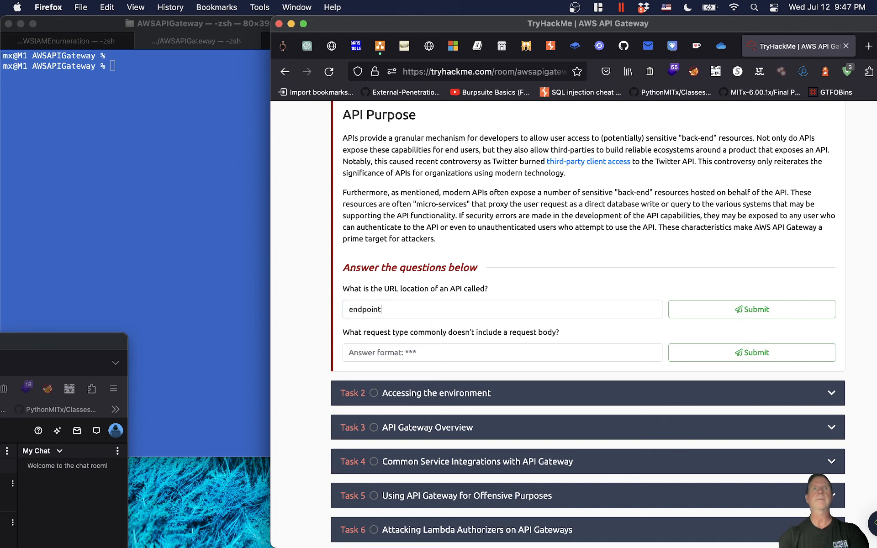
left_click(751, 310)
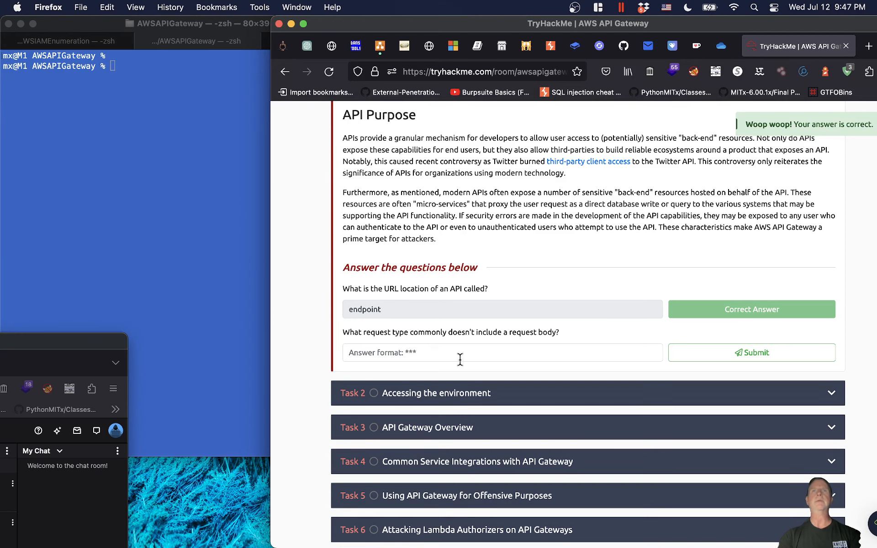
type("GET")
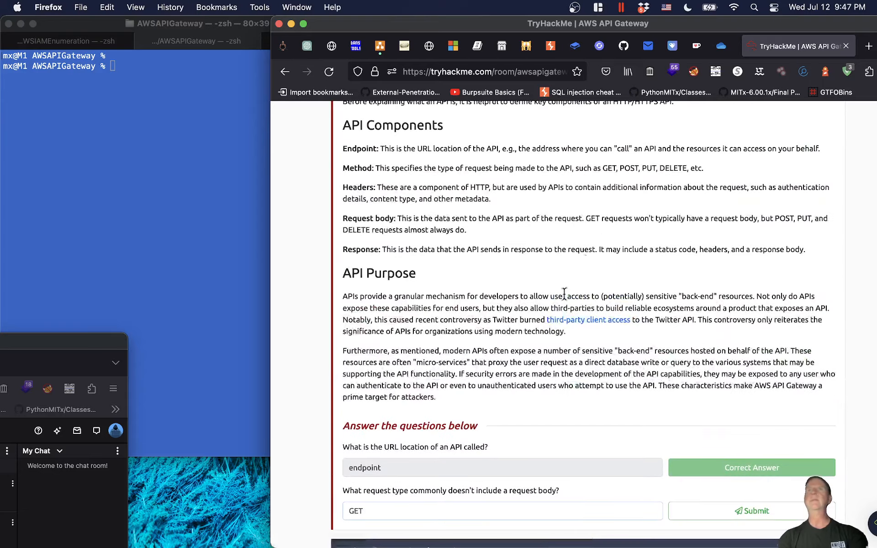
scroll("down", 3)
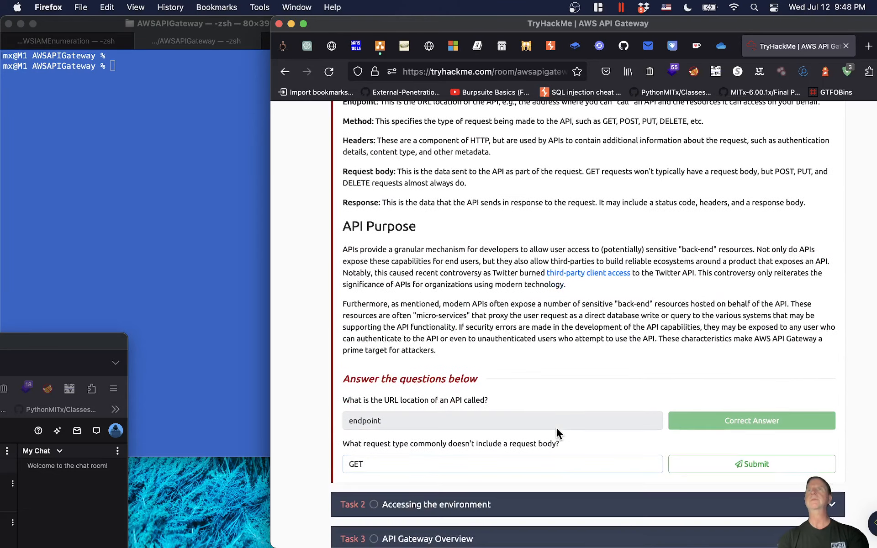
scroll("down", 3)
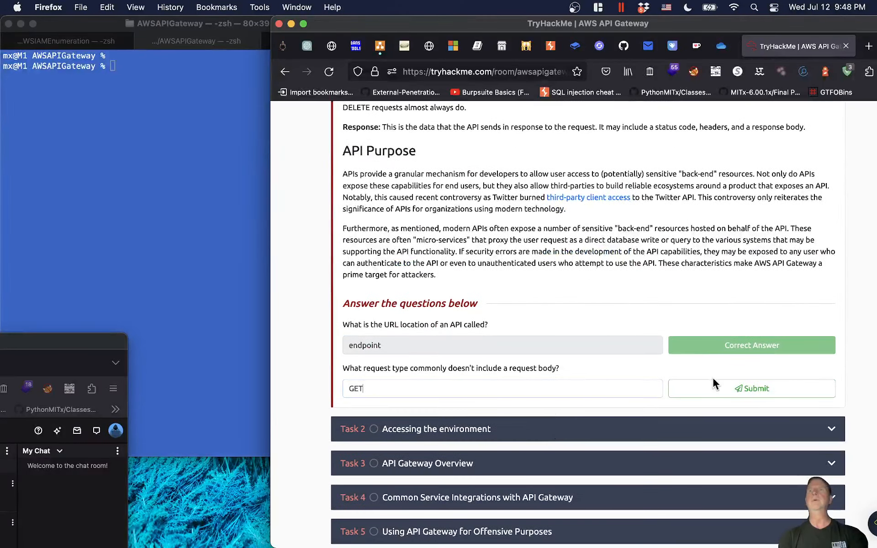
left_click(753, 388)
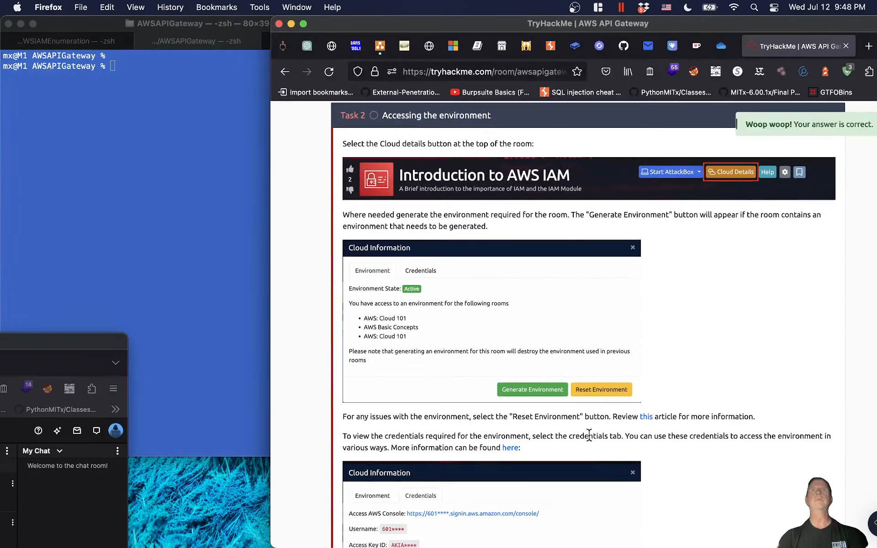
scroll("down", 3)
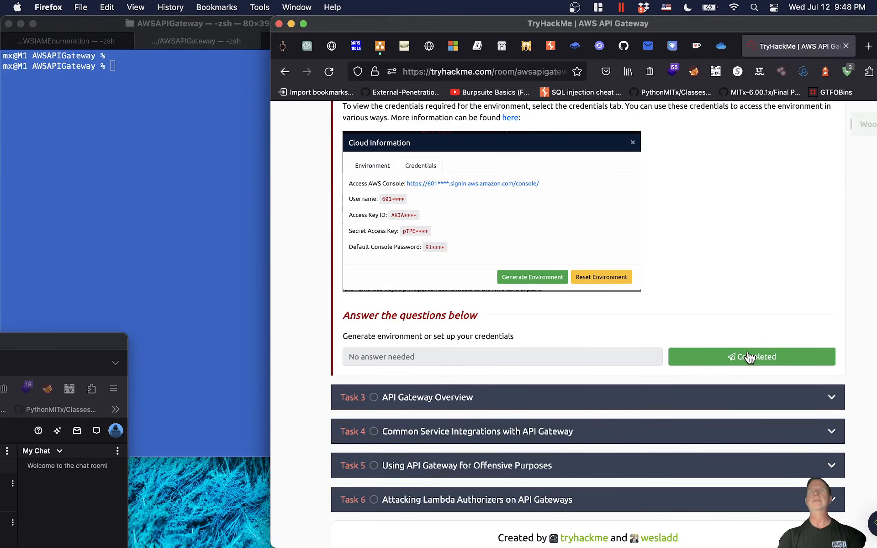
left_click(751, 357)
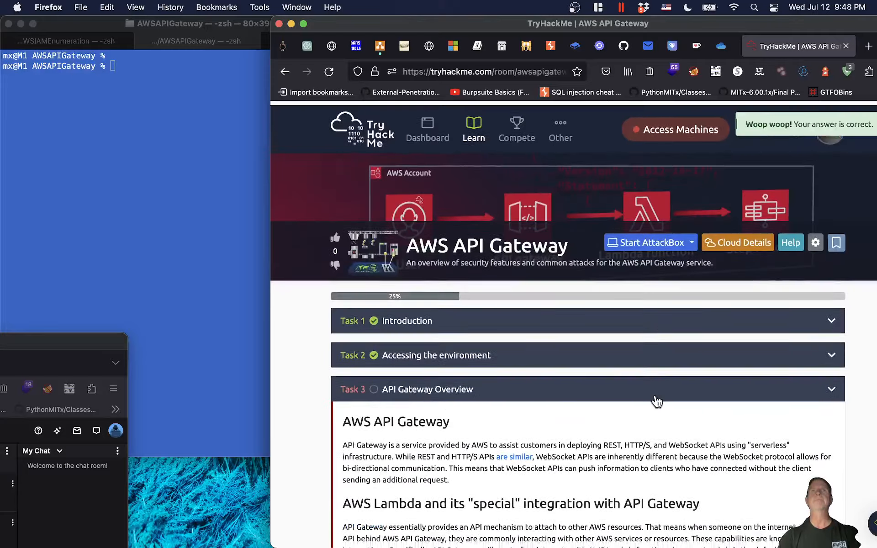
scroll("down", 3)
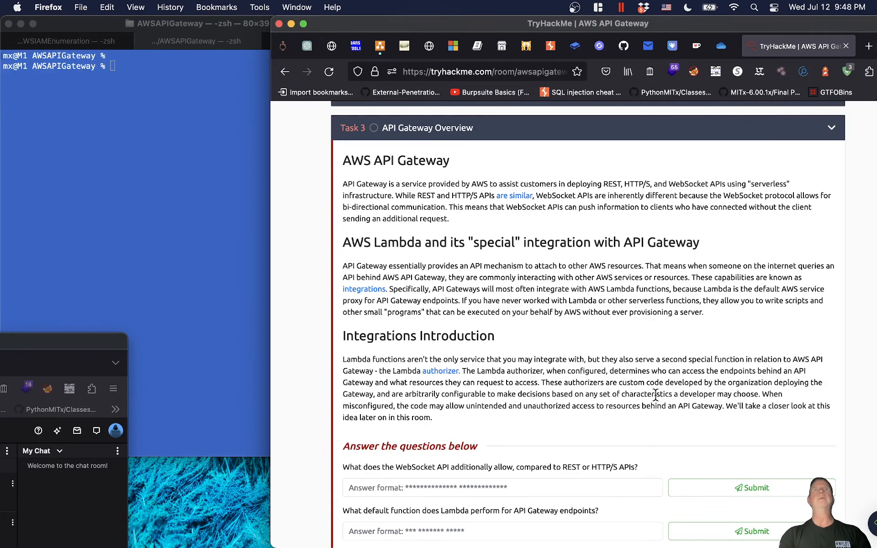
scroll("down", 3)
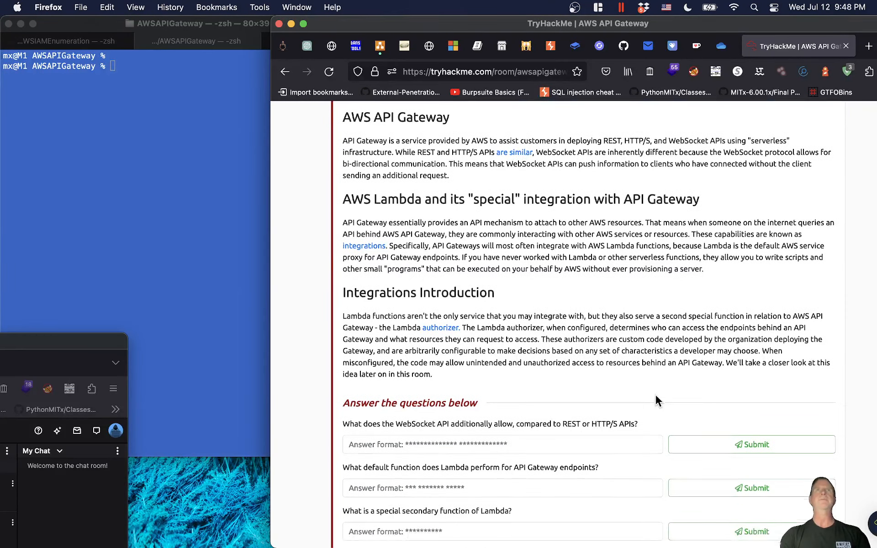
scroll("down", 3)
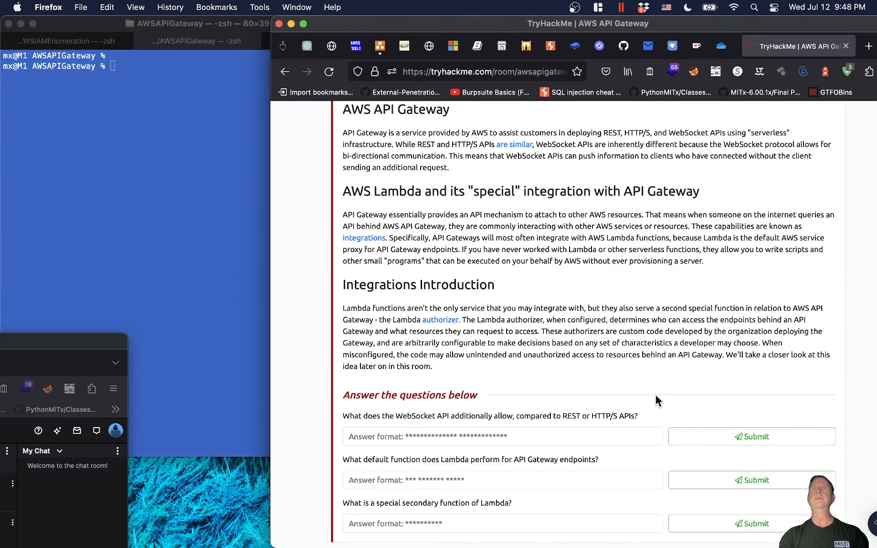
scroll("down", 3)
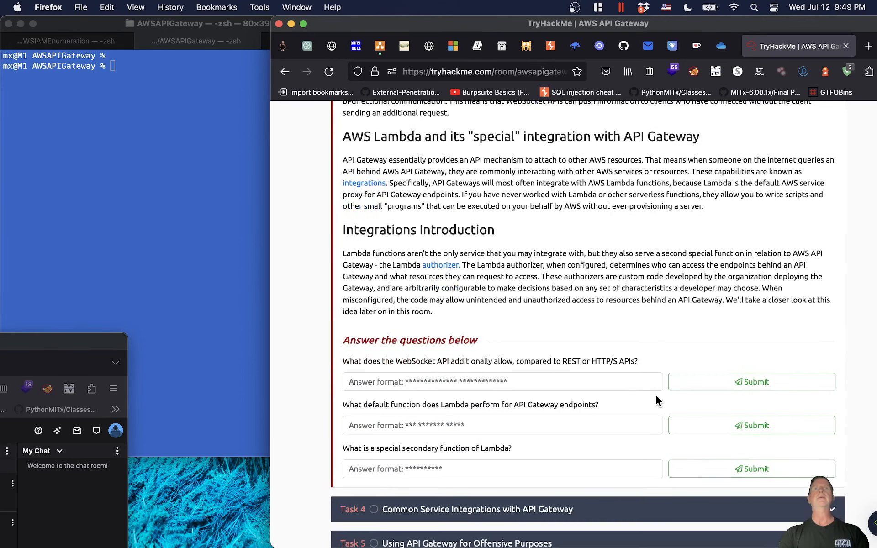
scroll("down", 3)
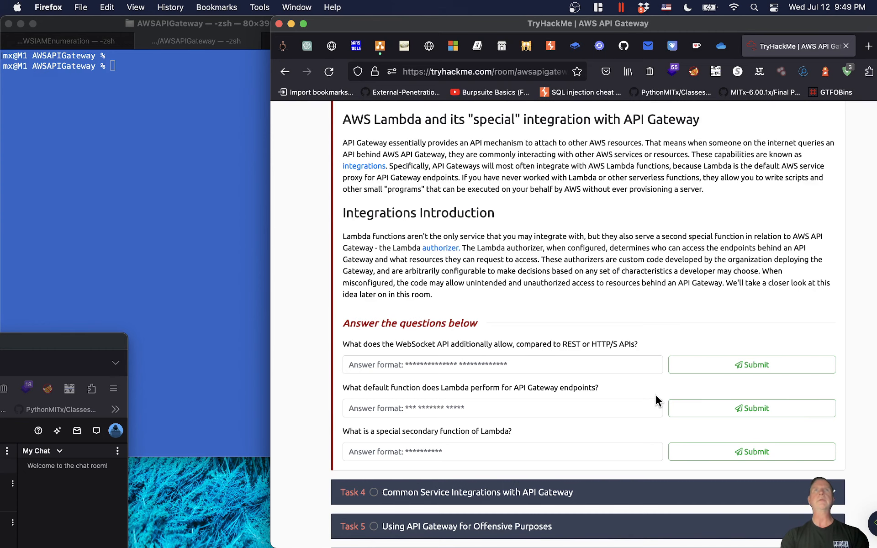
scroll("down", 3)
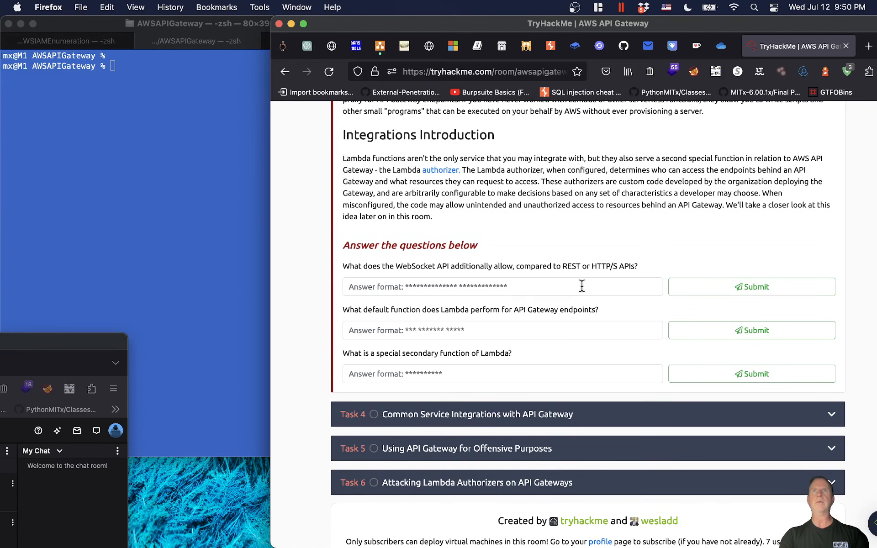
mouse_move(580, 290)
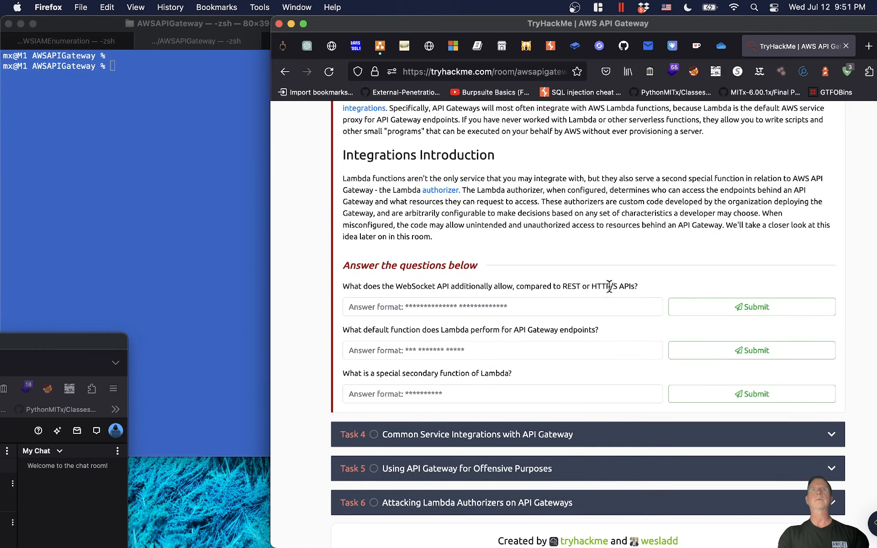
scroll("up", 3)
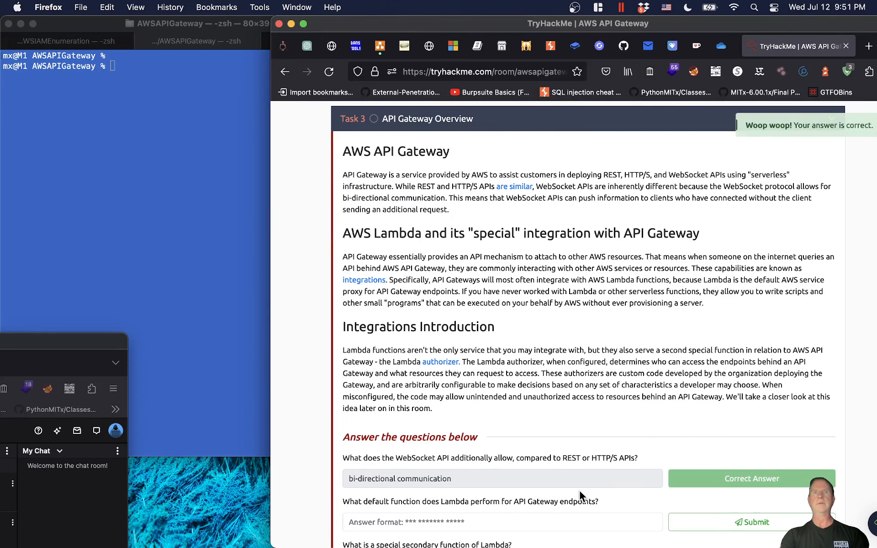
Submit 'AWS service proxy' as the Lambda default function answer
scroll("down", 3)
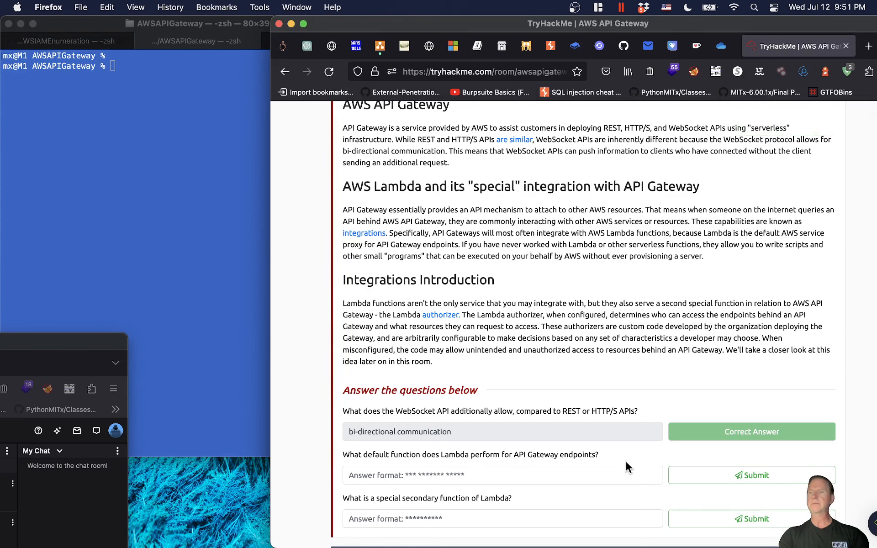
left_click(408, 475)
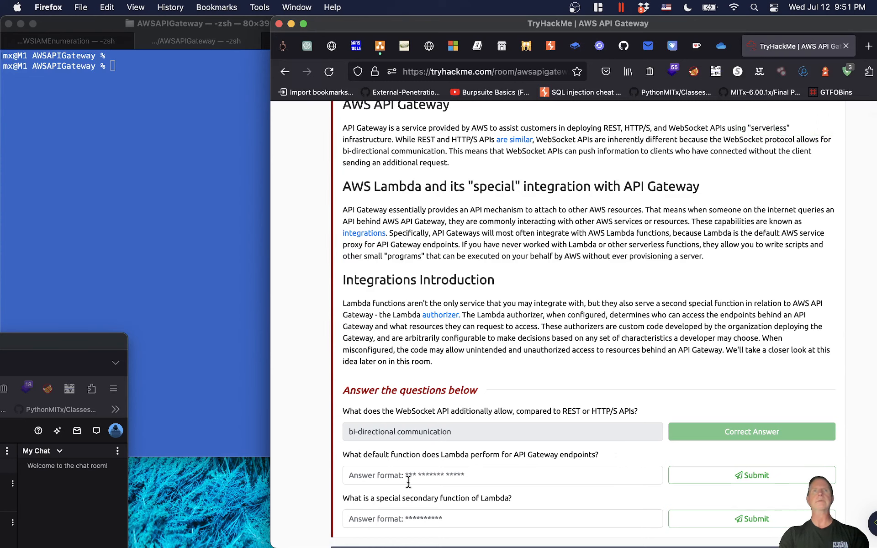
mouse_move(551, 344)
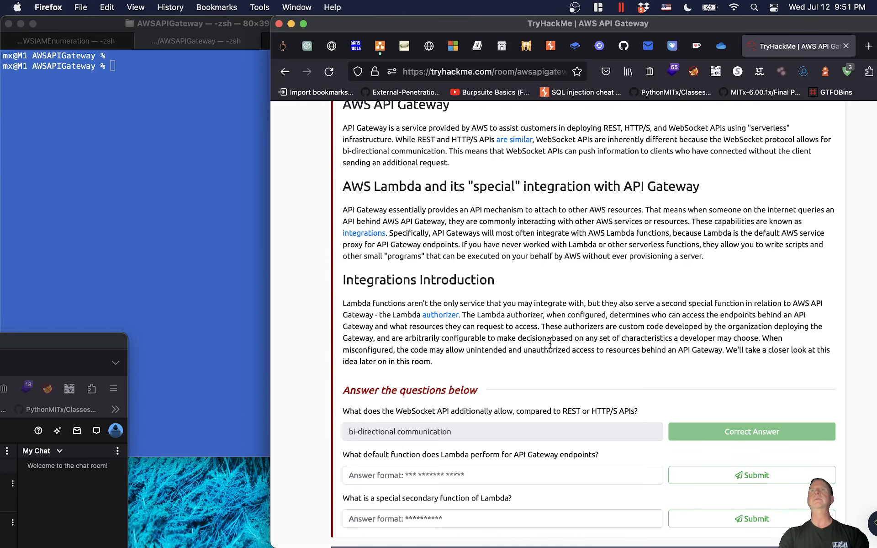
scroll("down", 3)
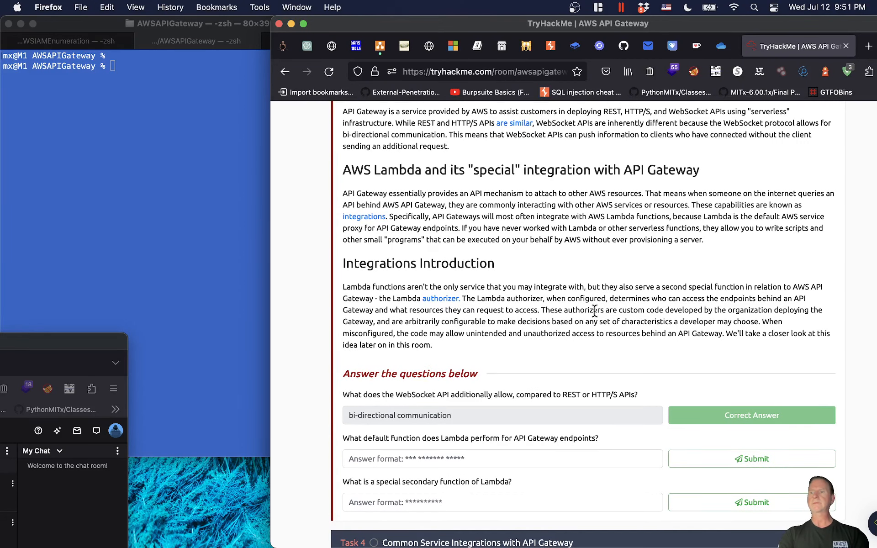
mouse_move(535, 170)
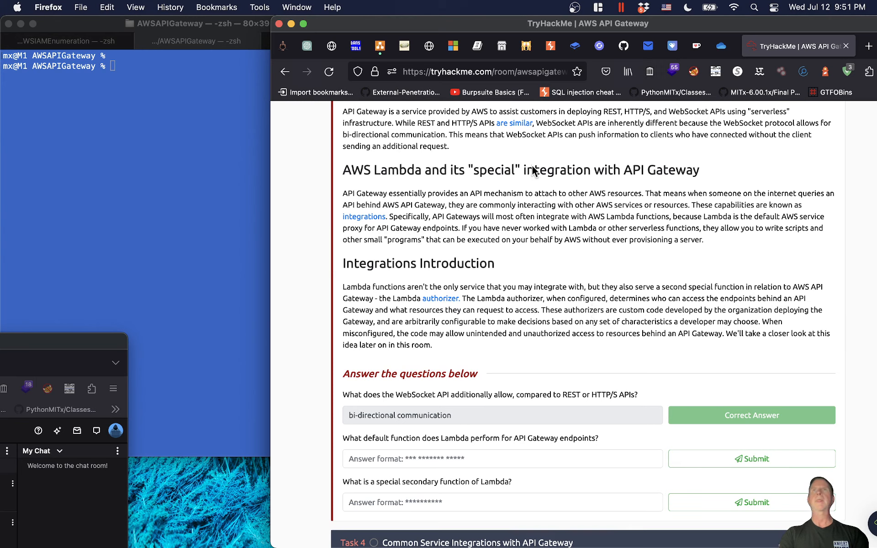
mouse_move(685, 273)
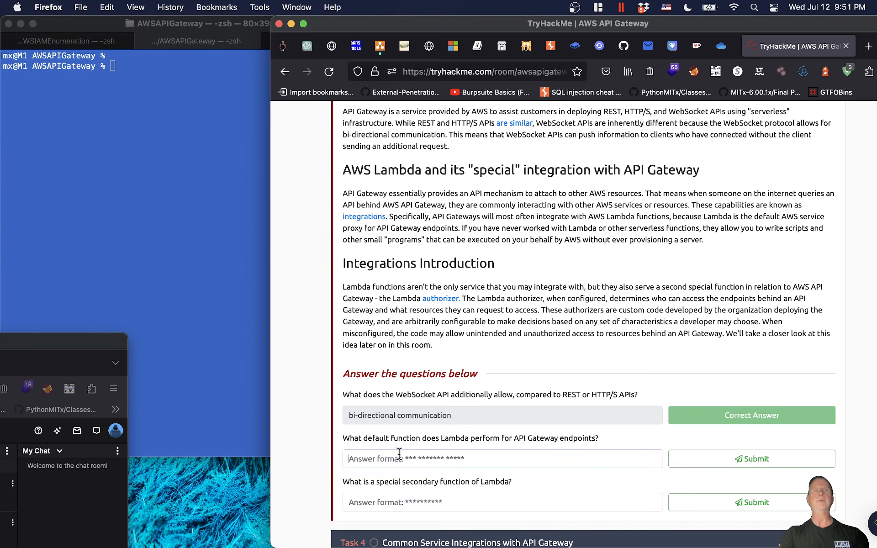
type("AWS service pro")
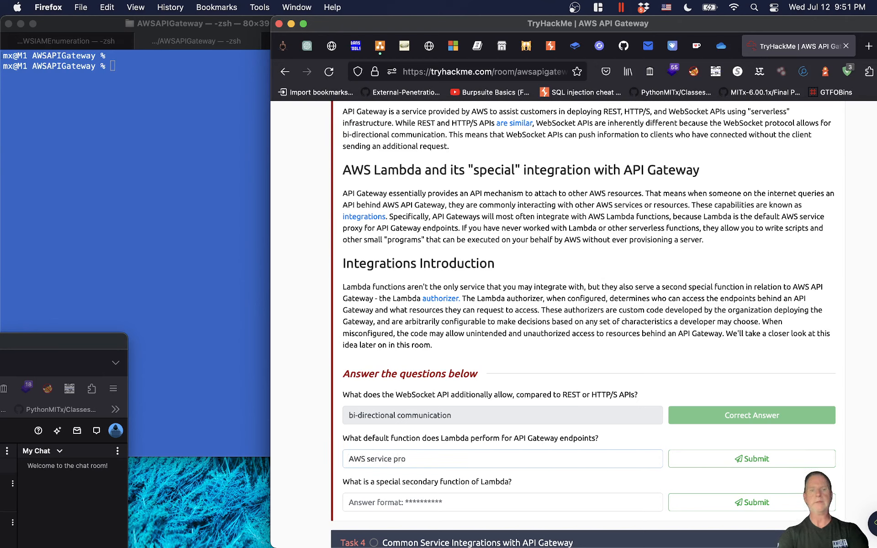
type("xy")
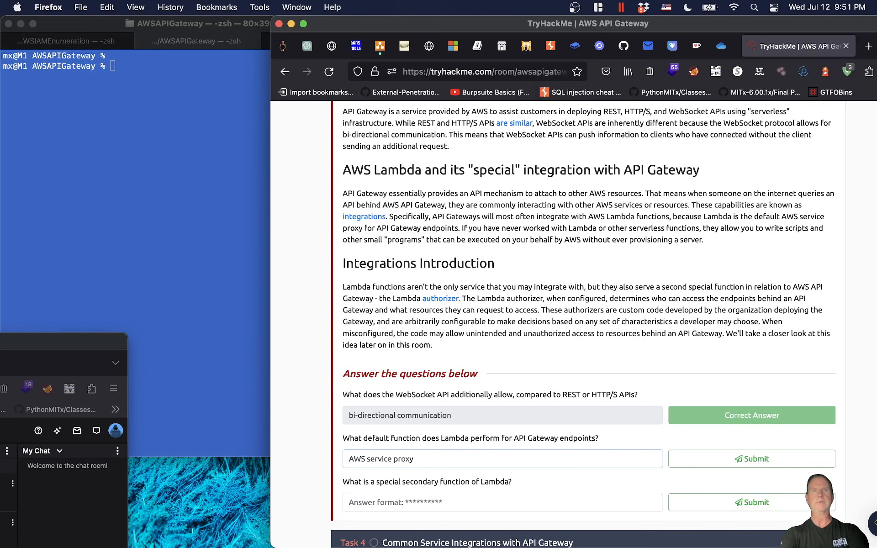
left_click(752, 458)
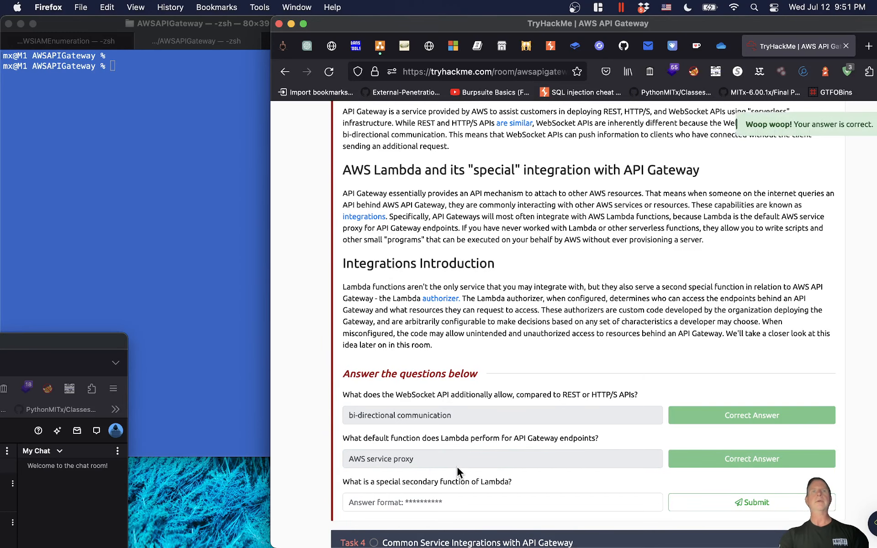
Enter 'authorizer' as the Lambda secondary function answer
scroll("down", 3)
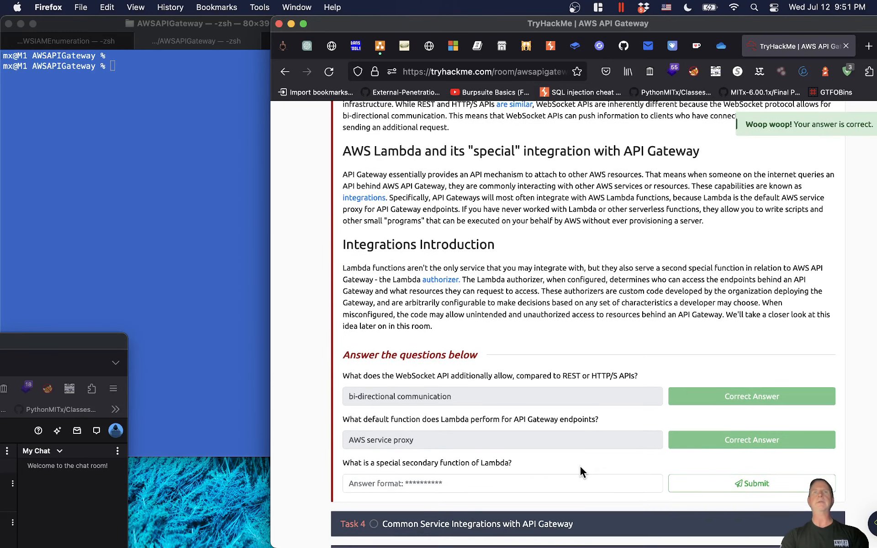
left_click(417, 484)
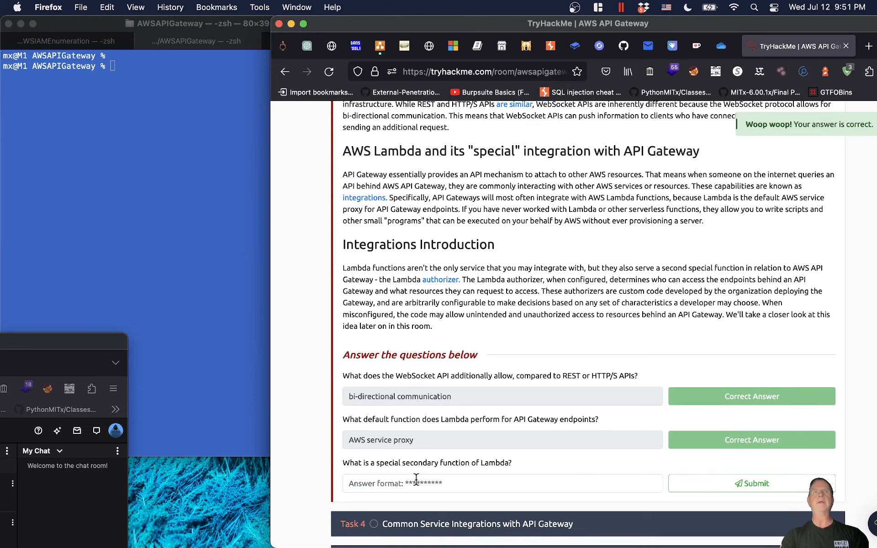
type("authorizer")
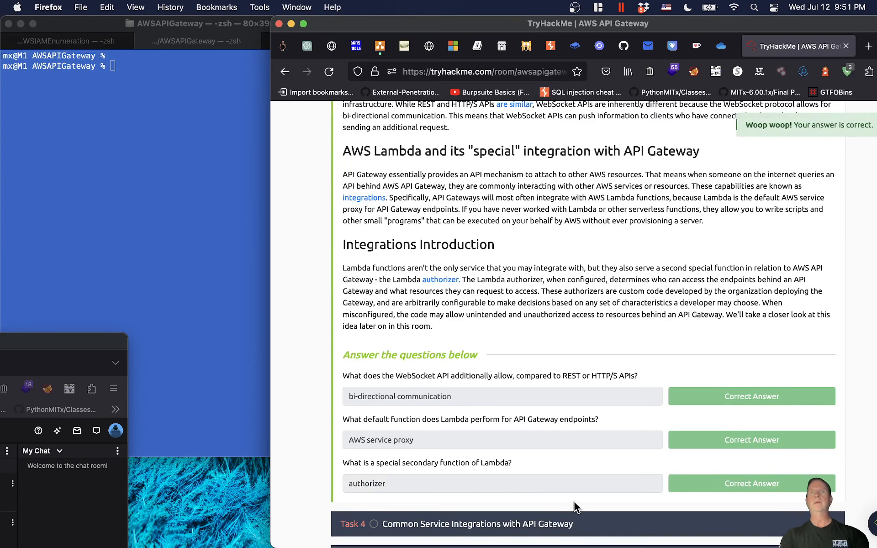
scroll("down", 3)
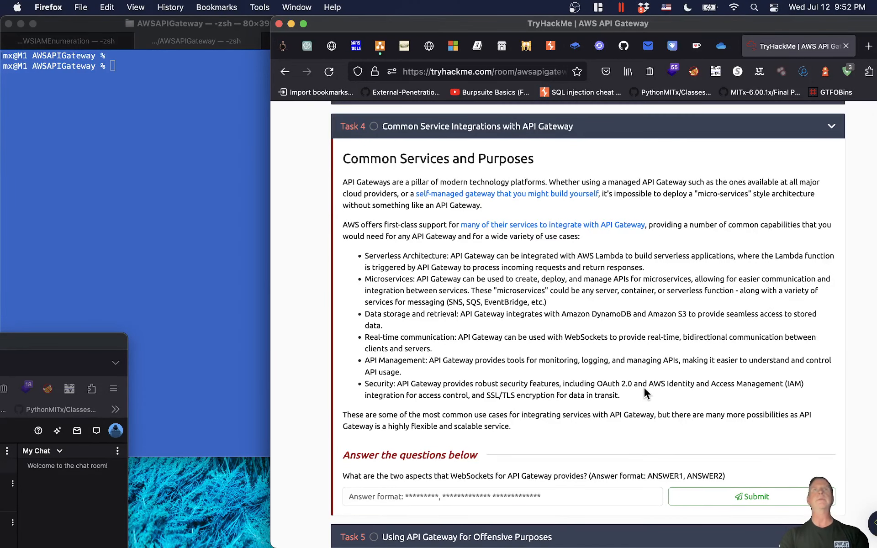
Scroll down and read Task 4's Common Services and Purposes section
scroll("down", 3)
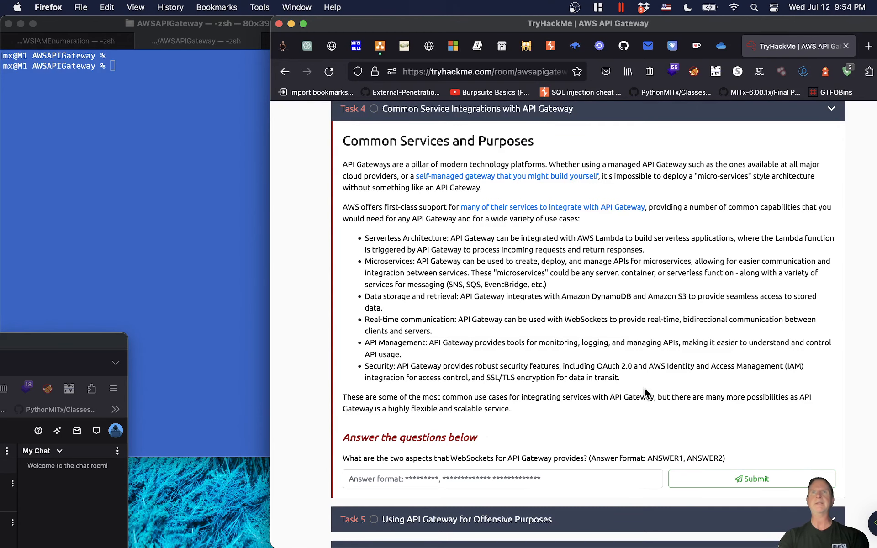
scroll("down", 3)
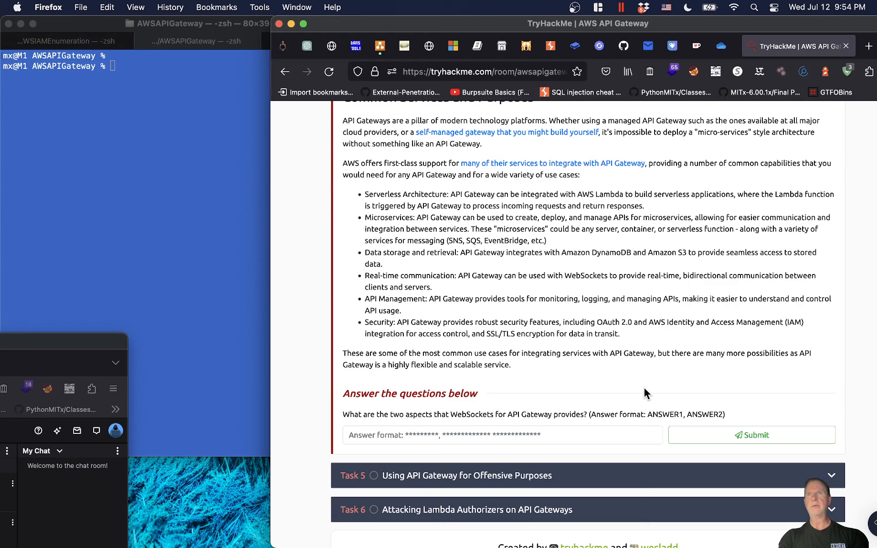
mouse_move(438, 452)
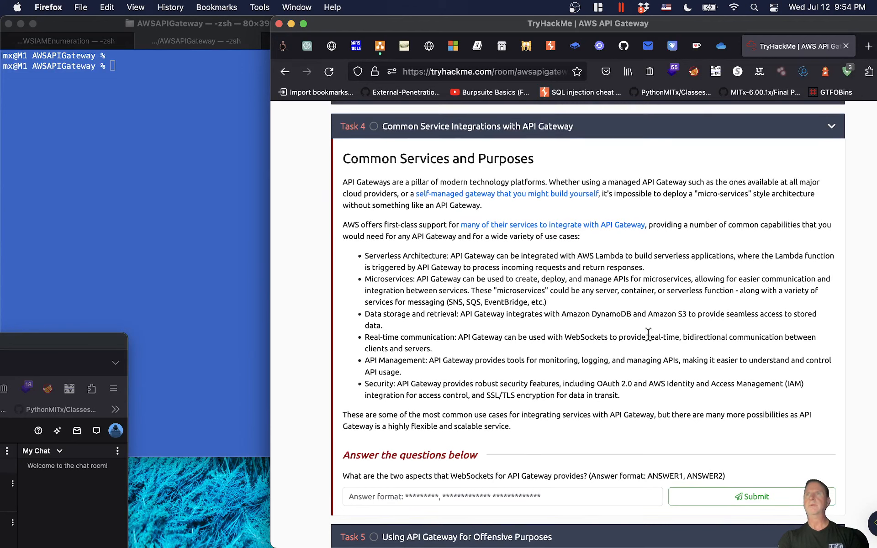
Highlight 'real-time, bidirectional communication' in the WebSockets bullet
left_click_drag(645, 337, 781, 337)
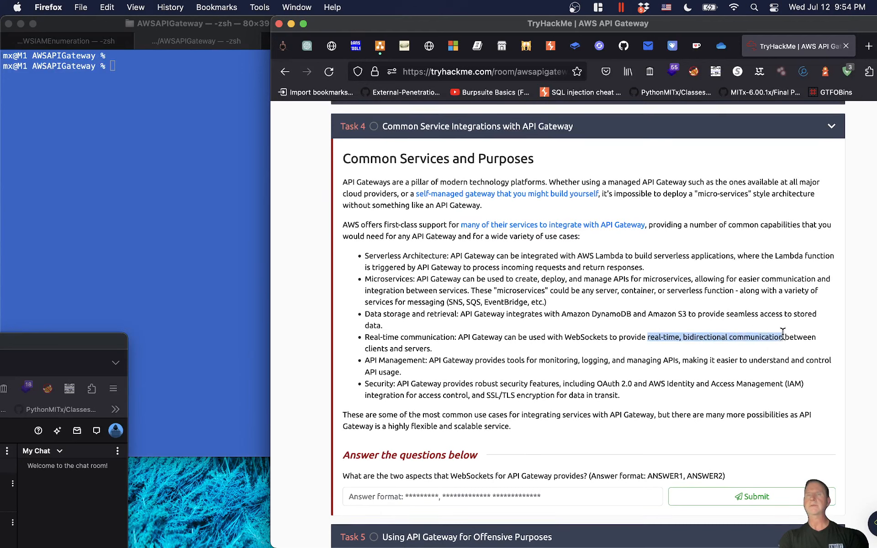
Enter 'real-time, bidirectional communication' in the Task 4 answer box and submit it
left_click(406, 496)
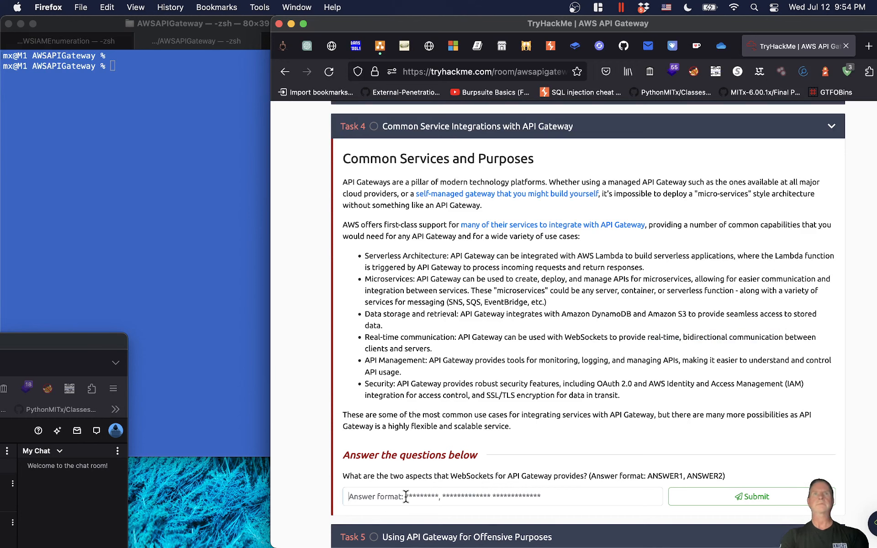
type("real-time, bidirectional communication")
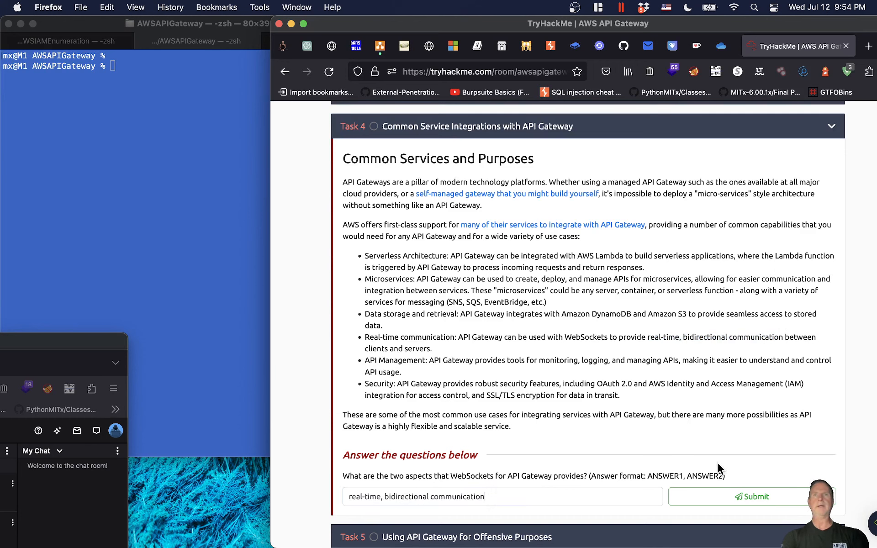
left_click(752, 497)
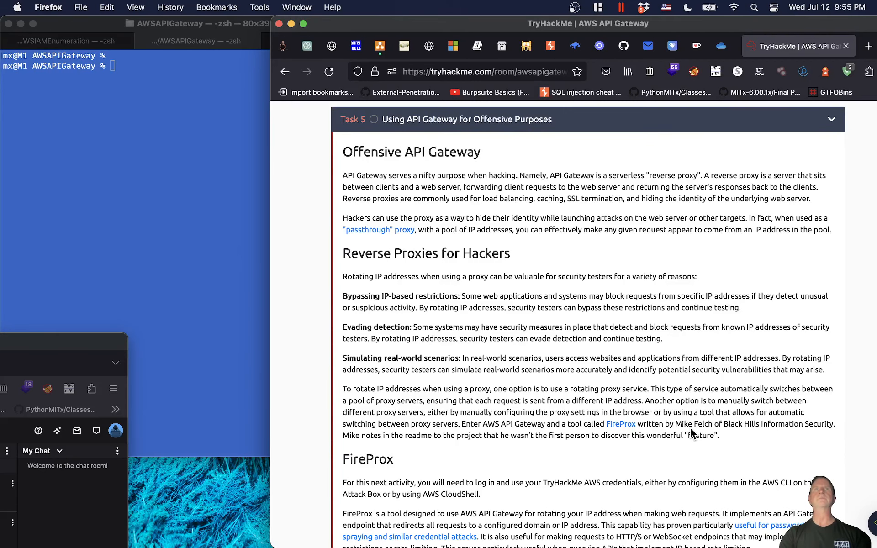
Scroll through Task 5's reverse proxy reading to the FireProx CloudShell install steps
scroll("down", 3)
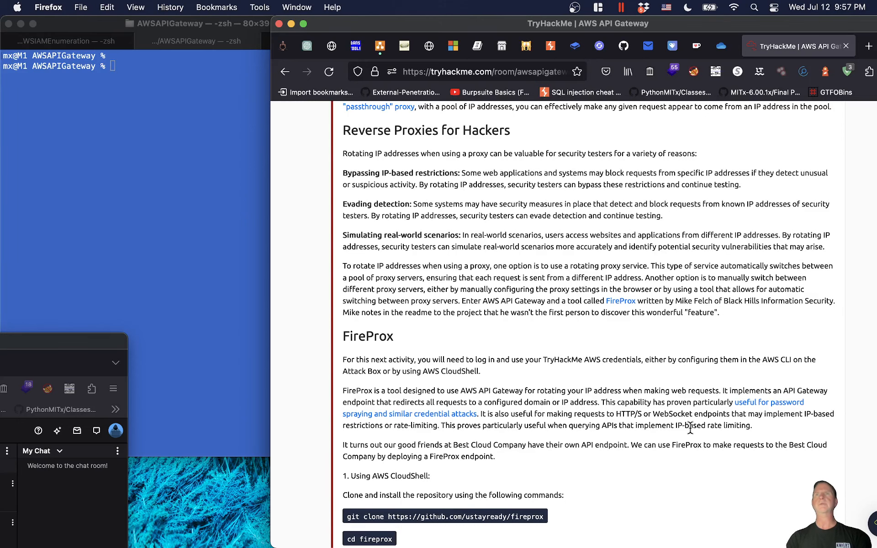
scroll("down", 3)
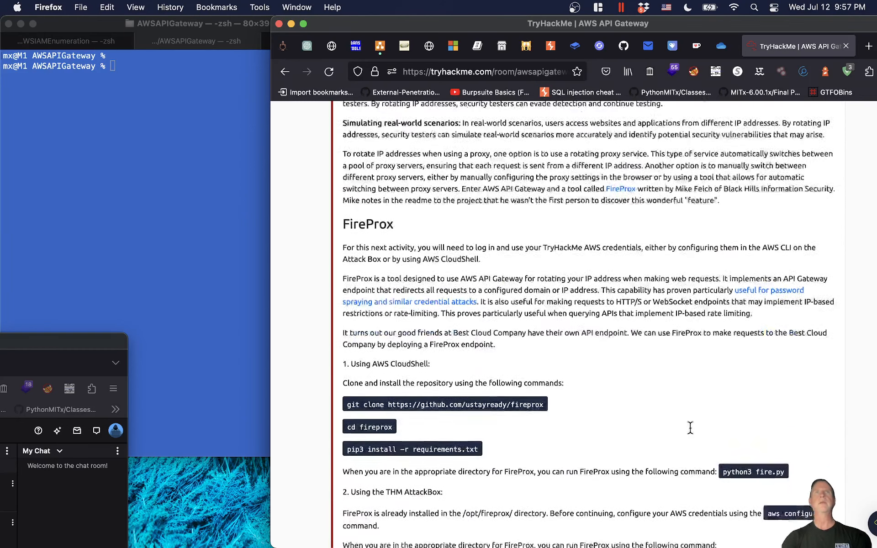
scroll("down", 3)
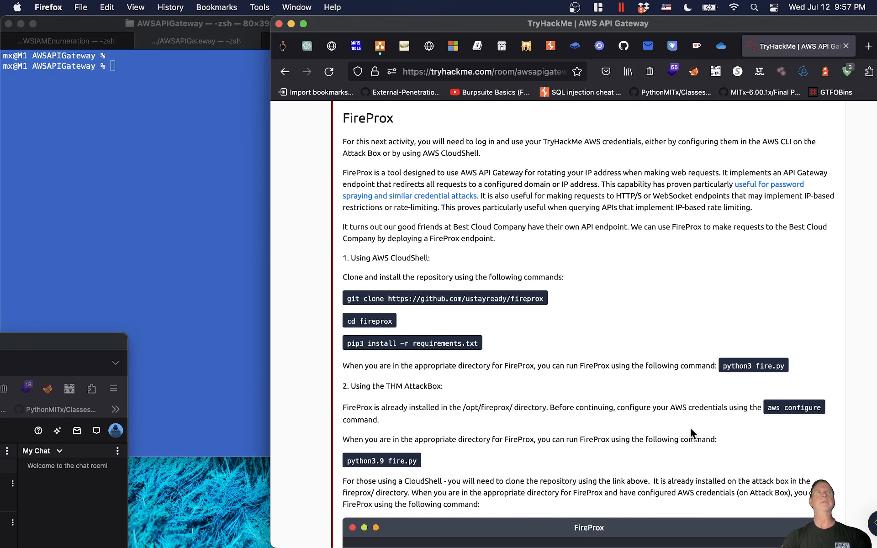
scroll("down", 3)
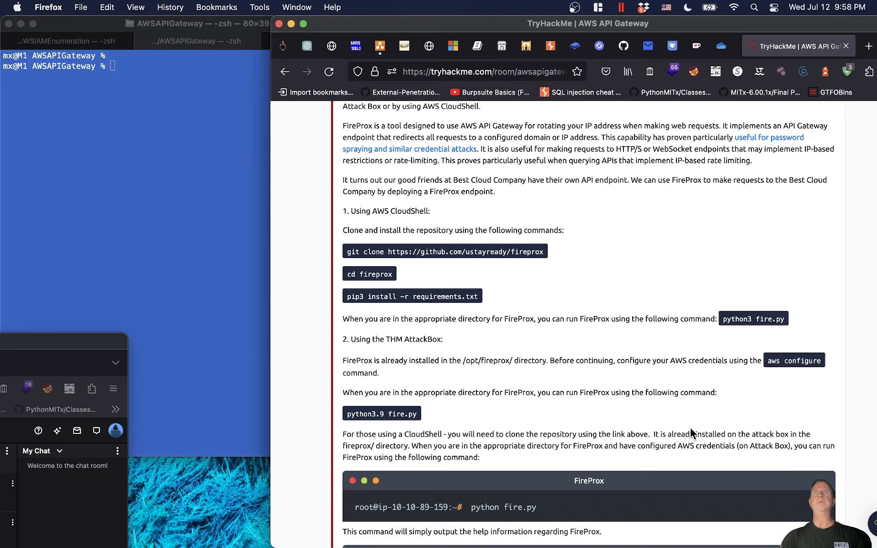
mouse_move(708, 431)
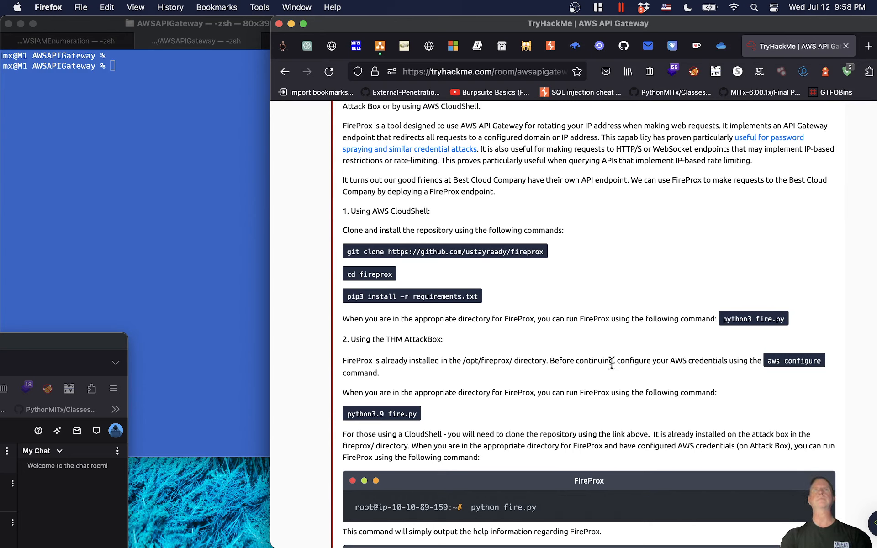
mouse_move(651, 324)
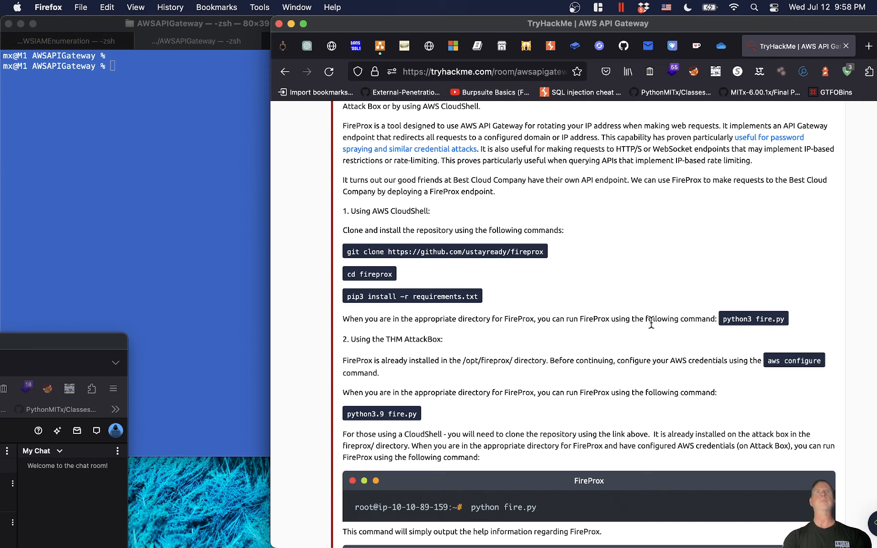
mouse_move(610, 294)
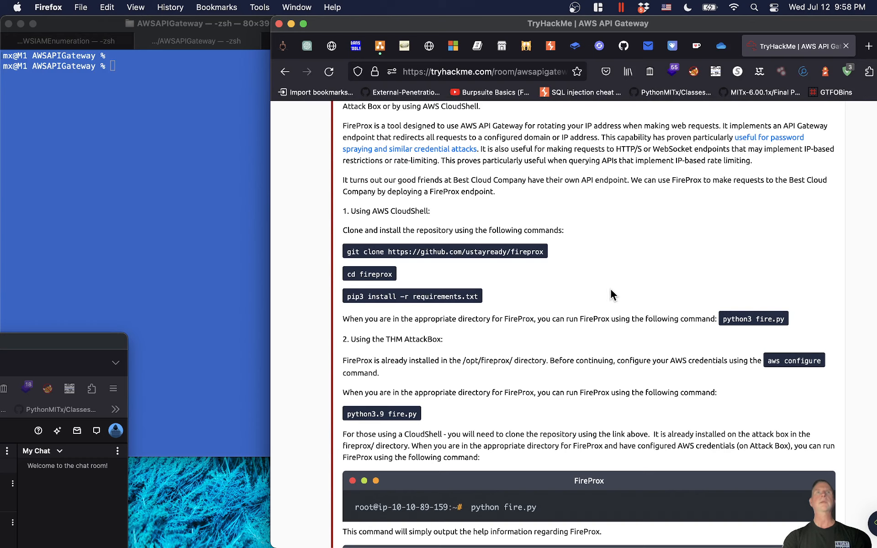
mouse_move(614, 230)
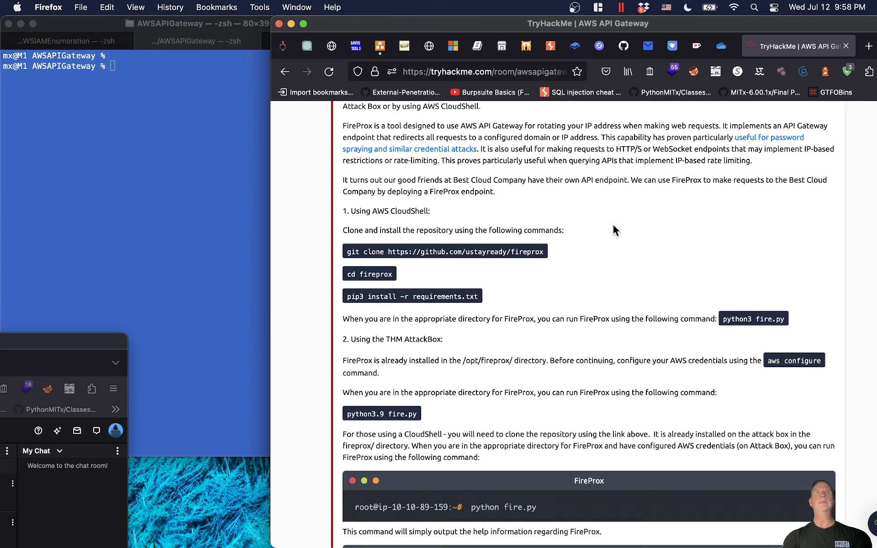
mouse_move(314, 258)
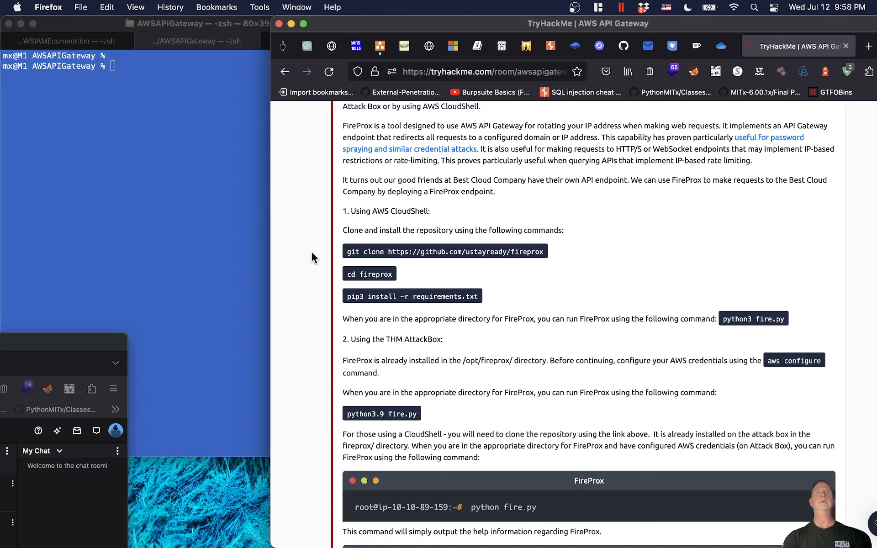
mouse_move(534, 247)
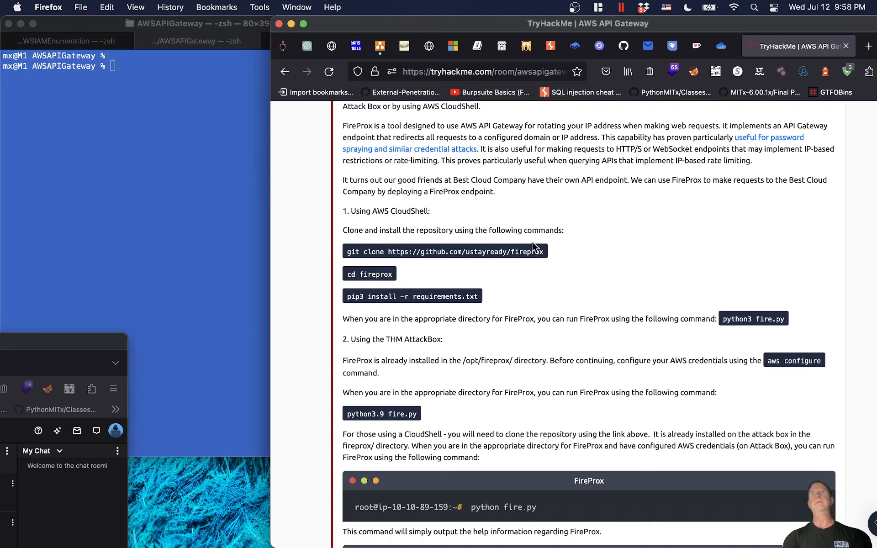
mouse_move(524, 243)
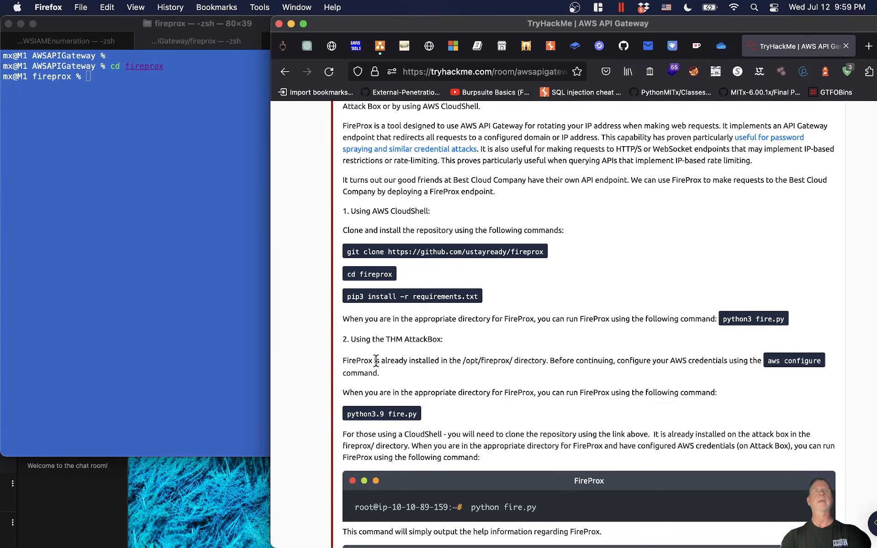
mouse_move(498, 311)
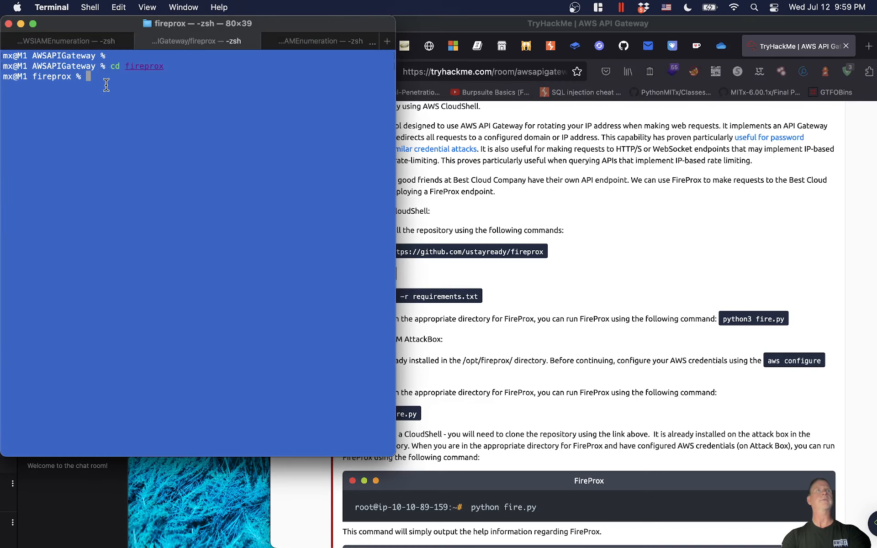
Run python3 fire.py in the fireprox folder to print FireProx's help
type("pytho")
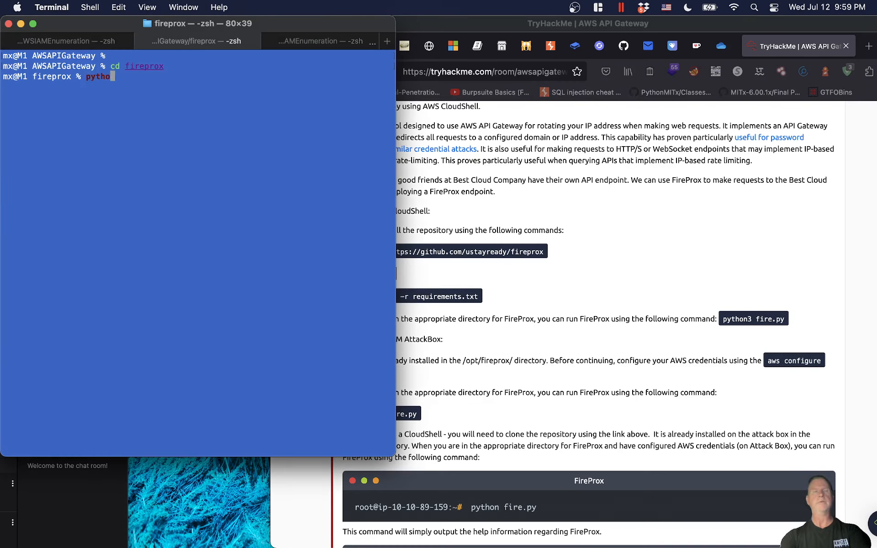
type("3 fire.py")
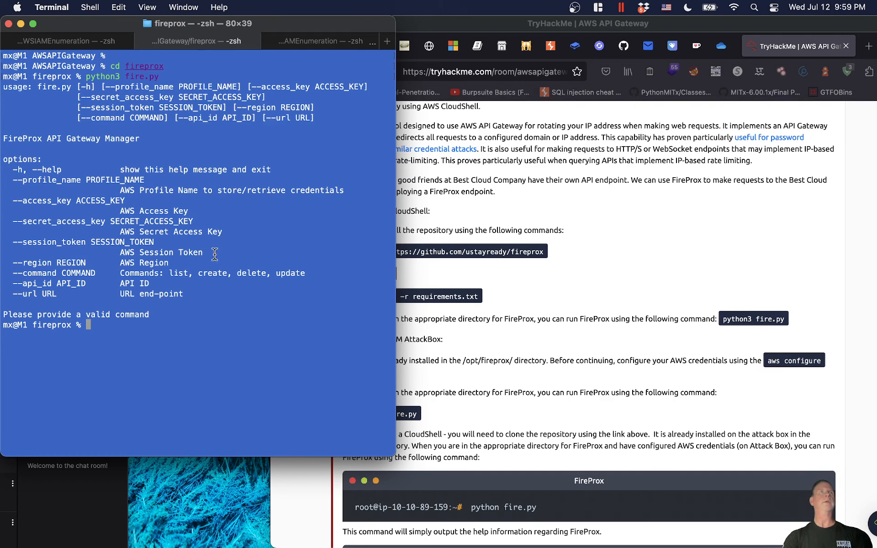
mouse_move(345, 346)
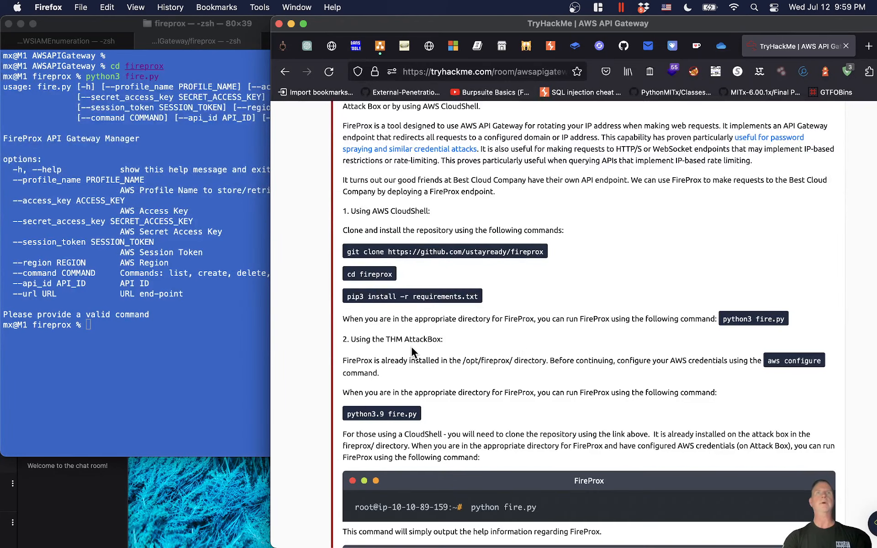
Scroll to the AttackBox notes and the FireProx create example for api.bestcloudcompany.org
scroll("down", 3)
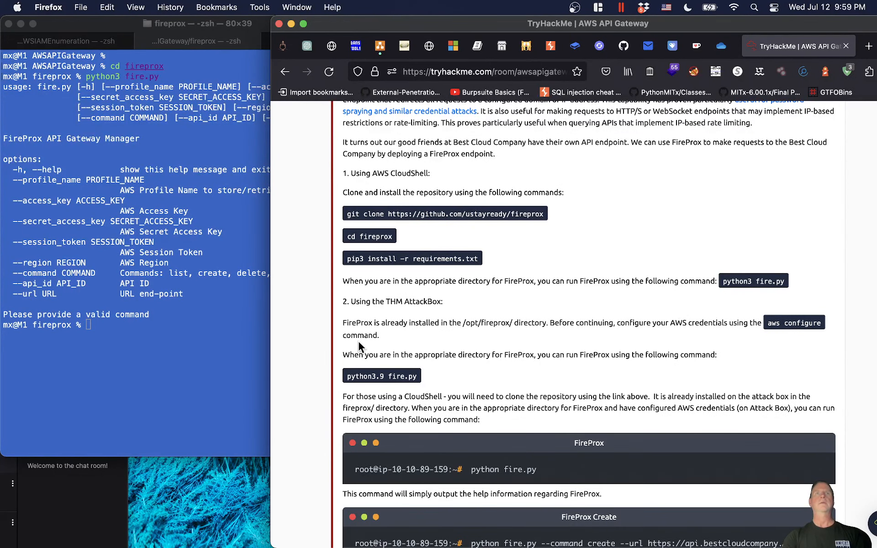
mouse_move(425, 339)
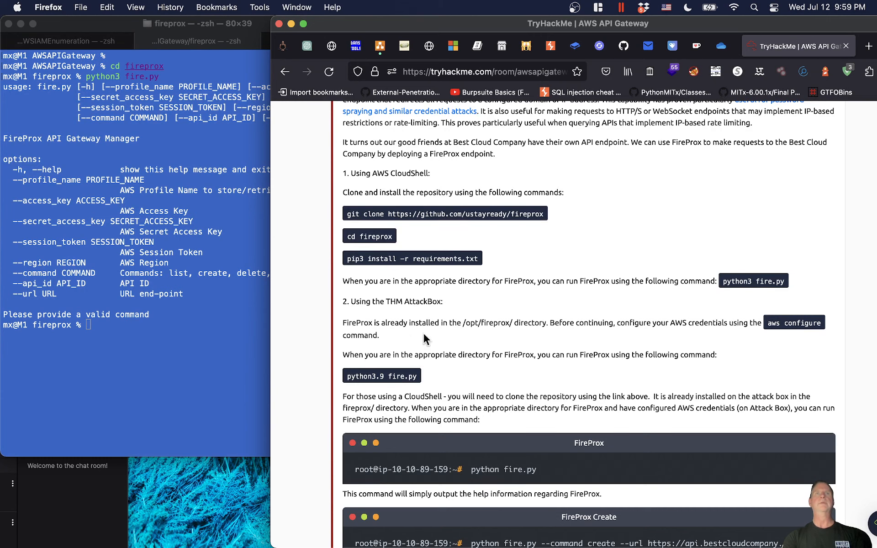
mouse_move(388, 297)
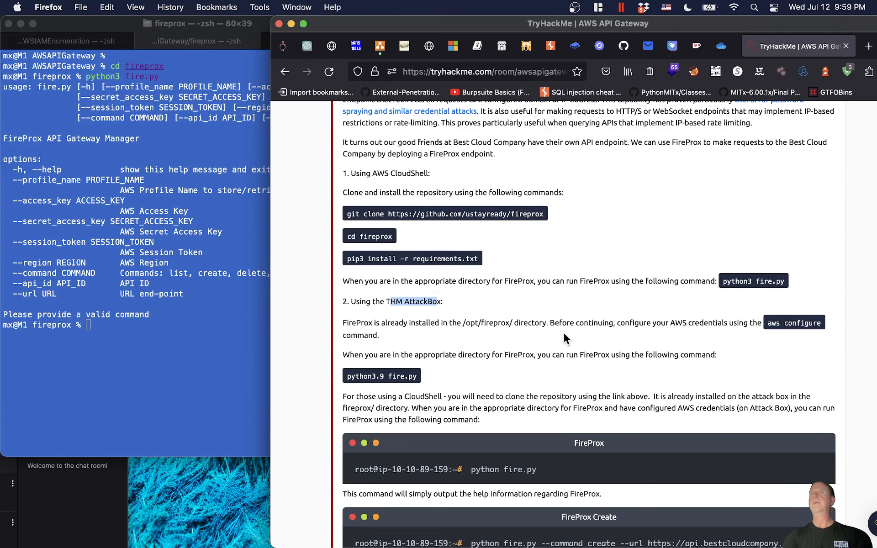
mouse_move(399, 356)
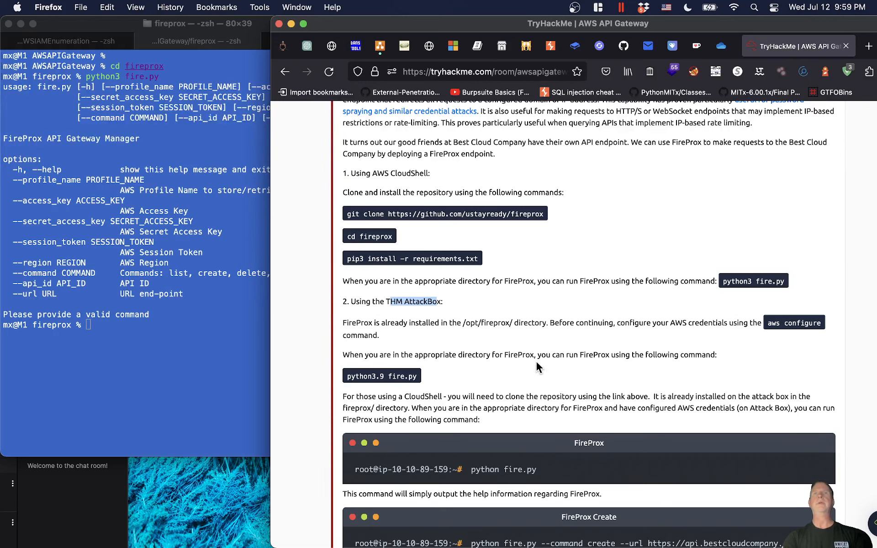
scroll("down", 3)
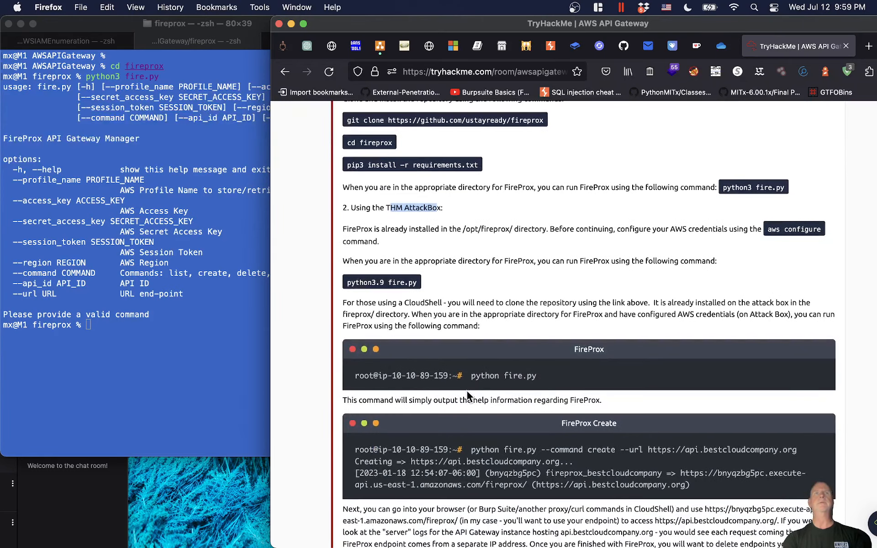
scroll("down", 3)
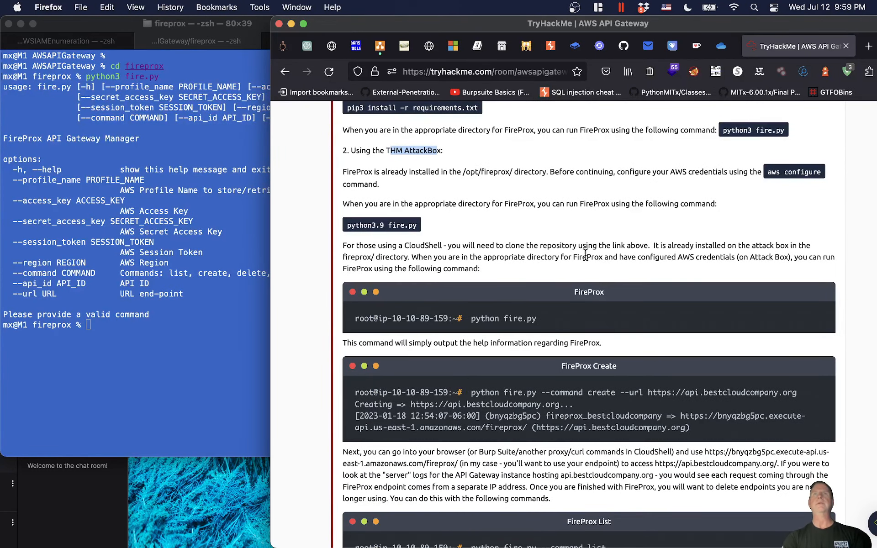
mouse_move(741, 267)
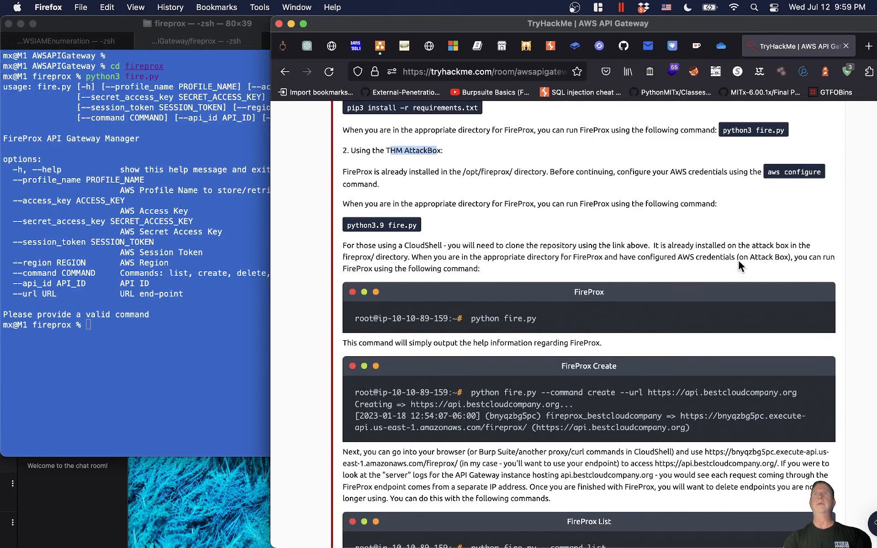
mouse_move(730, 275)
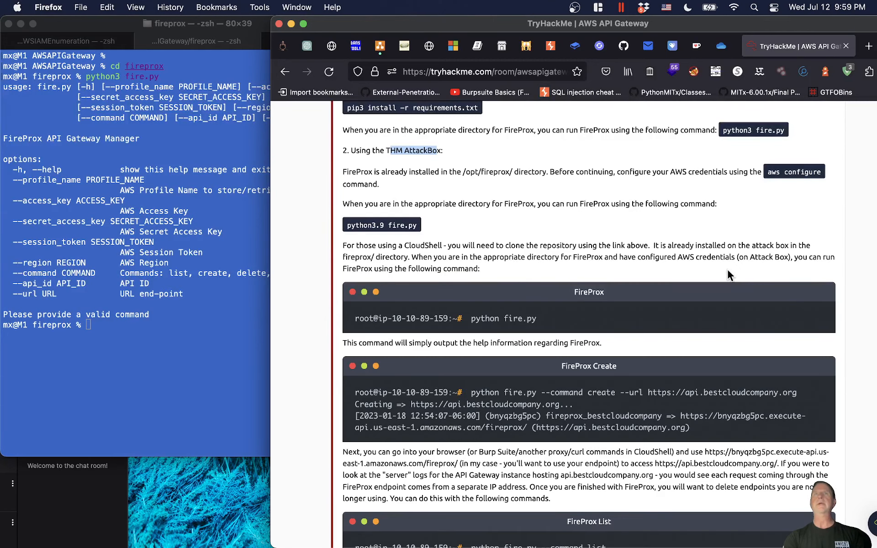
mouse_move(603, 279)
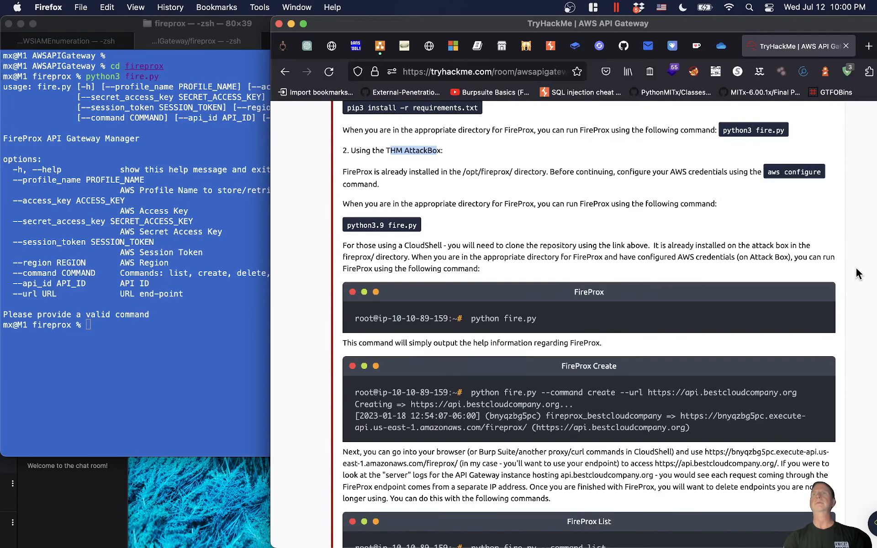
mouse_move(491, 329)
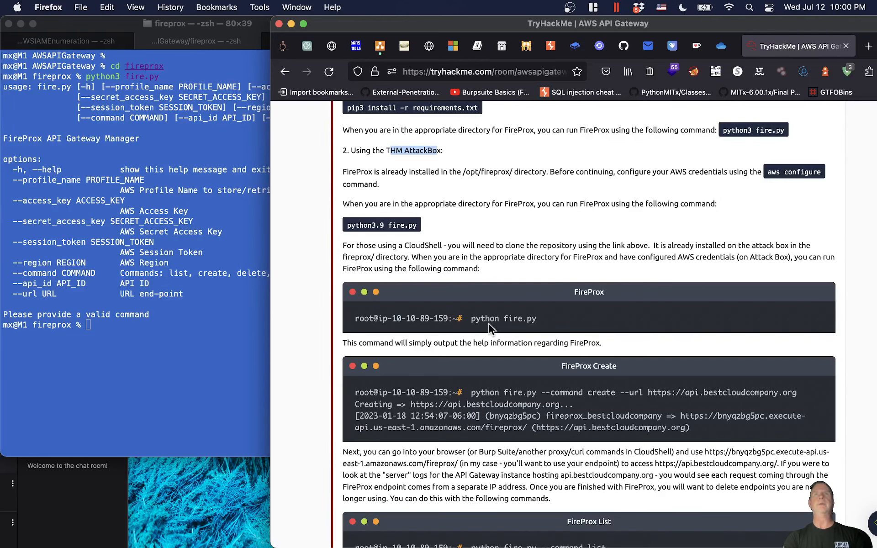
Scroll to the FireProx list/delete examples and questions, highlighting the example endpoint URL
scroll("down", 3)
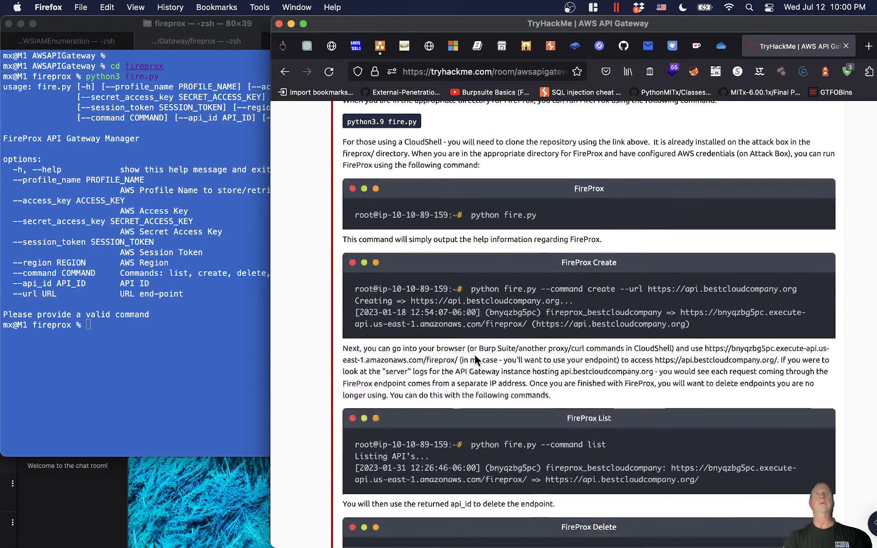
scroll("down", 3)
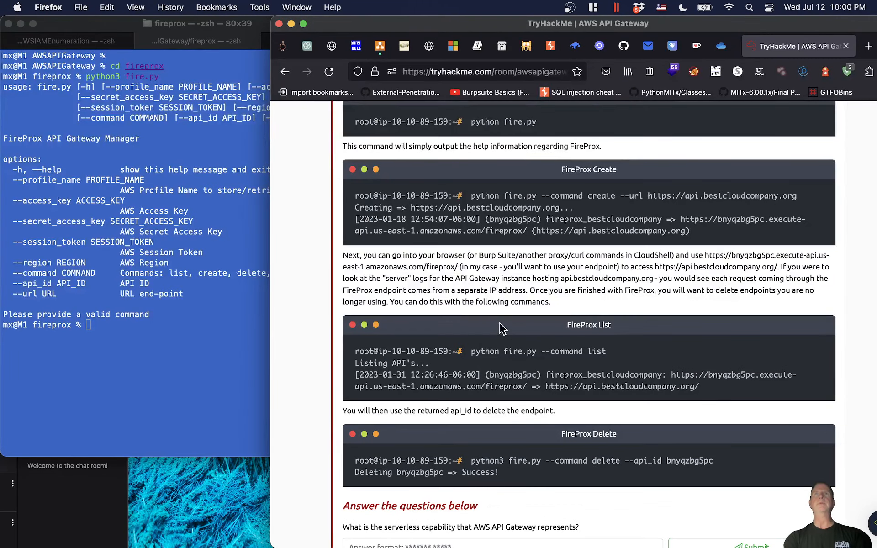
scroll("down", 3)
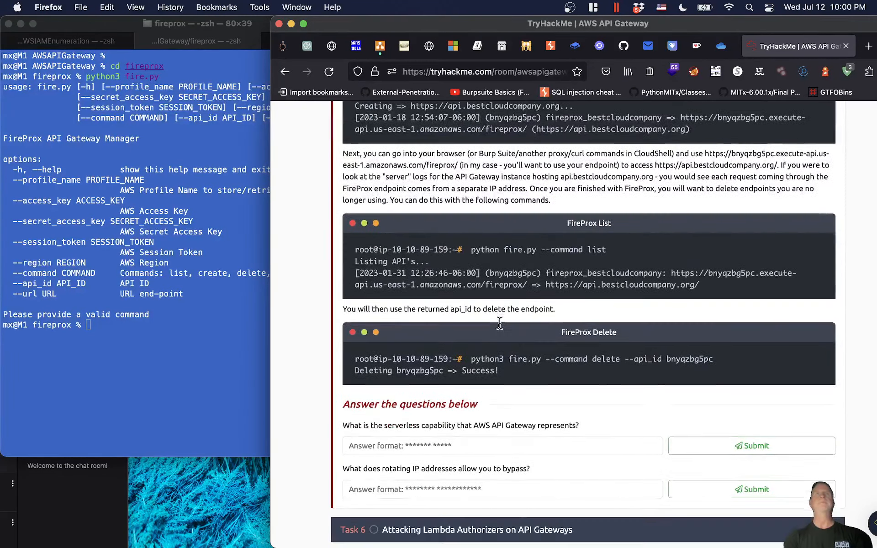
scroll("down", 3)
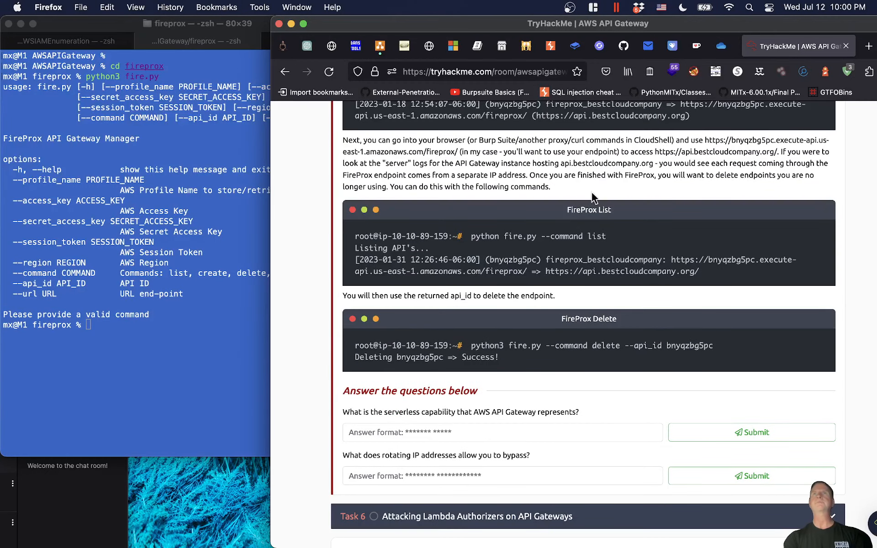
mouse_move(567, 151)
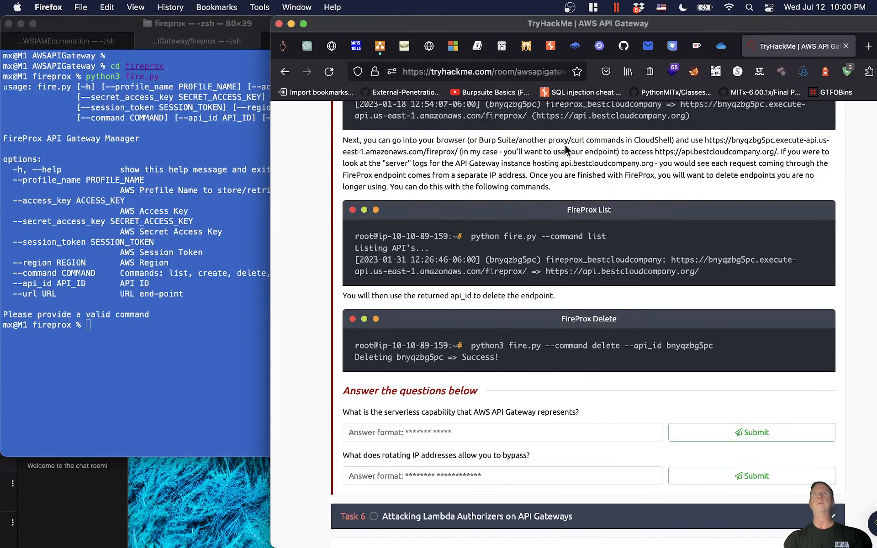
mouse_move(602, 147)
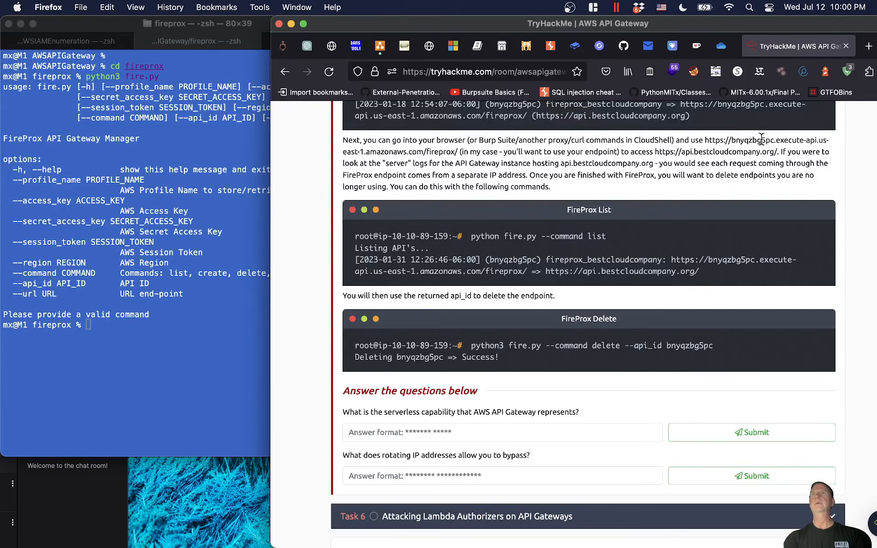
mouse_move(672, 167)
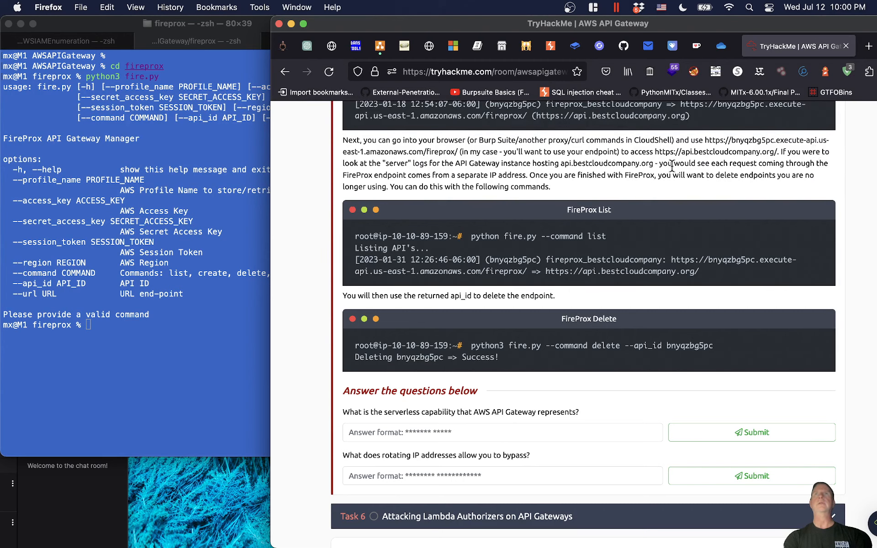
left_click_drag(707, 140, 719, 152)
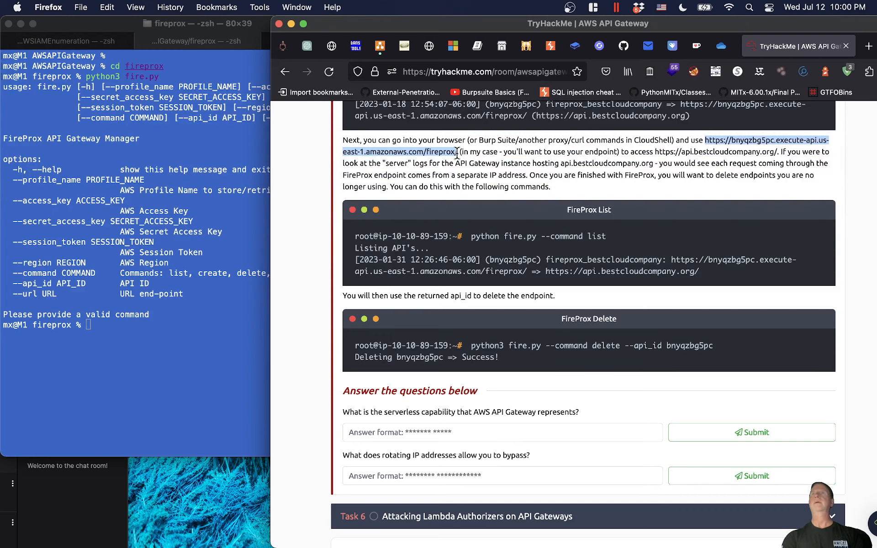
mouse_move(402, 162)
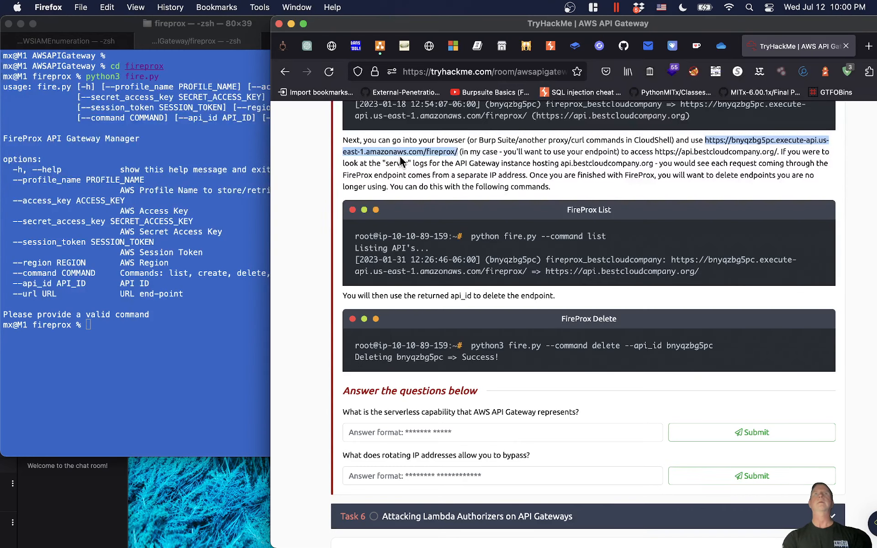
scroll("up", 3)
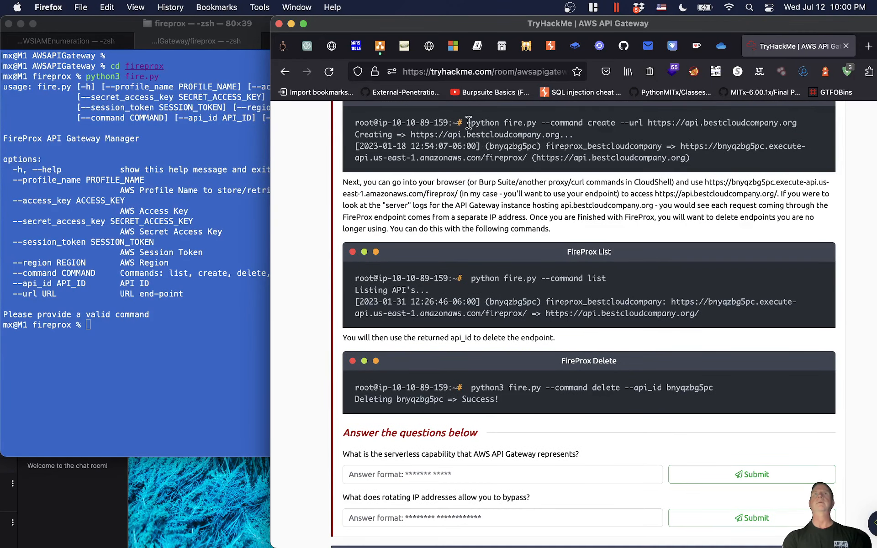
Copy the FireProx create command for api.bestcloudcompany.org and run it in Terminal
left_click_drag(470, 122, 797, 122)
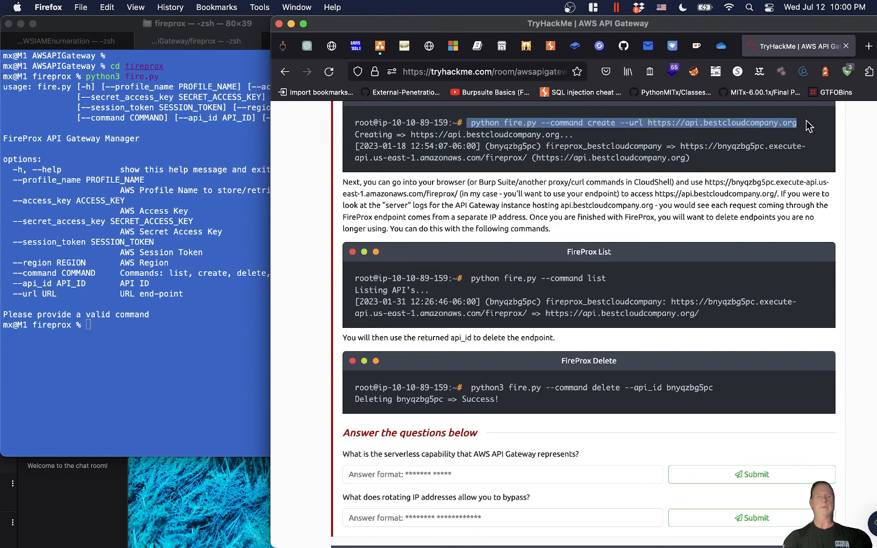
mouse_move(97, 331)
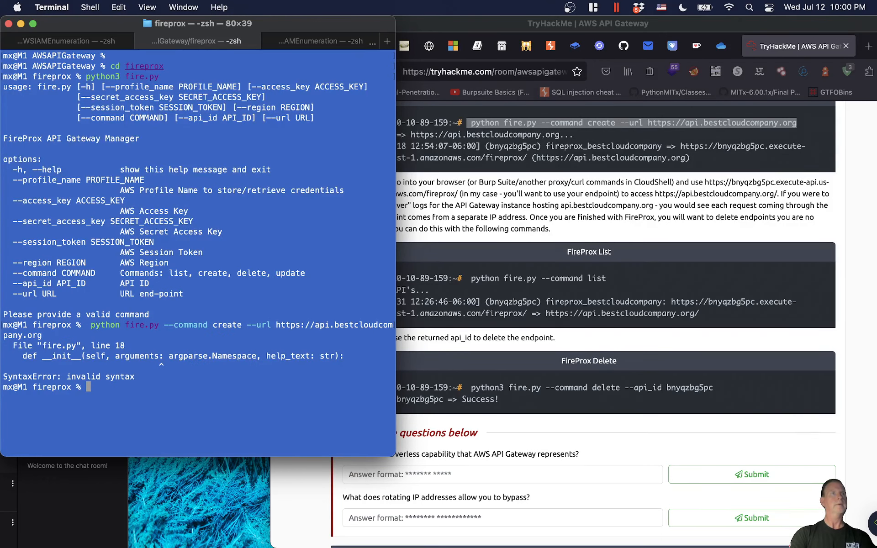
type("python fire.py --command create --url https://api.bestcloudcompany.org")
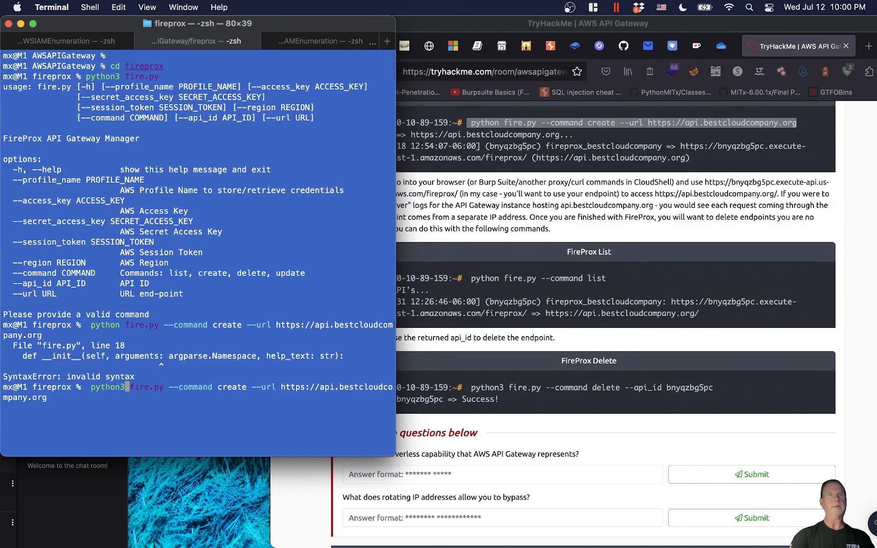
key("Return")
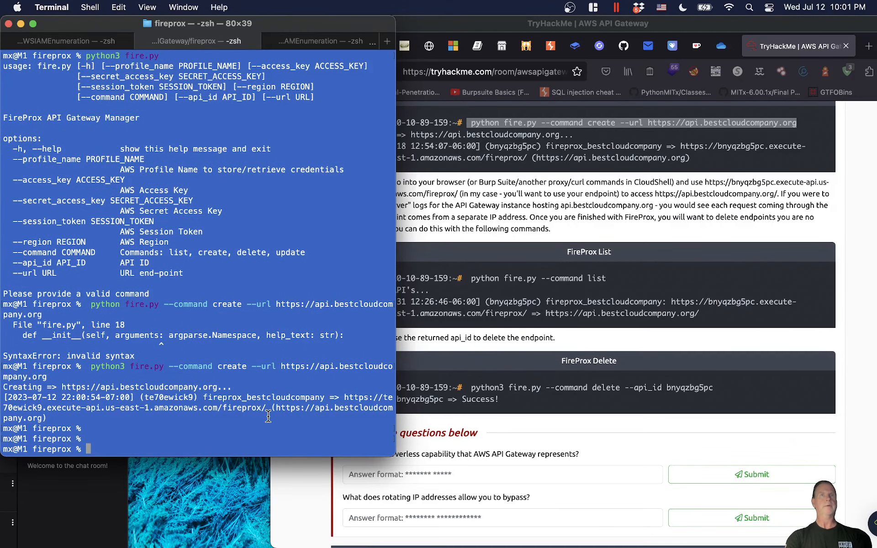
mouse_move(499, 345)
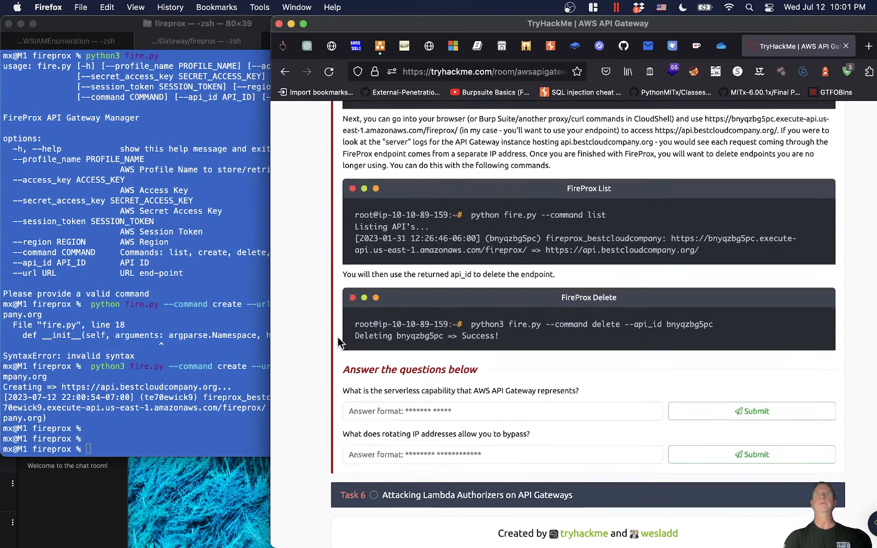
Copy 'reverse proxy' from the reading and submit it as the first Task 5 answer
scroll("down", 3)
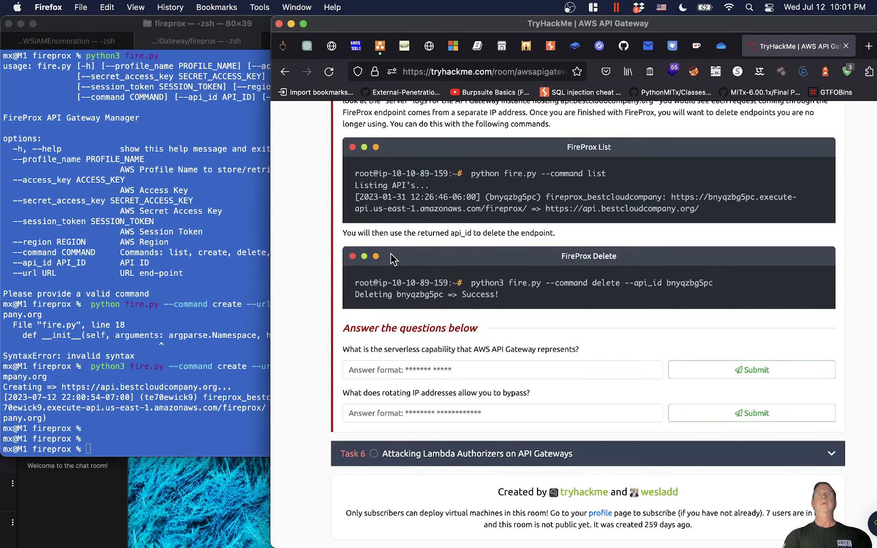
mouse_move(430, 244)
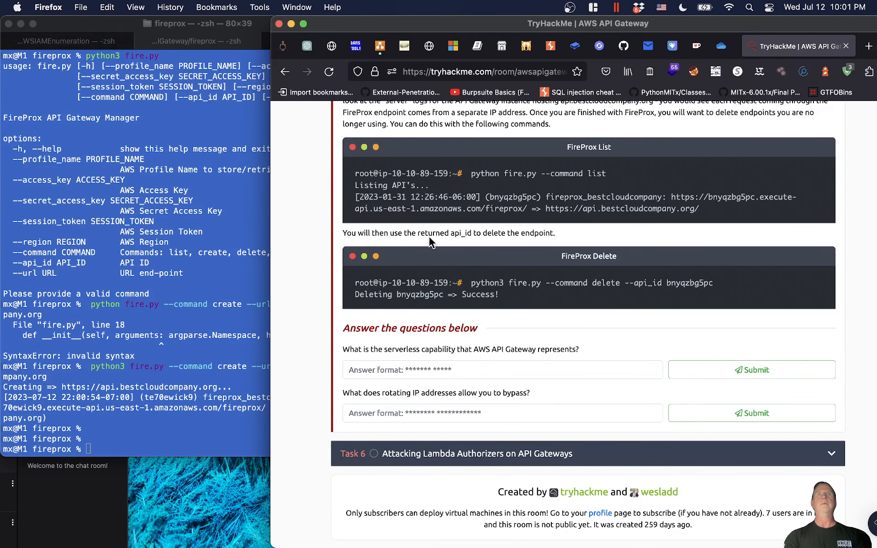
mouse_move(506, 237)
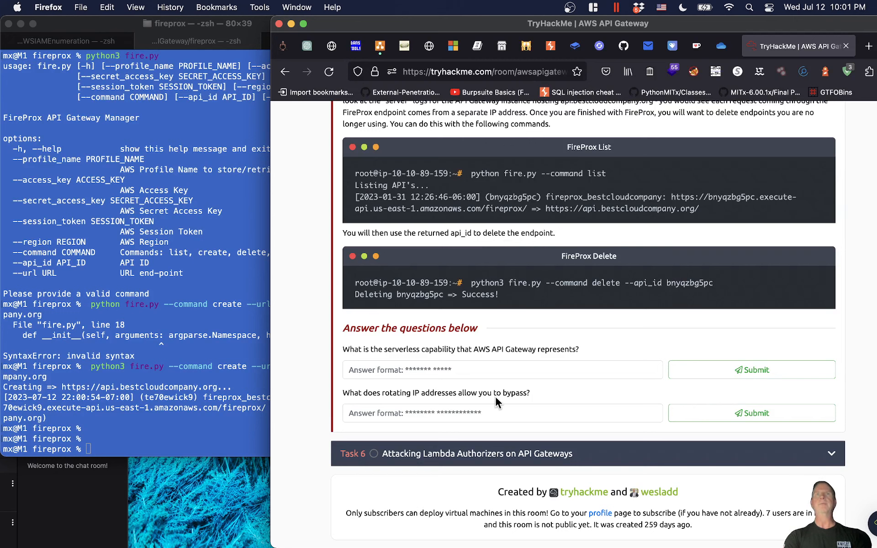
mouse_move(473, 362)
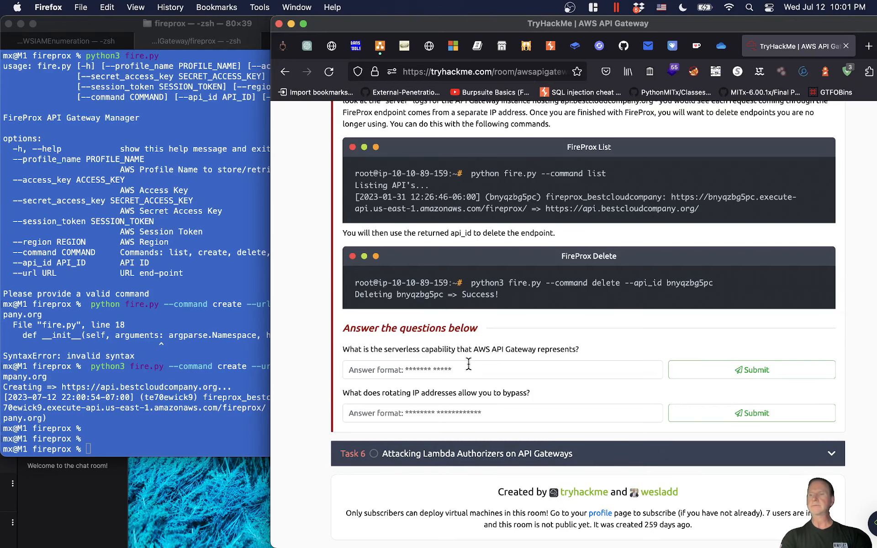
scroll("up", 3)
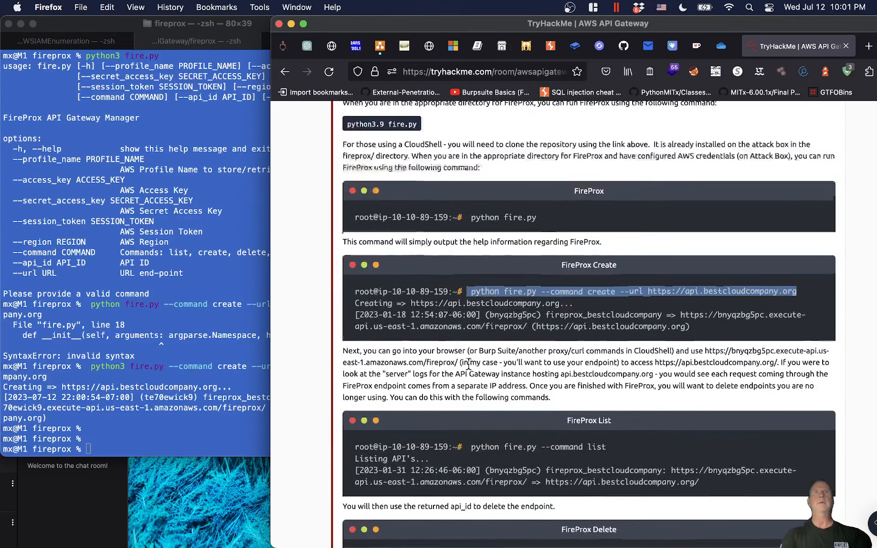
scroll("up", 3)
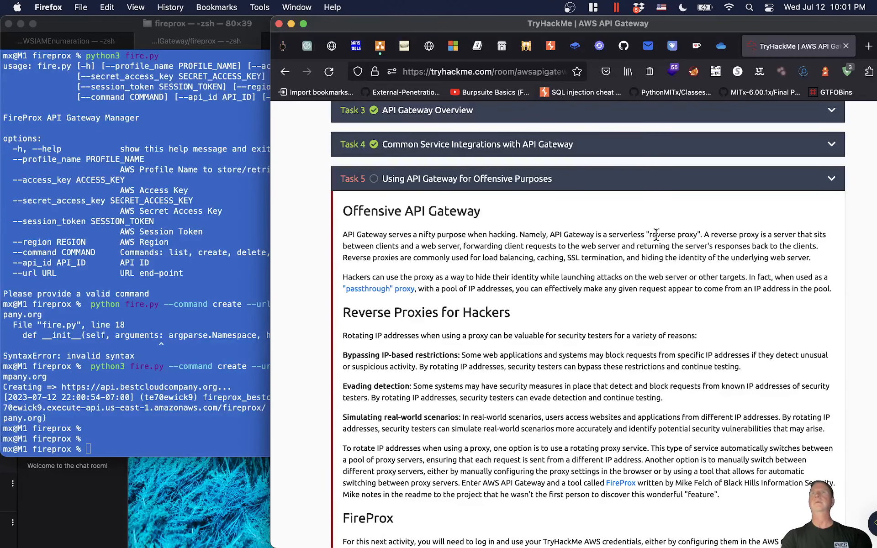
double_click(674, 234)
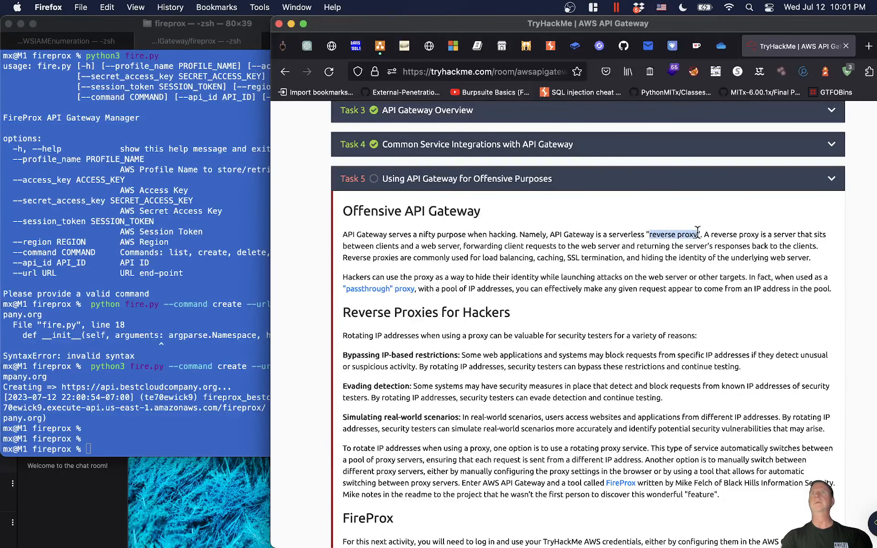
scroll("down", 3)
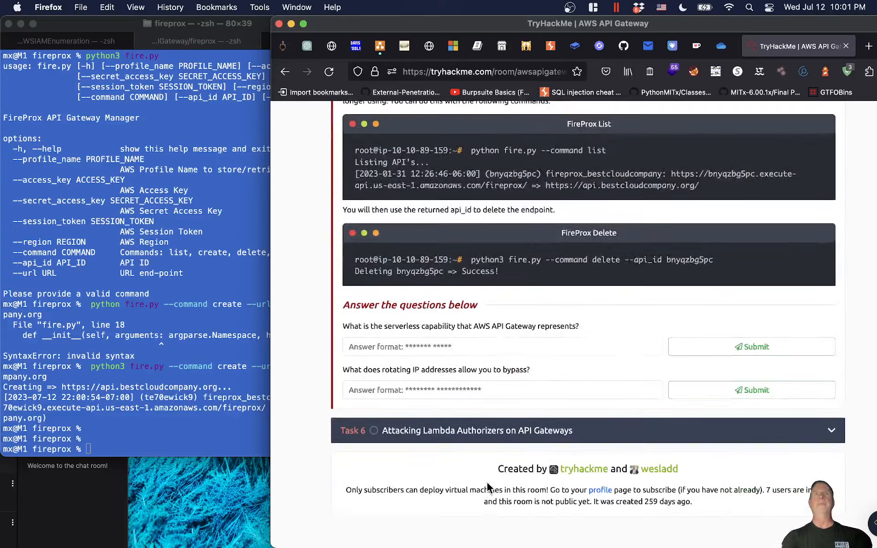
type("reverse proxy")
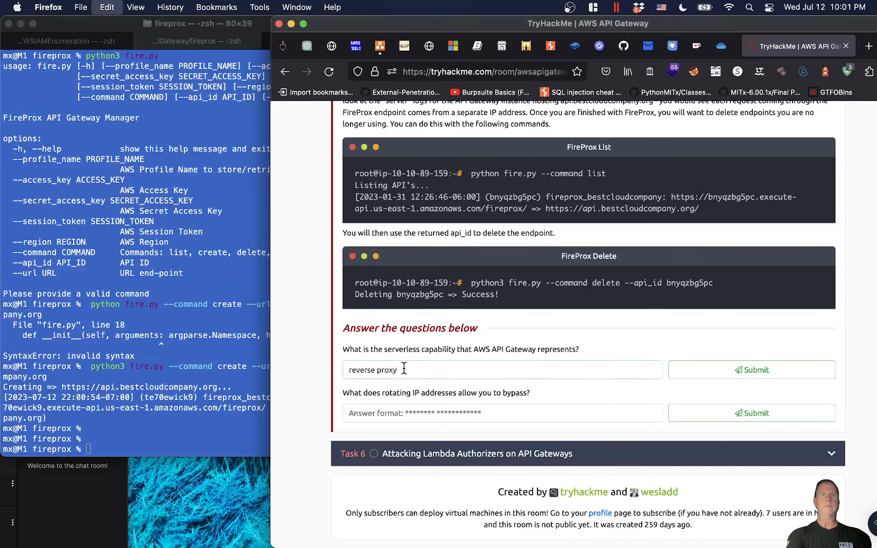
left_click(751, 370)
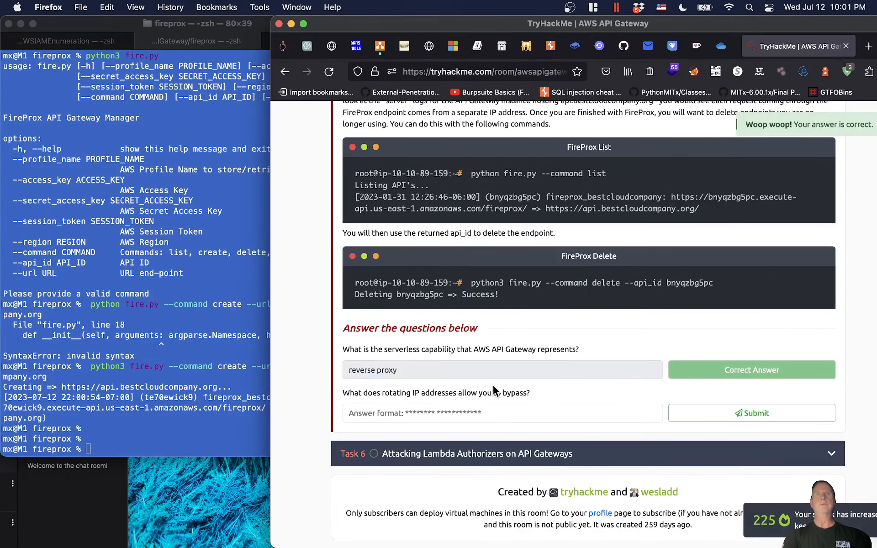
mouse_move(480, 367)
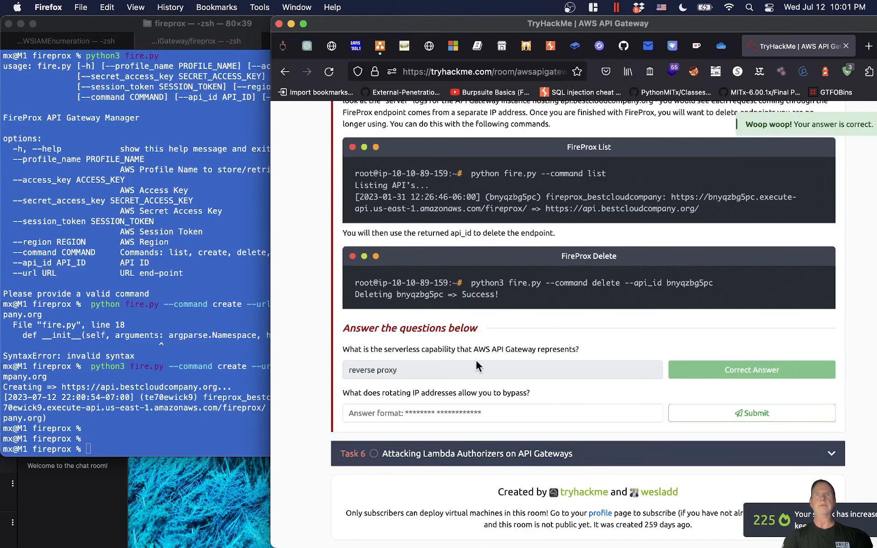
mouse_move(397, 365)
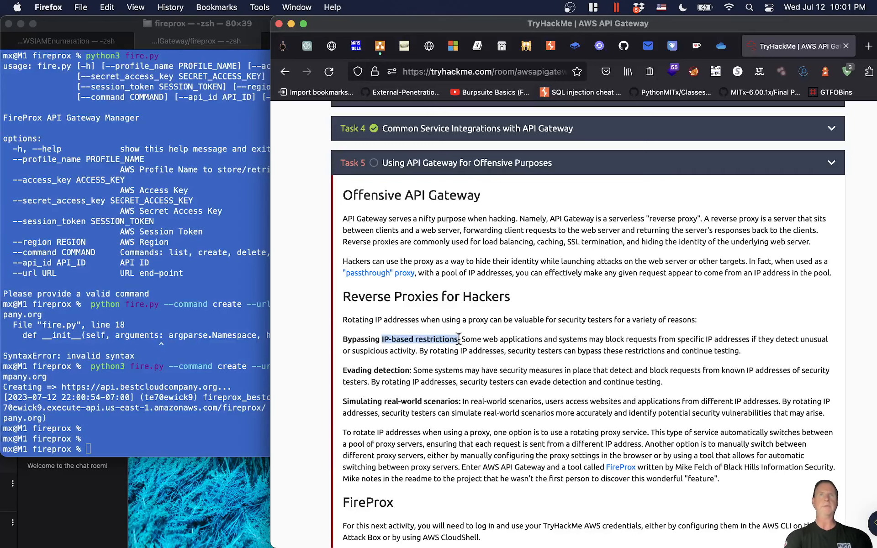
Submit 'IP-based restrictions' as the second Task 5 answer
scroll("down", 3)
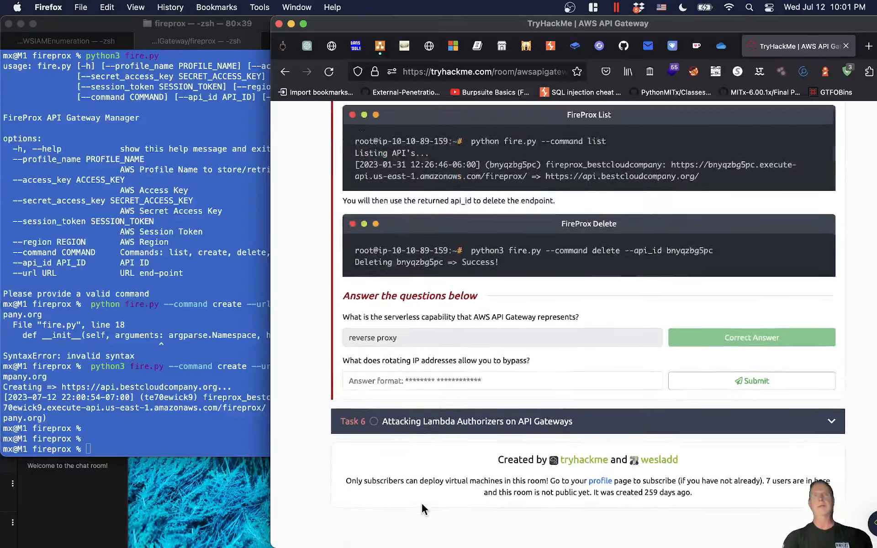
type("IP-based restrictions")
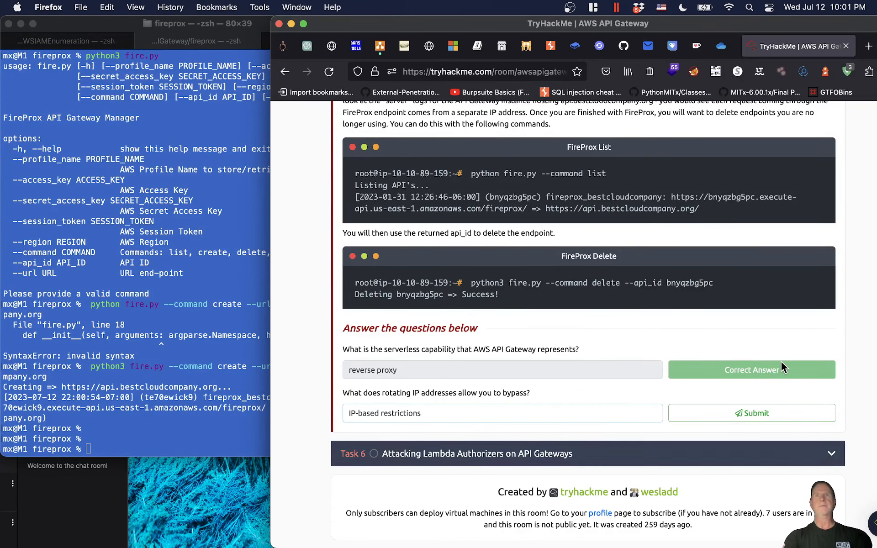
left_click(752, 413)
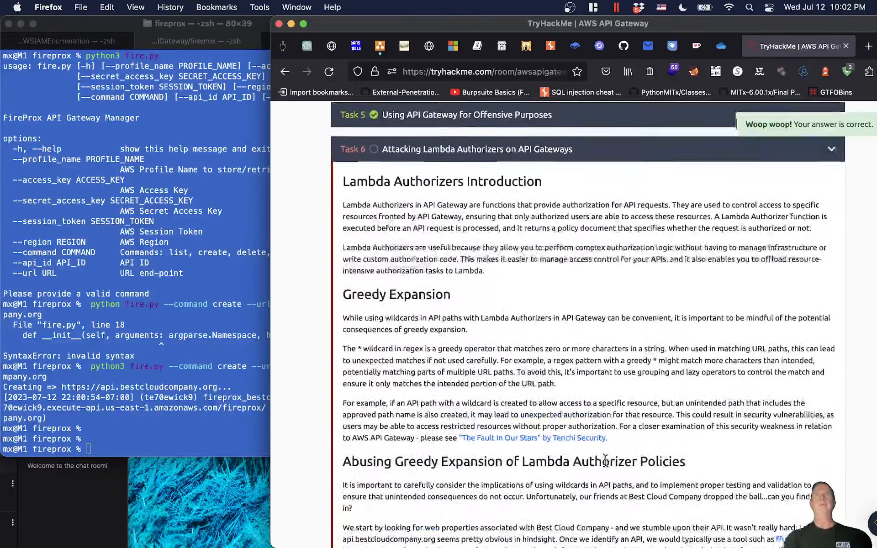
scroll("down", 3)
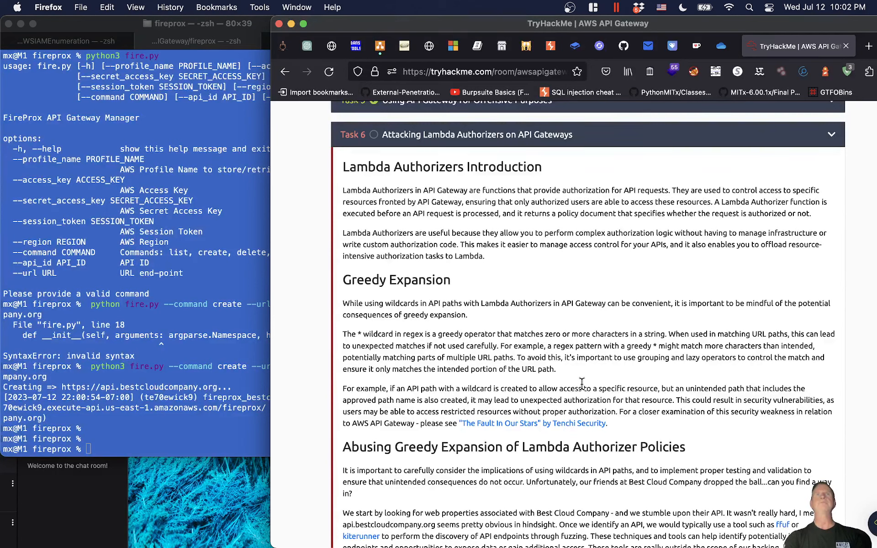
mouse_move(515, 278)
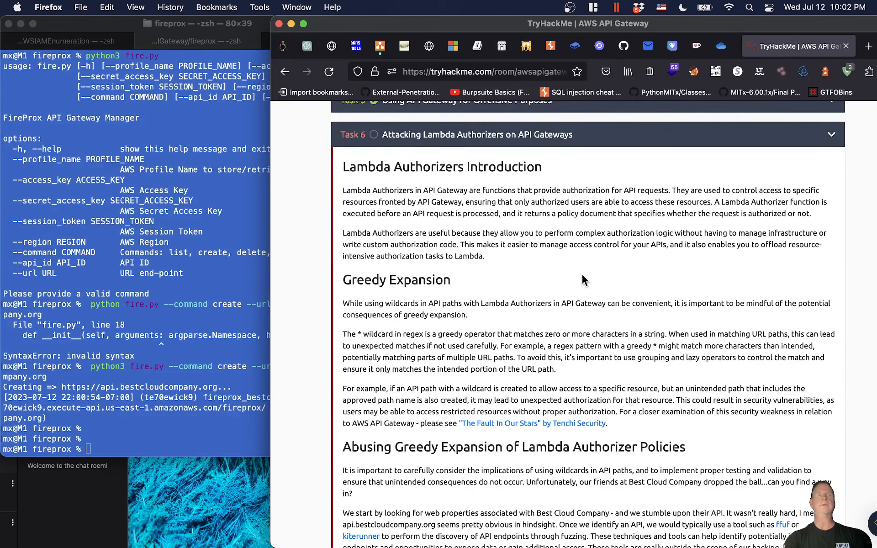
mouse_move(603, 266)
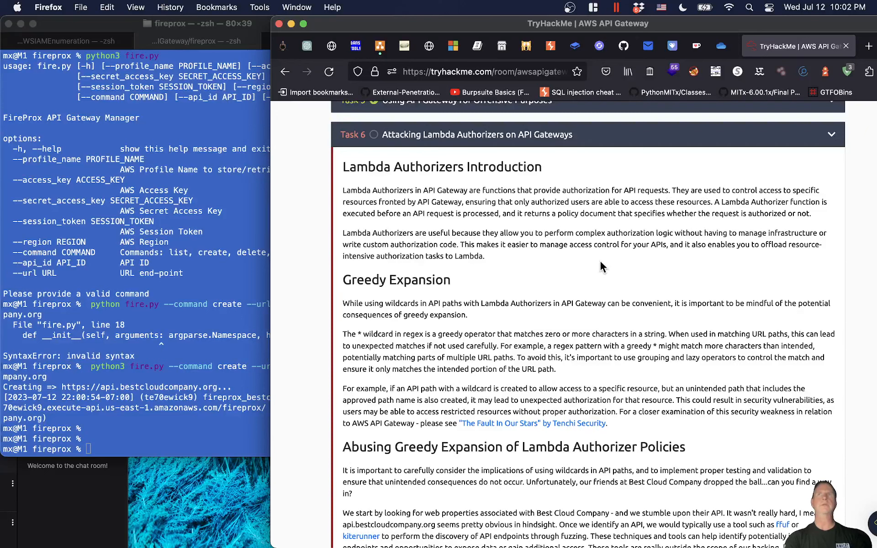
mouse_move(597, 291)
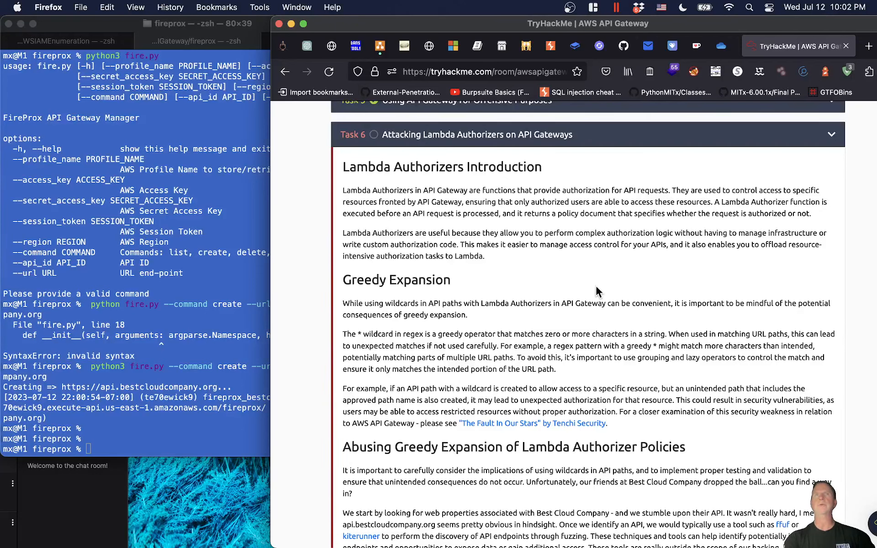
scroll("down", 3)
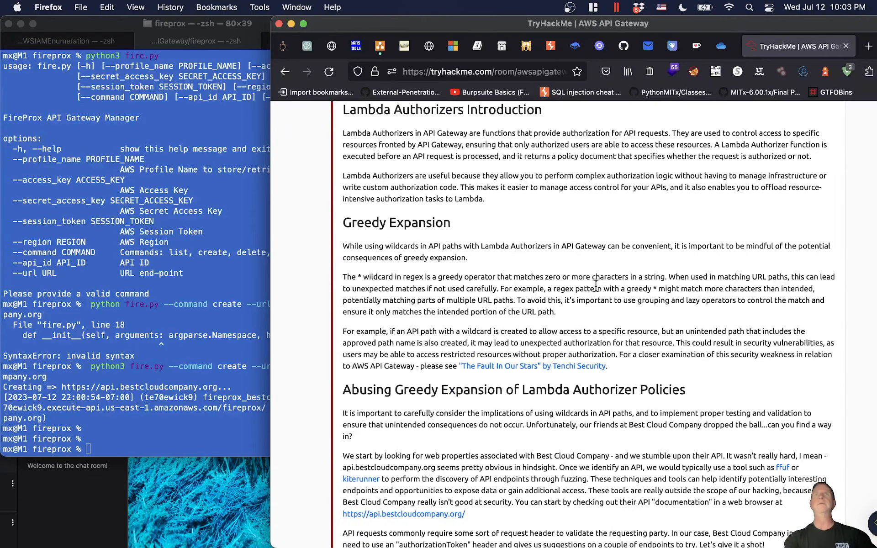
scroll("down", 3)
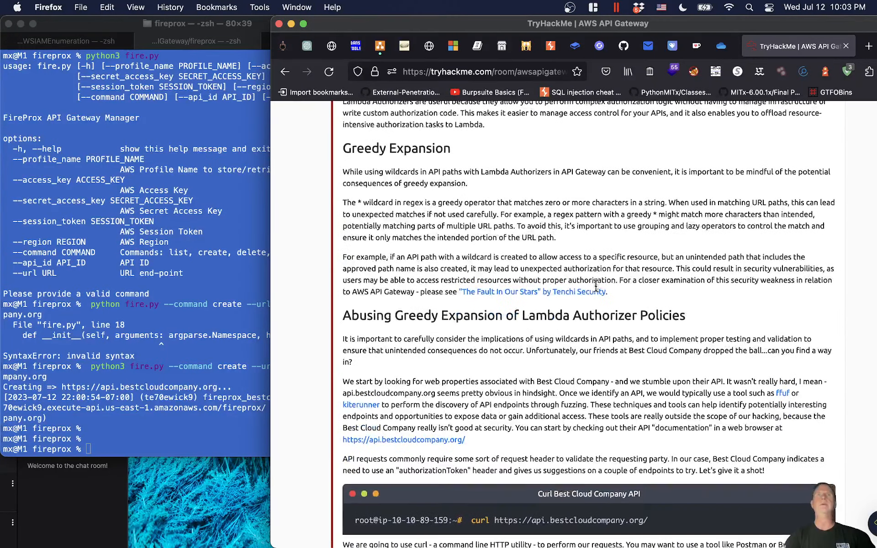
scroll("down", 3)
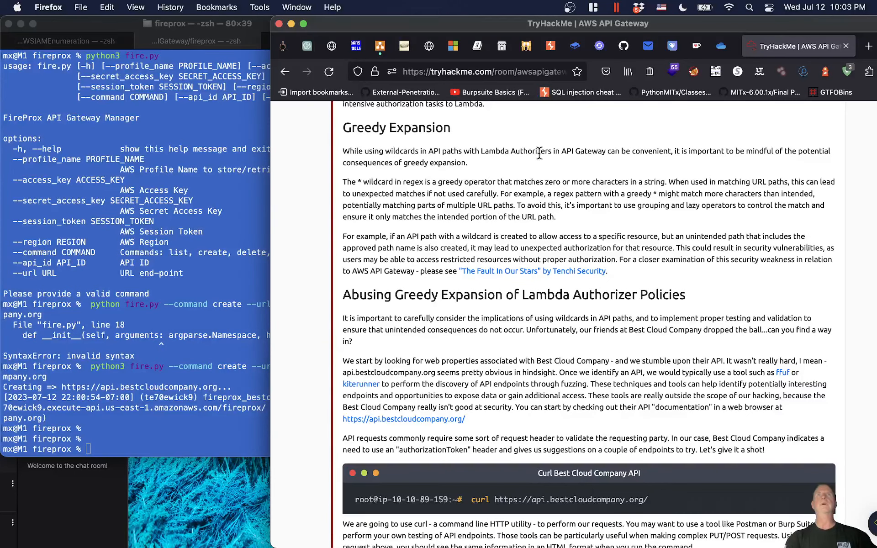
mouse_move(554, 178)
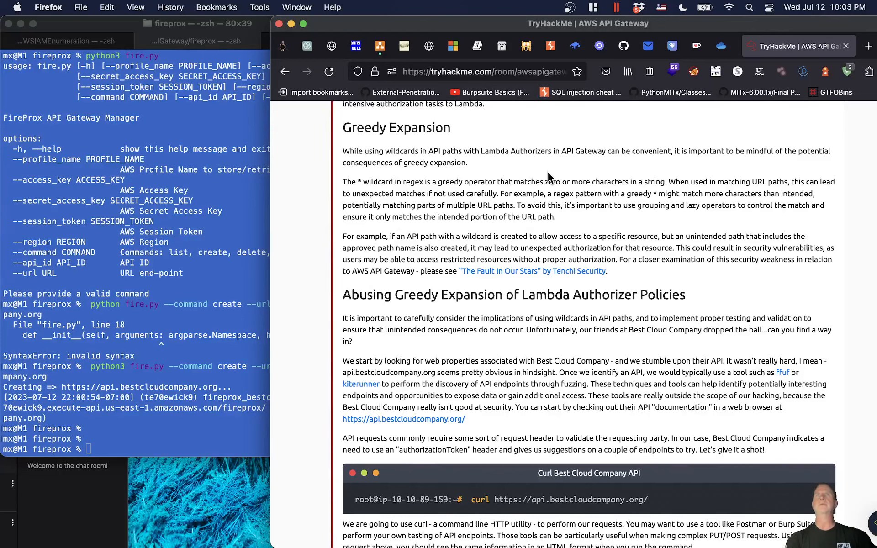
mouse_move(398, 163)
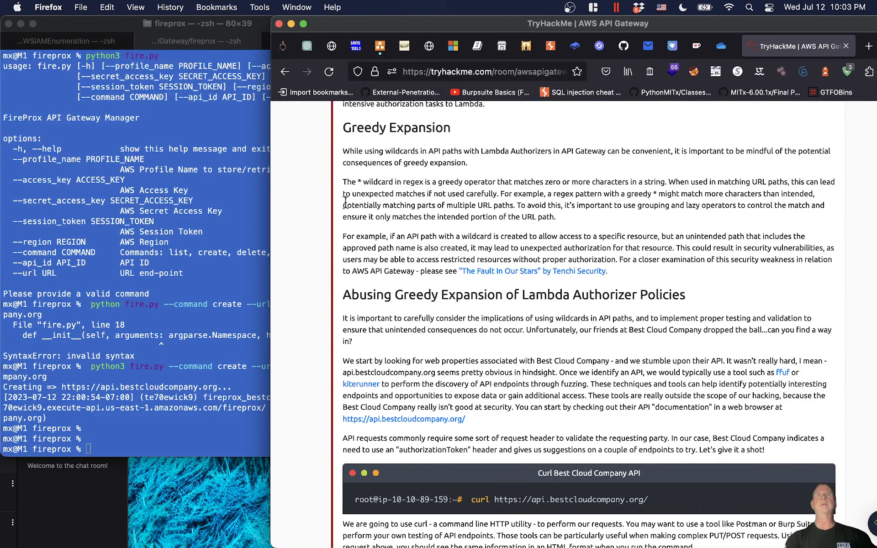
mouse_move(362, 182)
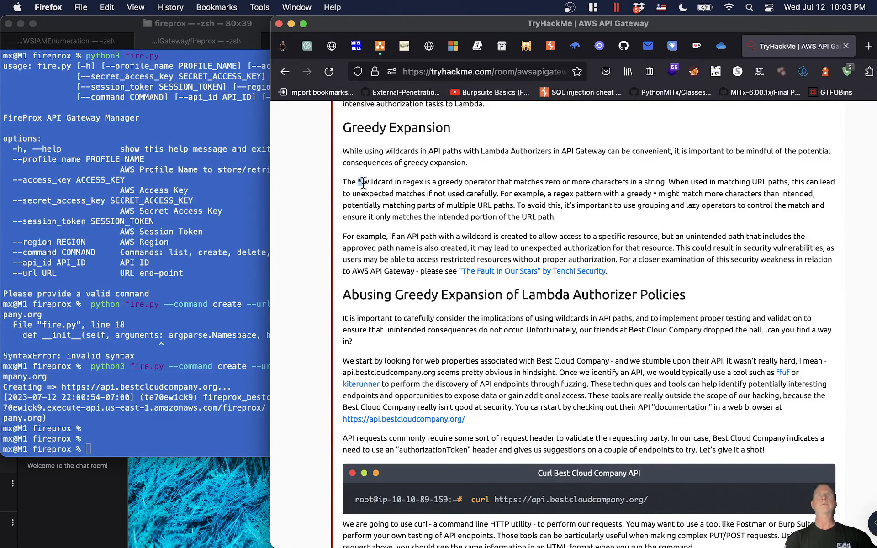
mouse_move(378, 176)
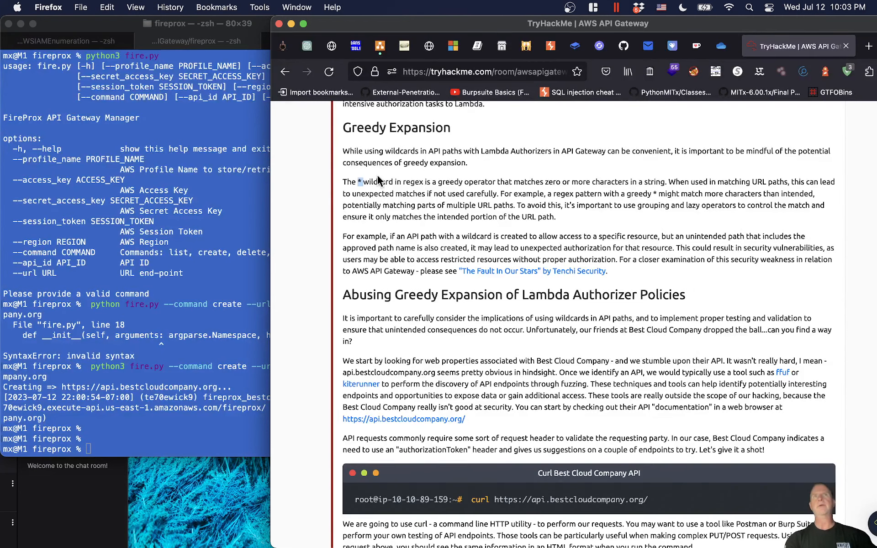
mouse_move(442, 189)
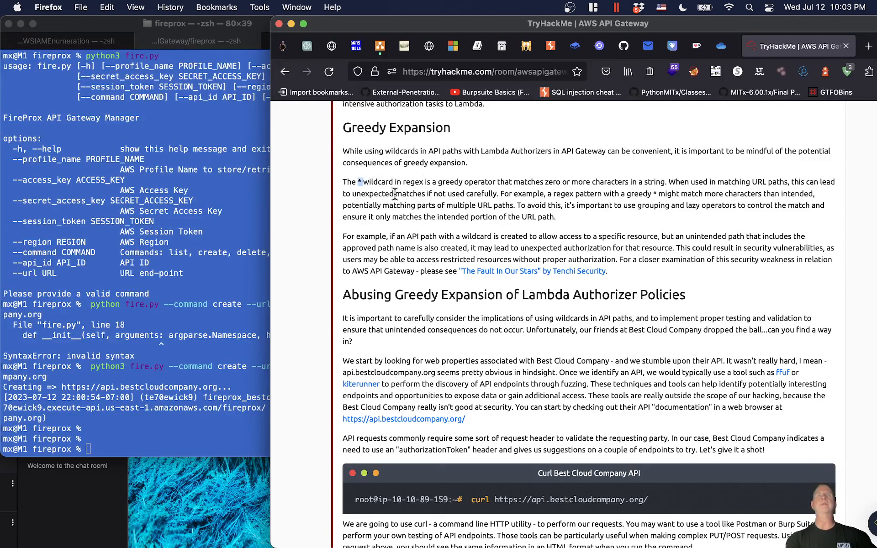
mouse_move(446, 197)
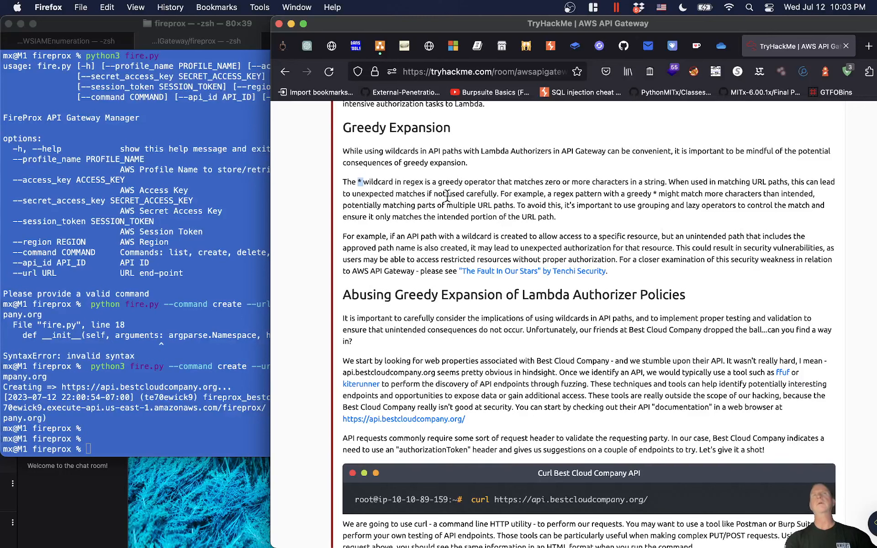
mouse_move(609, 203)
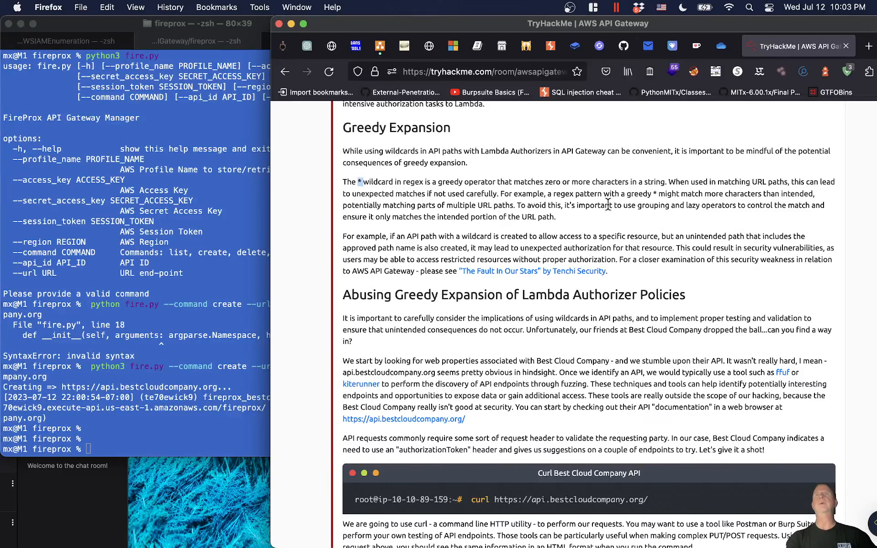
mouse_move(619, 221)
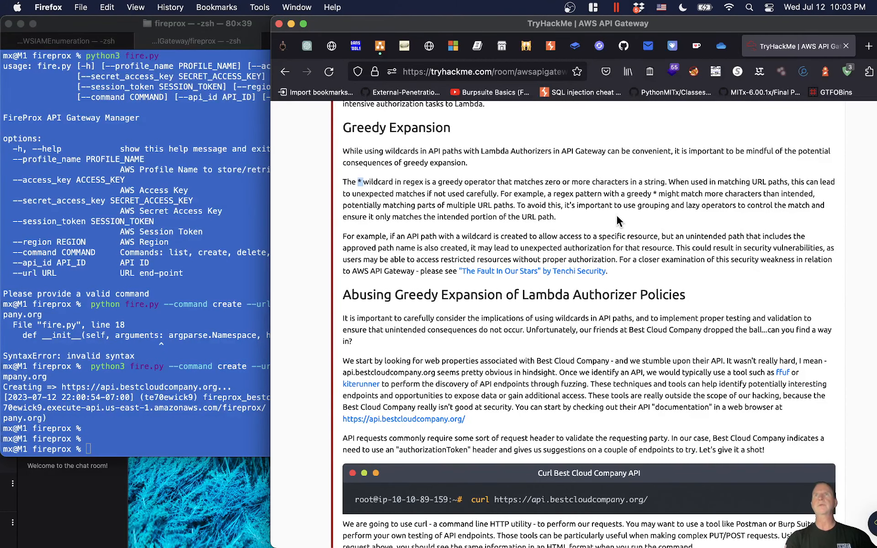
scroll("down", 3)
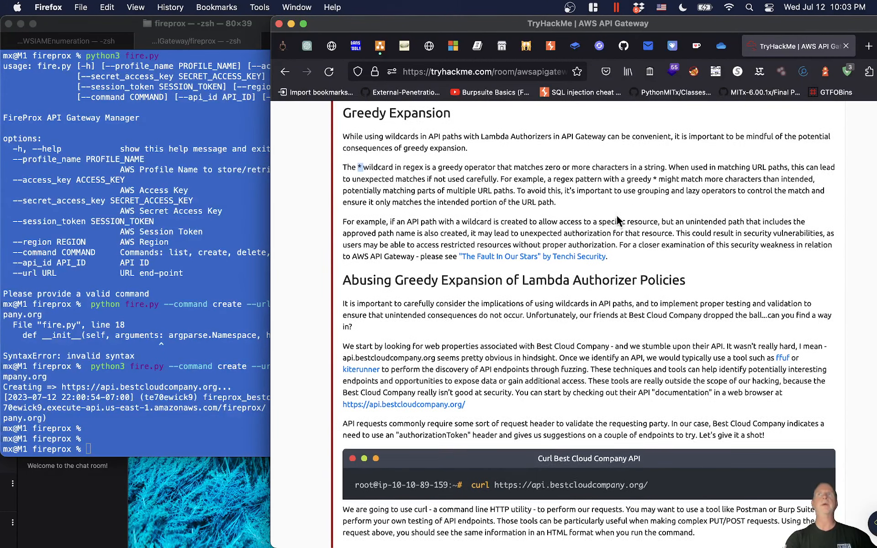
scroll("down", 3)
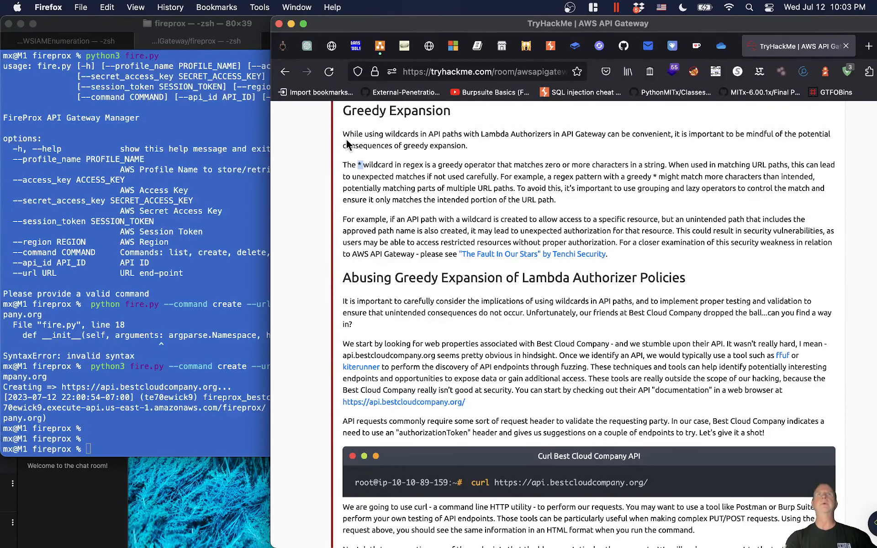
mouse_move(577, 191)
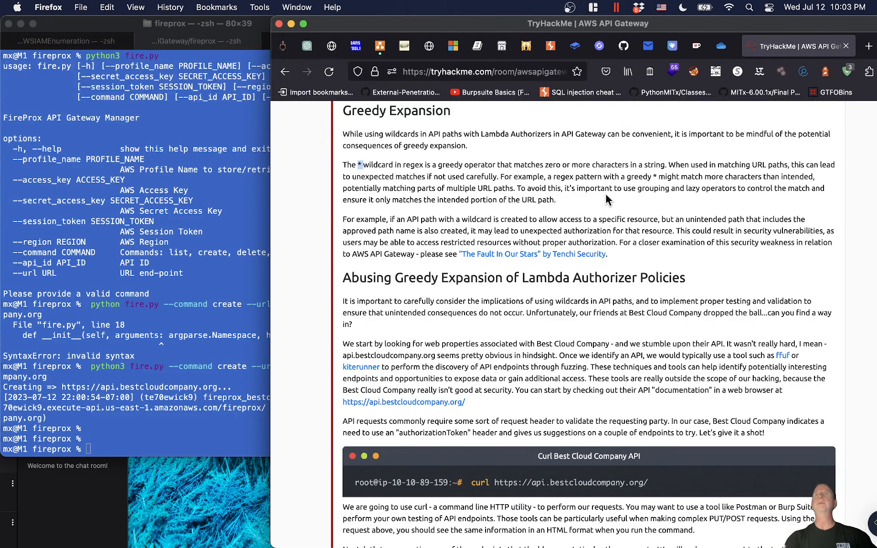
mouse_move(718, 213)
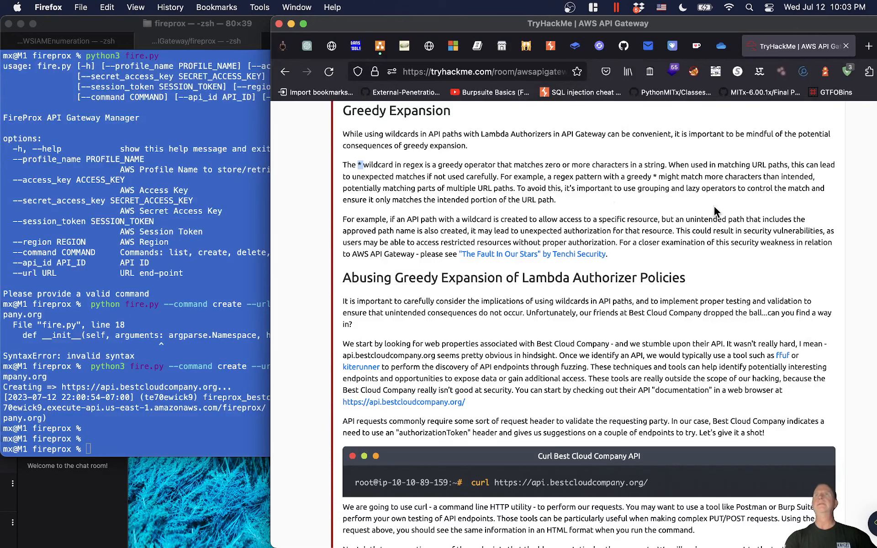
mouse_move(580, 207)
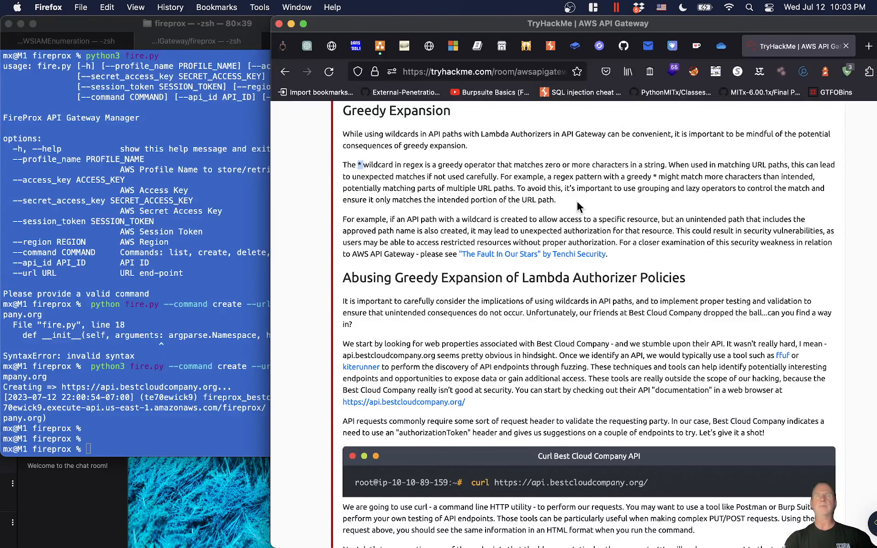
scroll("down", 3)
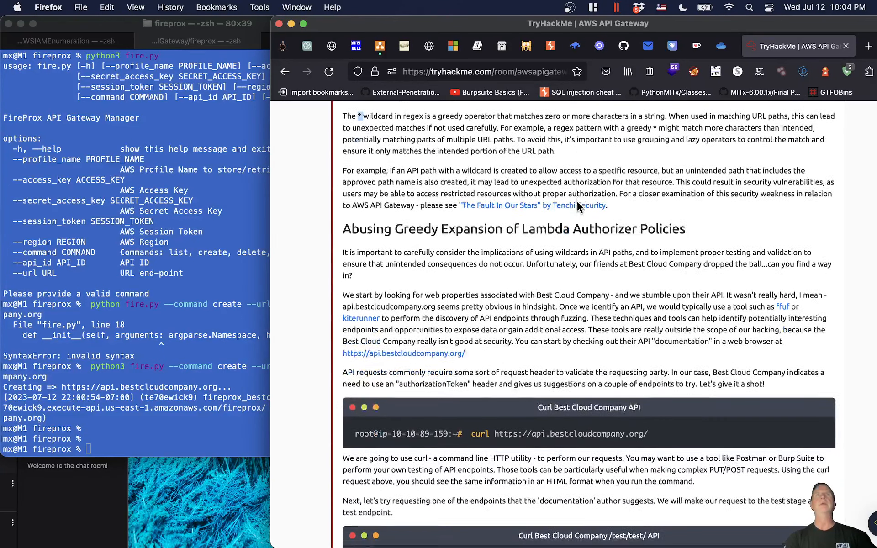
scroll("down", 3)
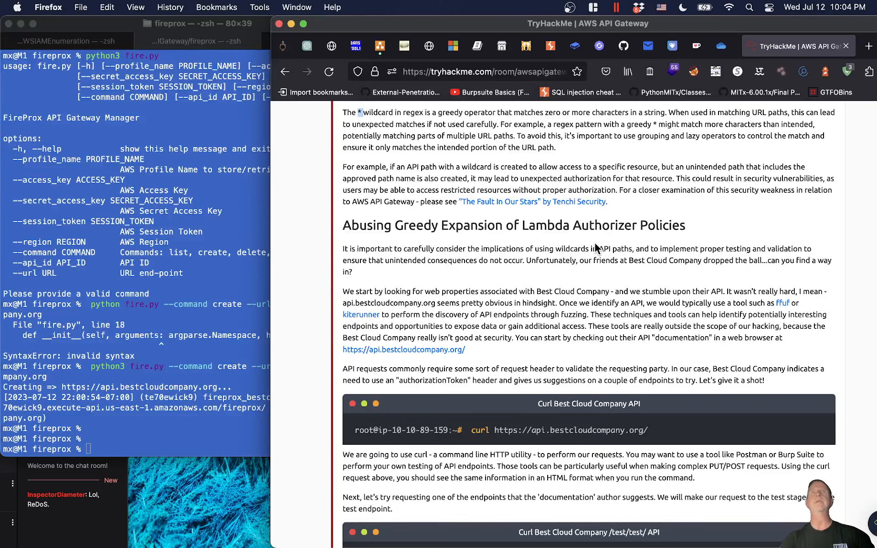
mouse_move(490, 222)
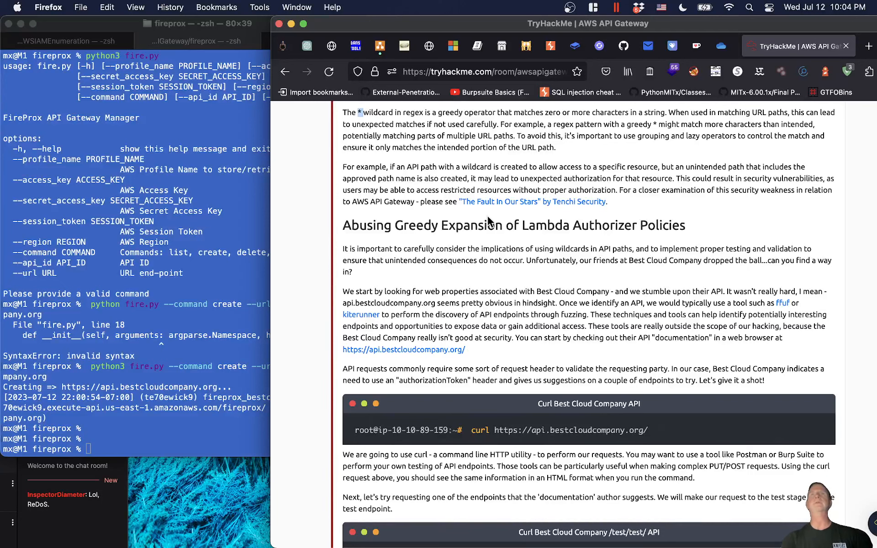
mouse_move(615, 216)
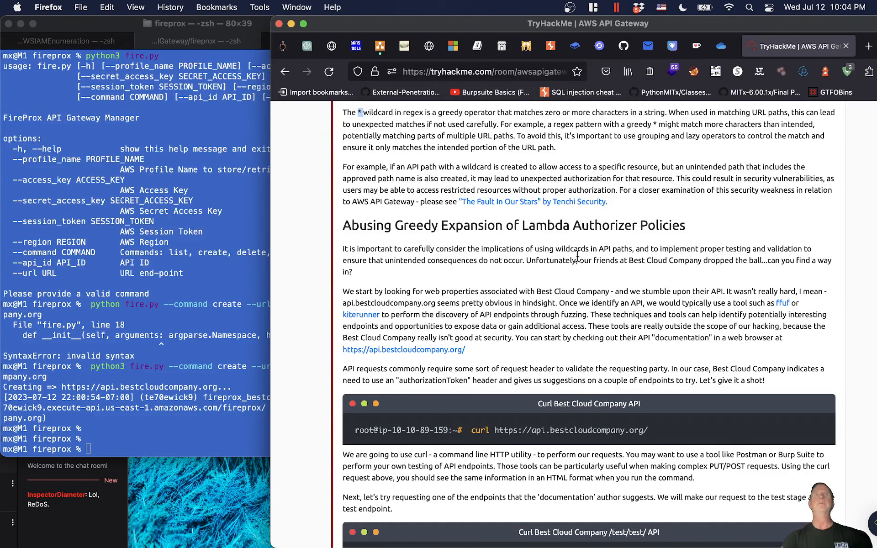
mouse_move(643, 281)
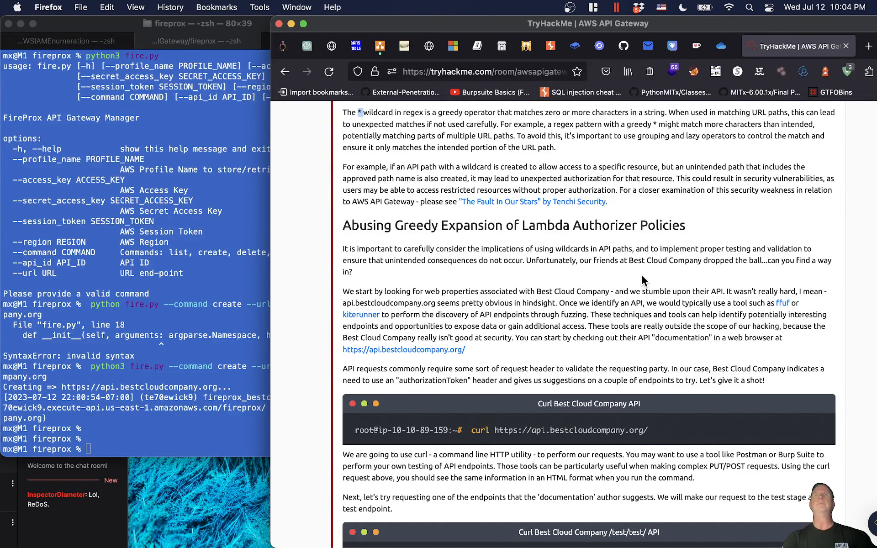
scroll("down", 3)
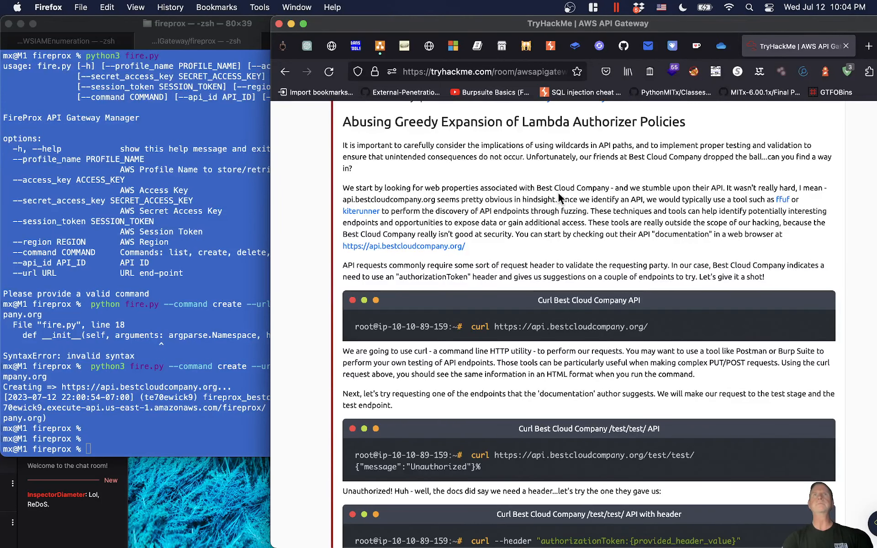
mouse_move(627, 181)
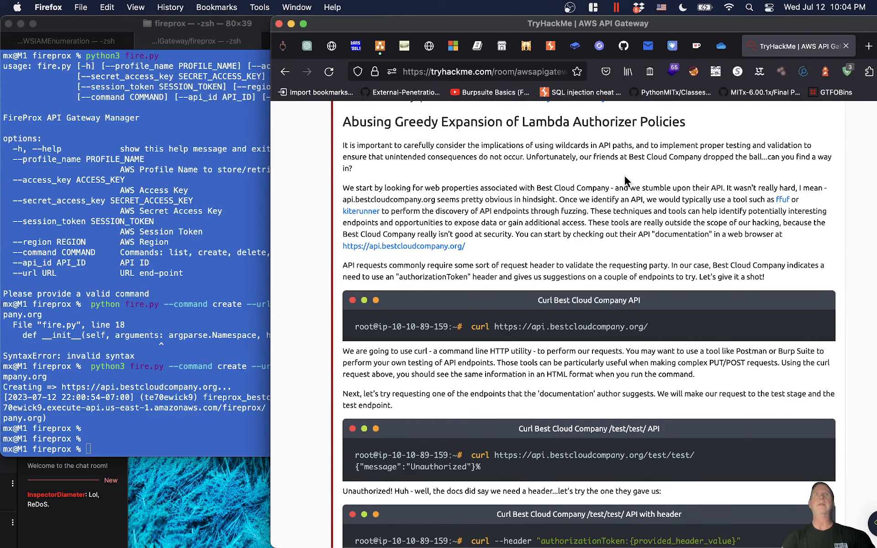
mouse_move(491, 182)
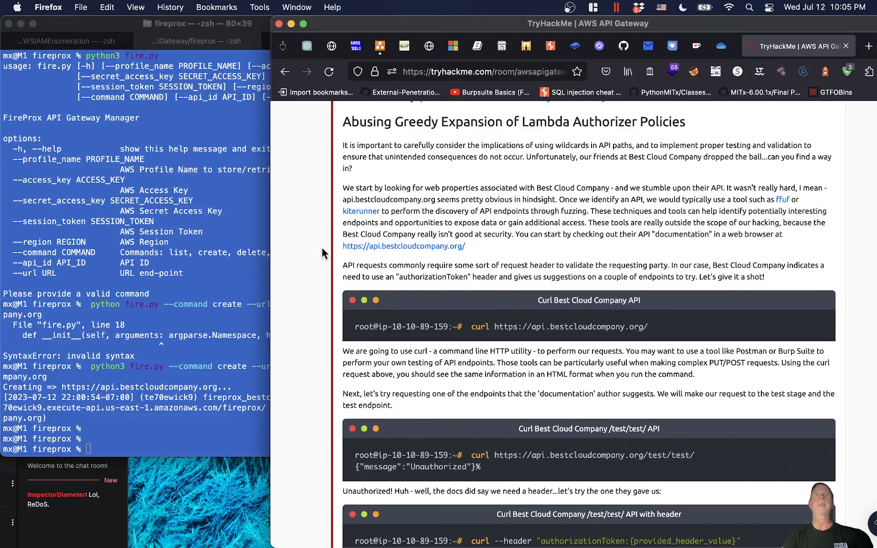
mouse_move(334, 260)
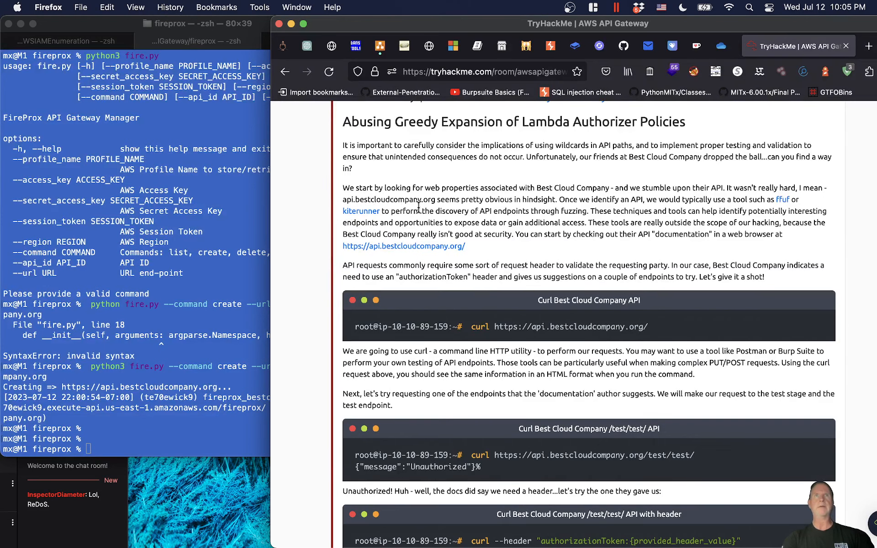
mouse_move(518, 208)
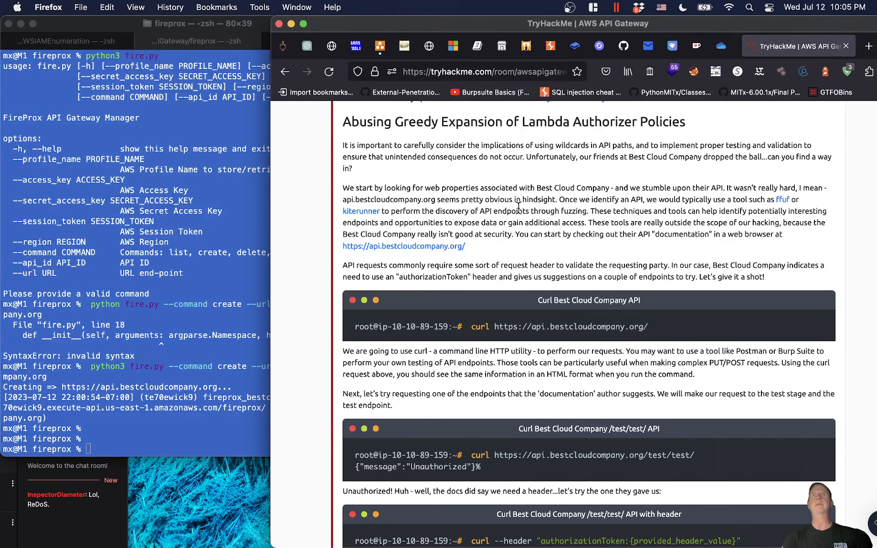
mouse_move(573, 224)
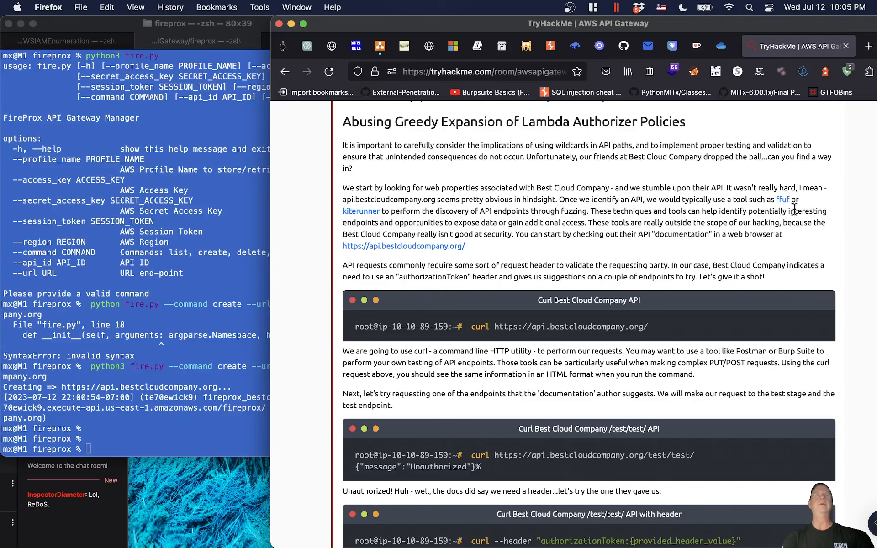
mouse_move(516, 221)
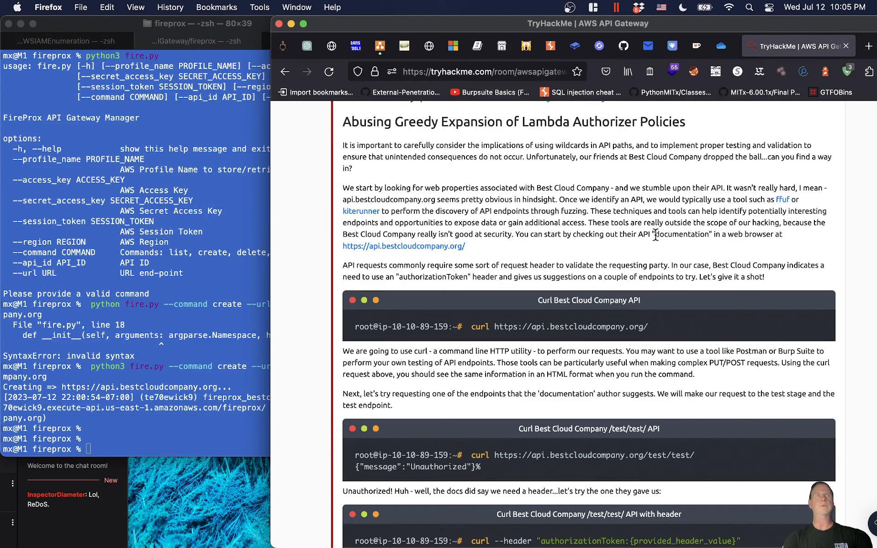
mouse_move(677, 246)
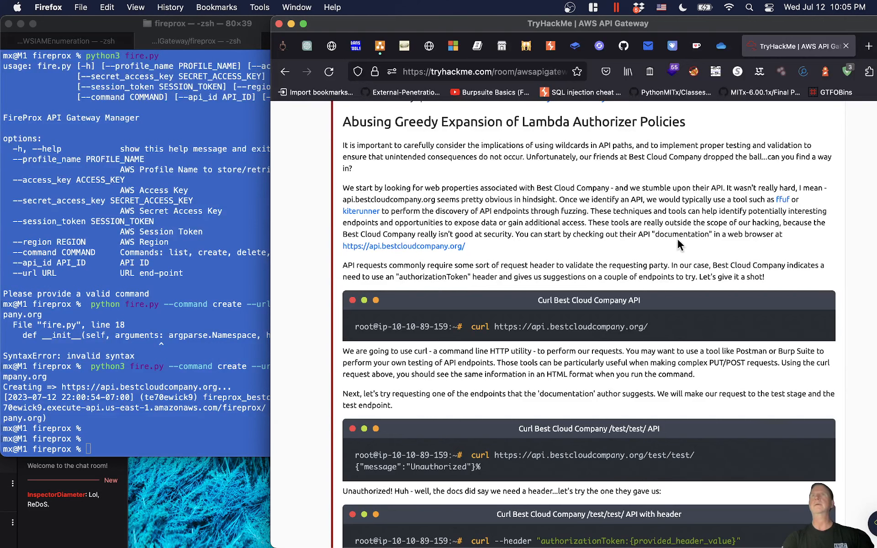
mouse_move(383, 218)
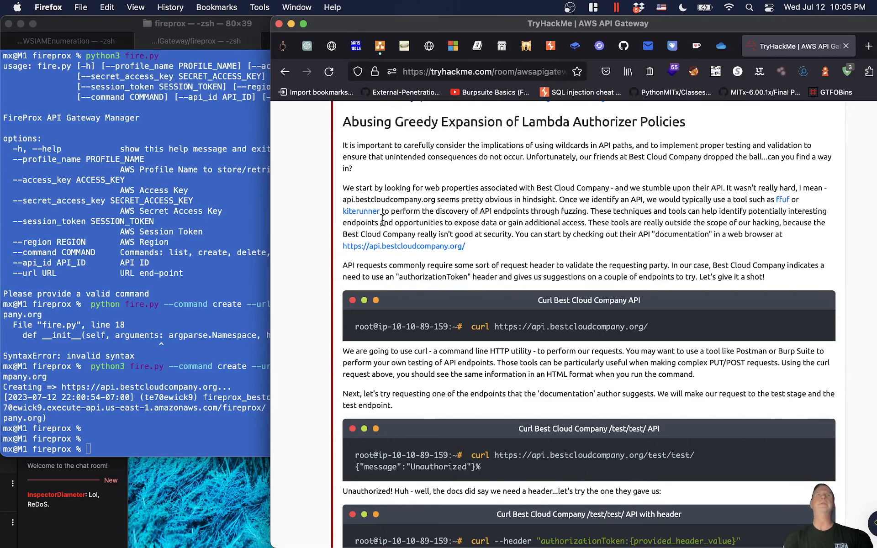
mouse_move(534, 235)
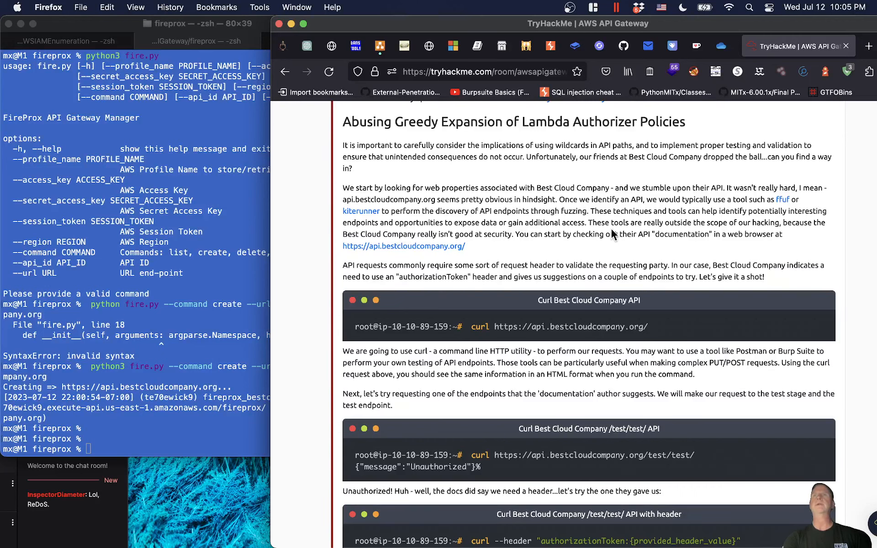
mouse_move(456, 257)
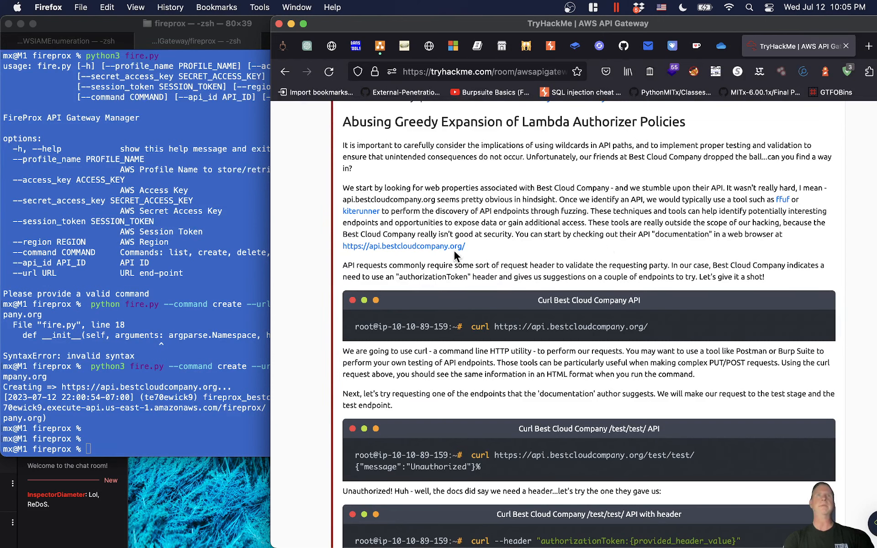
mouse_move(511, 248)
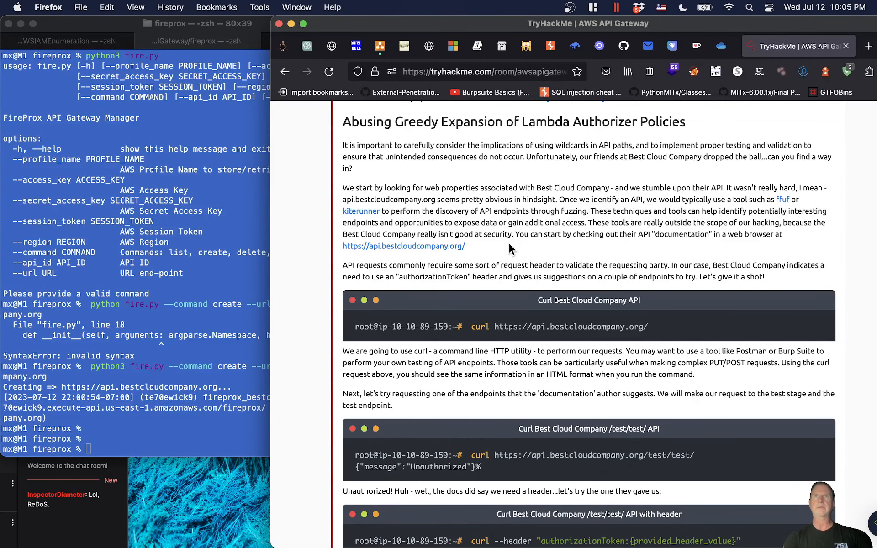
mouse_move(540, 250)
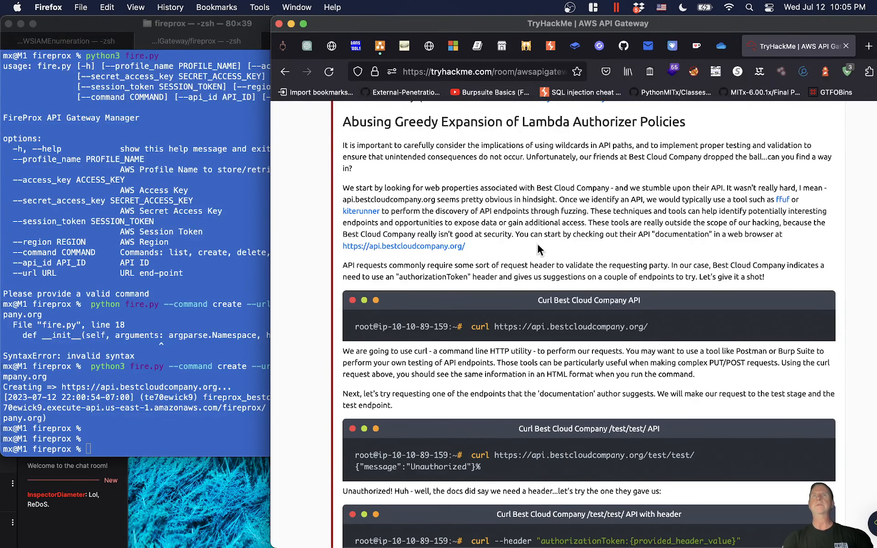
scroll("down", 3)
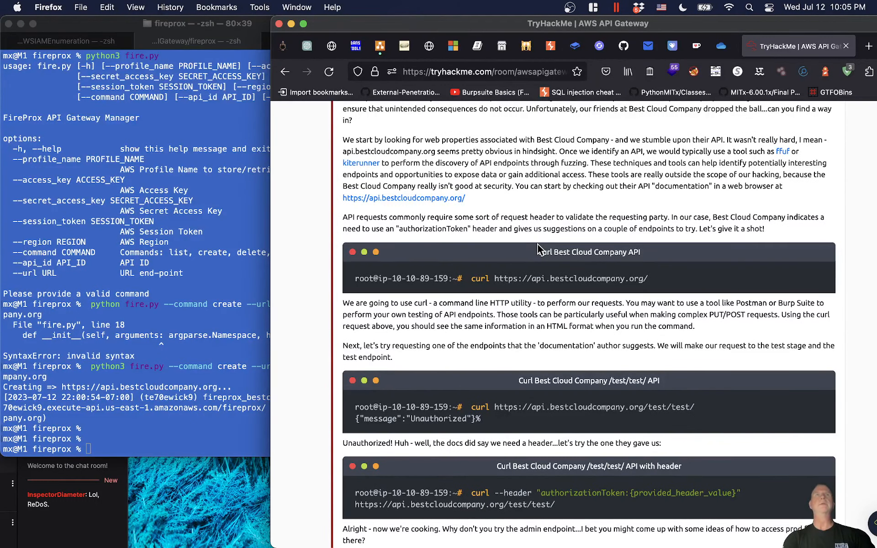
scroll("down", 3)
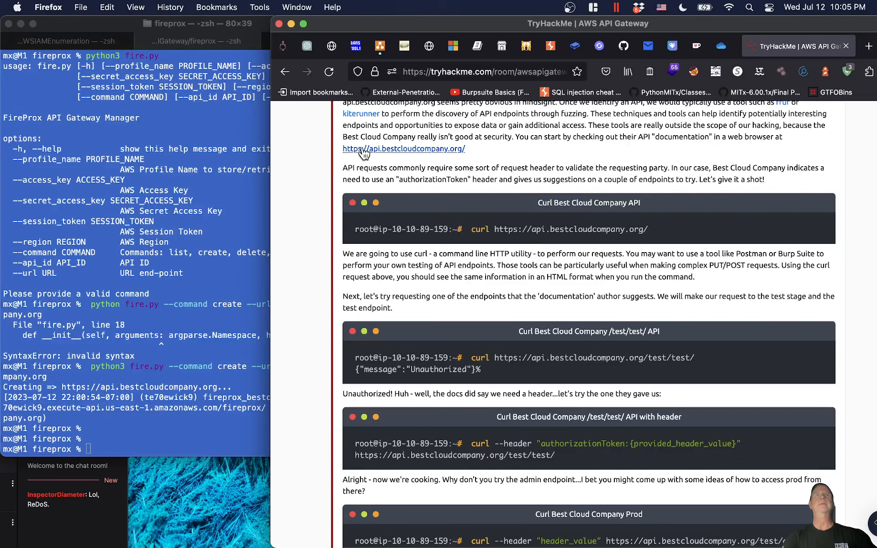
mouse_move(409, 155)
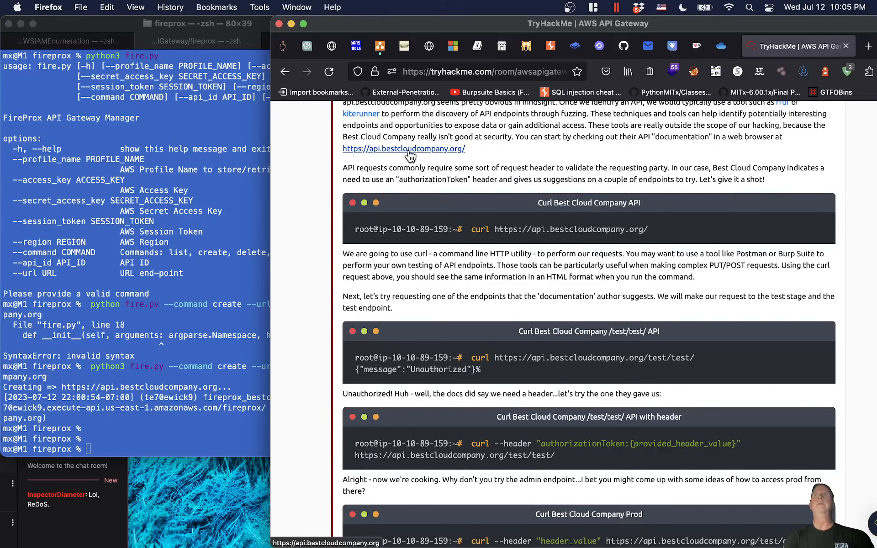
right_click(410, 148)
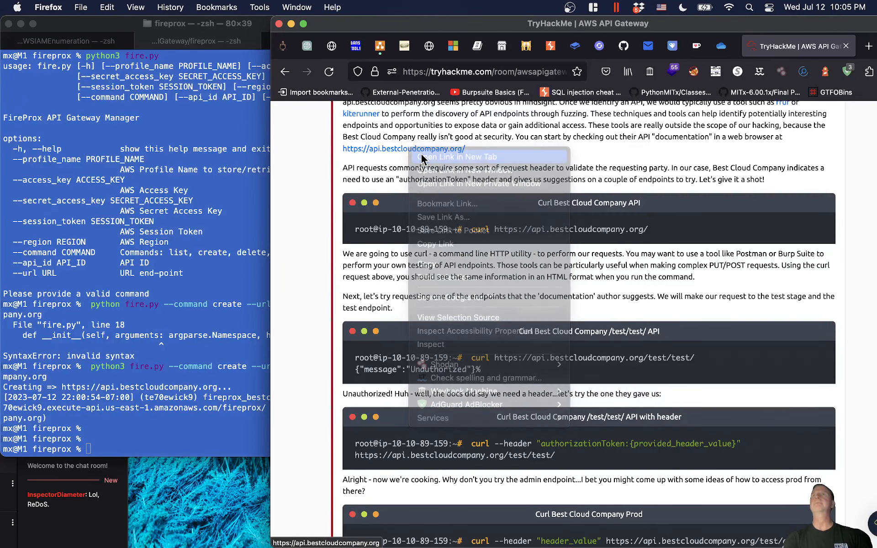
left_click(458, 157)
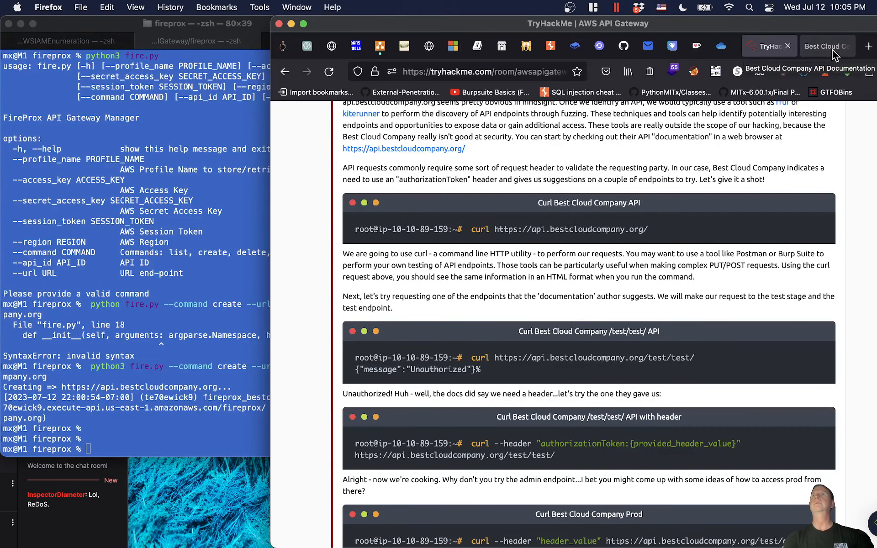
left_click(826, 46)
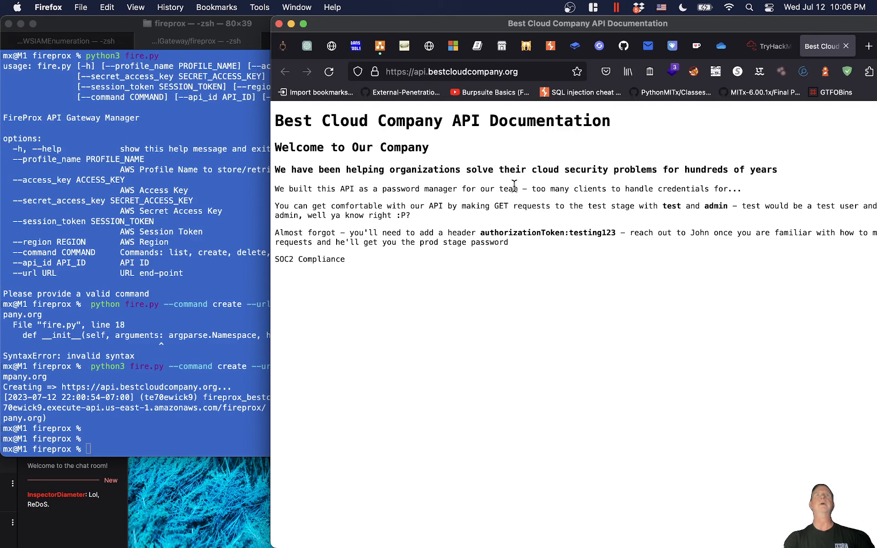
mouse_move(740, 190)
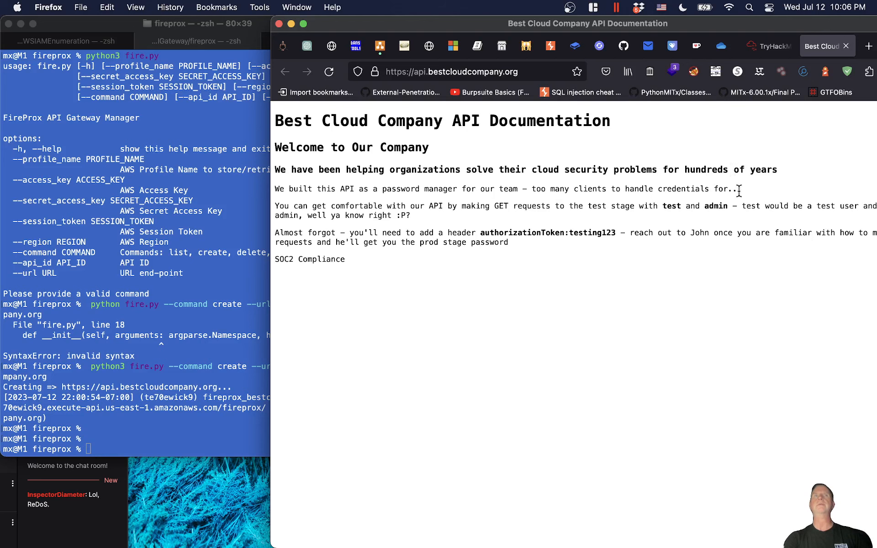
mouse_move(765, 197)
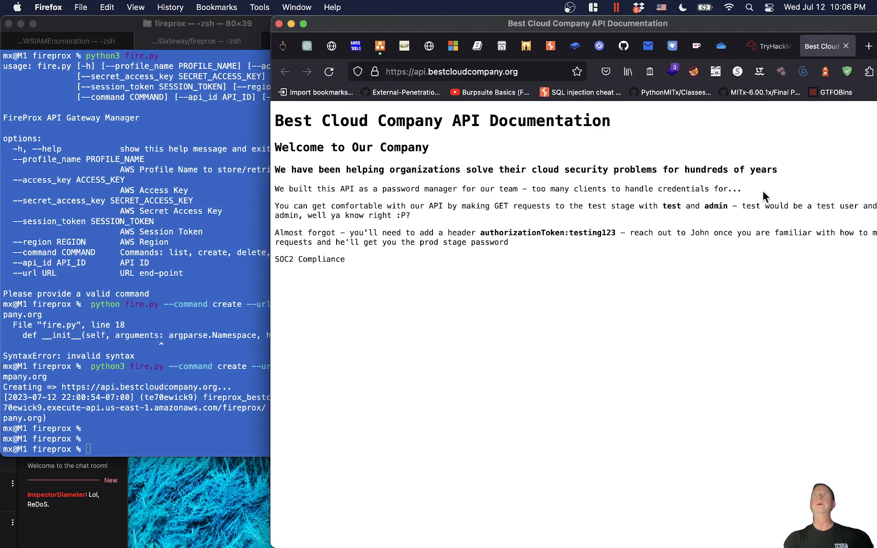
mouse_move(330, 200)
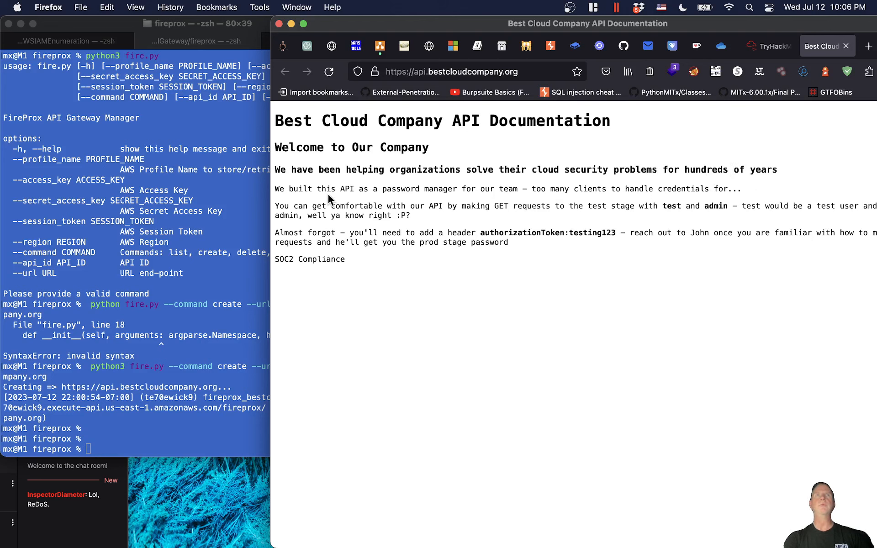
mouse_move(393, 202)
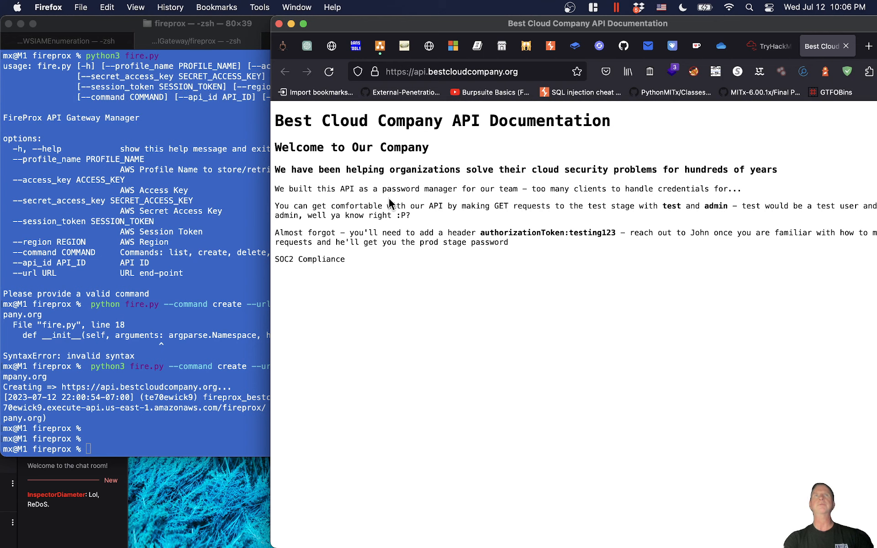
mouse_move(453, 204)
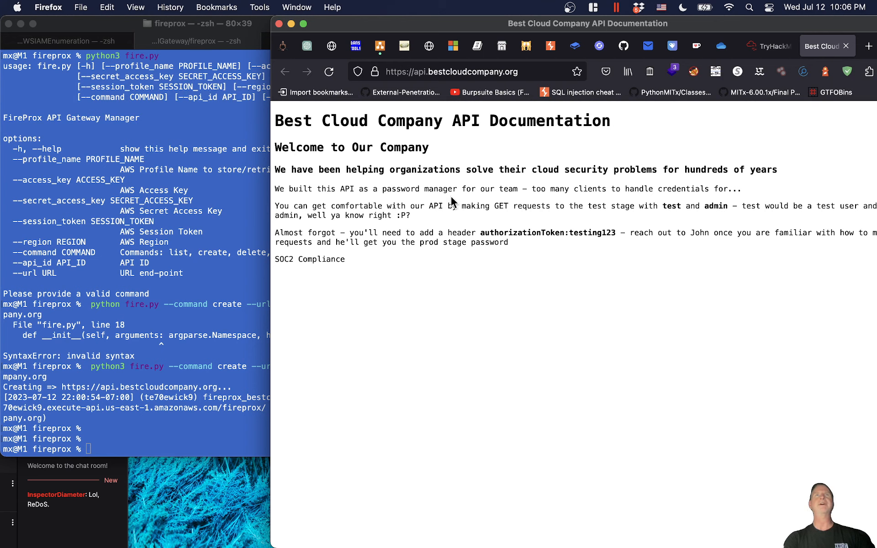
mouse_move(552, 189)
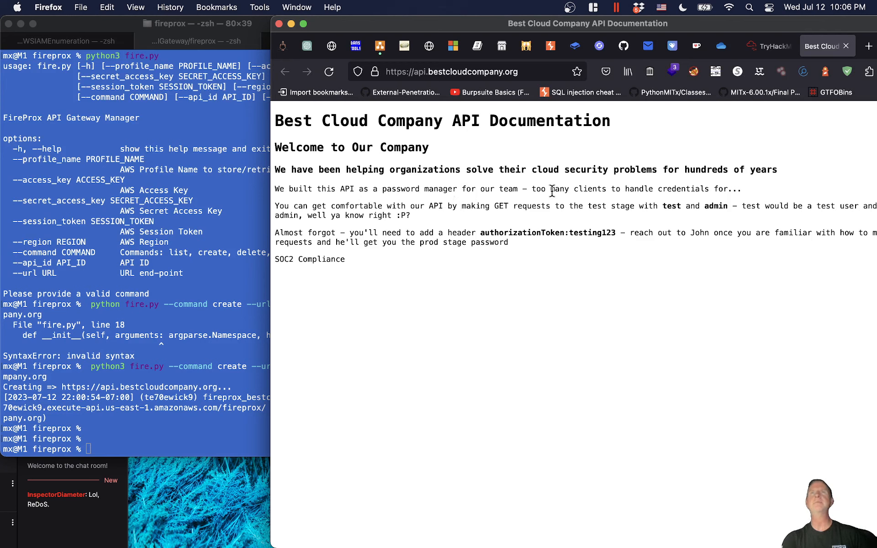
mouse_move(700, 206)
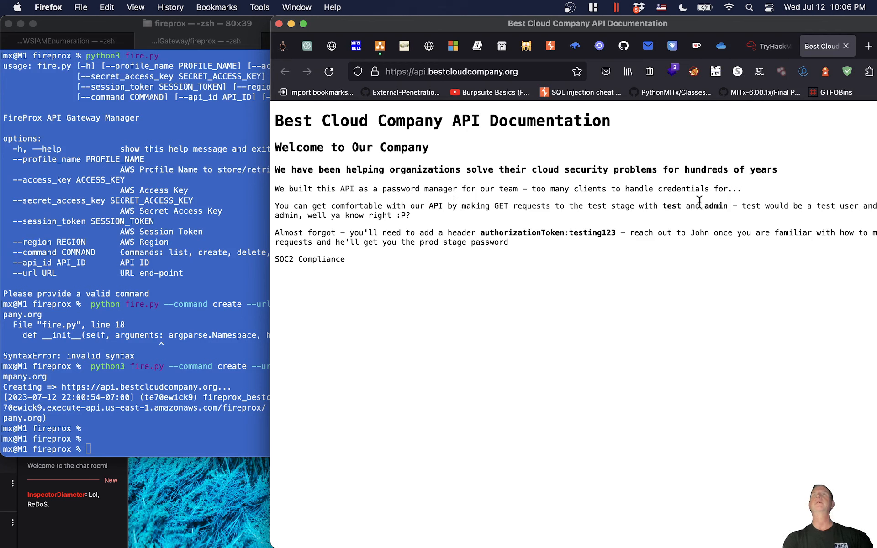
mouse_move(285, 209)
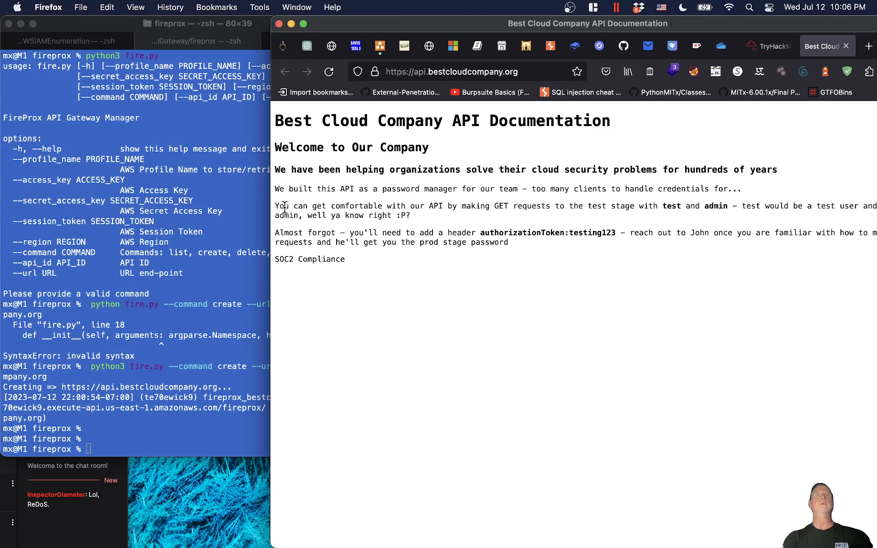
mouse_move(495, 225)
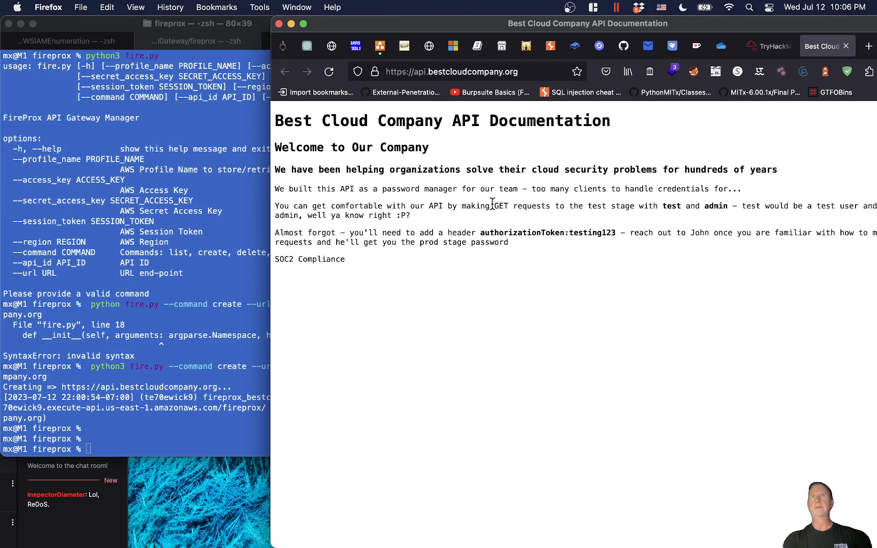
double_click(501, 206)
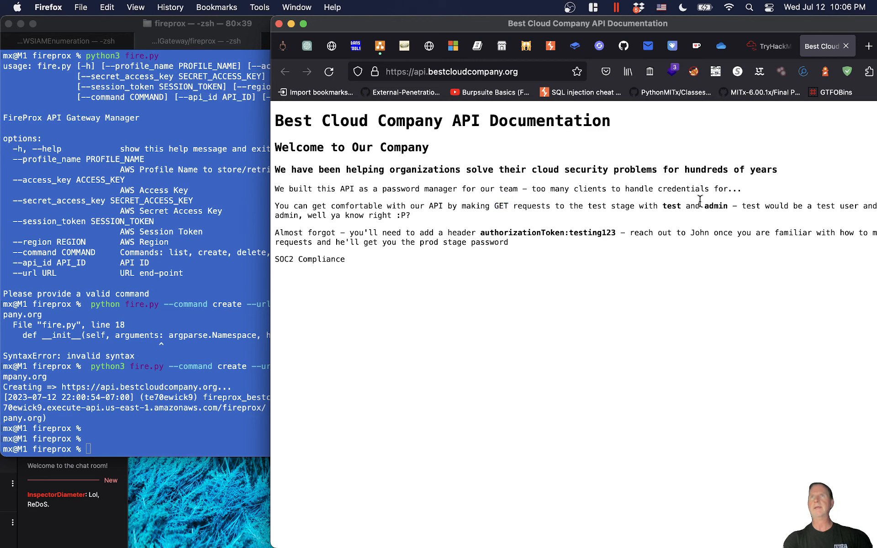
double_click(716, 206)
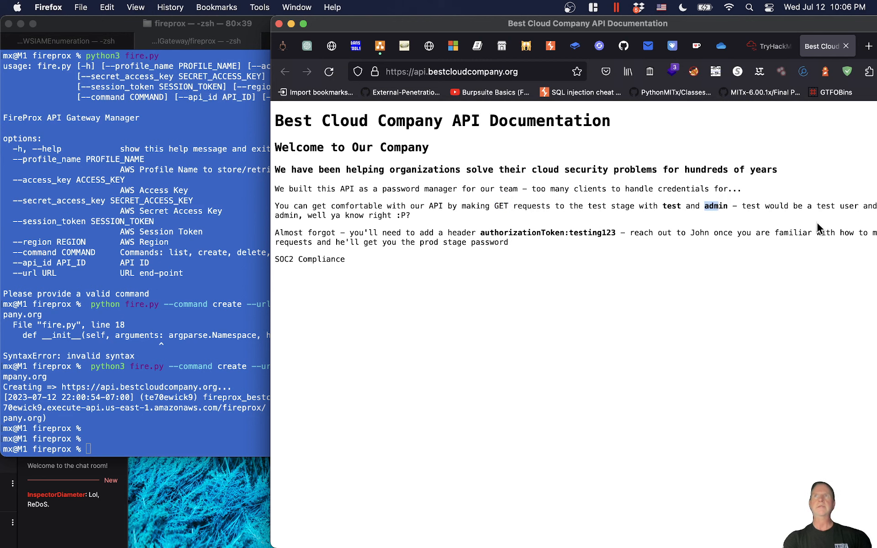
mouse_move(416, 226)
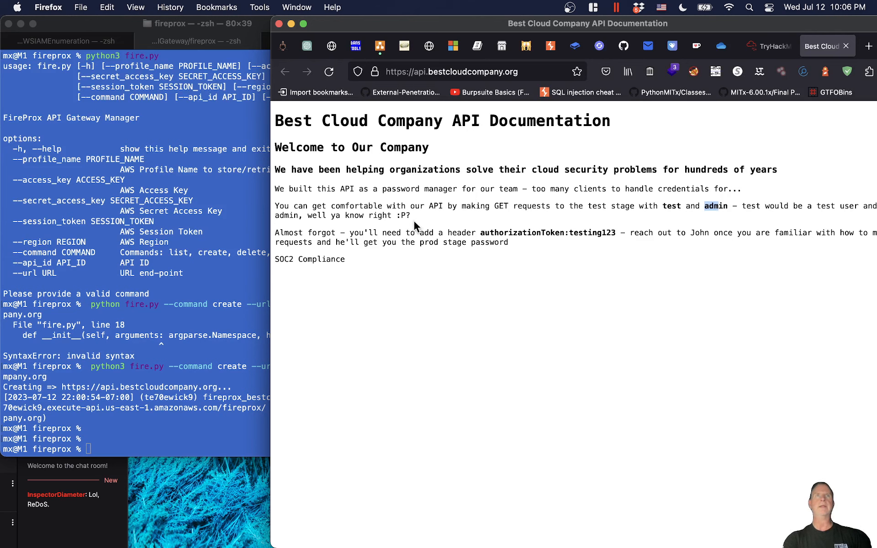
mouse_move(446, 256)
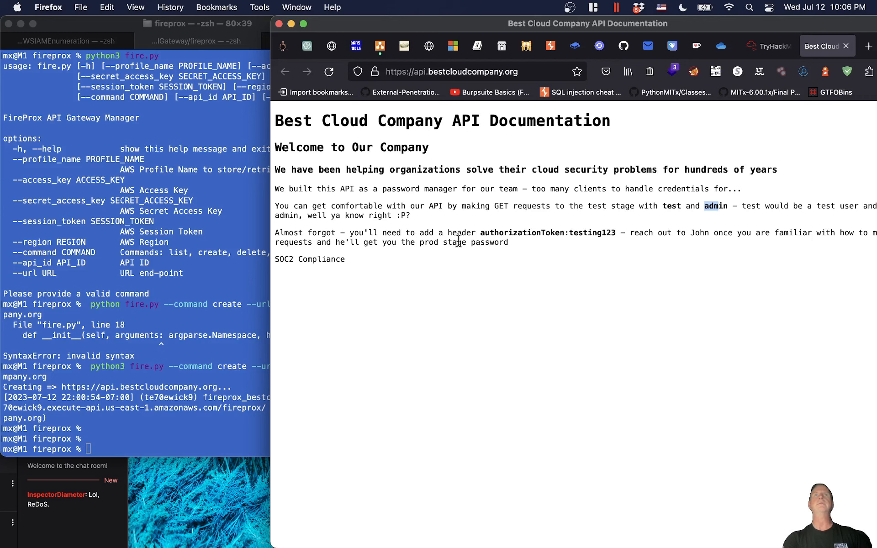
mouse_move(521, 271)
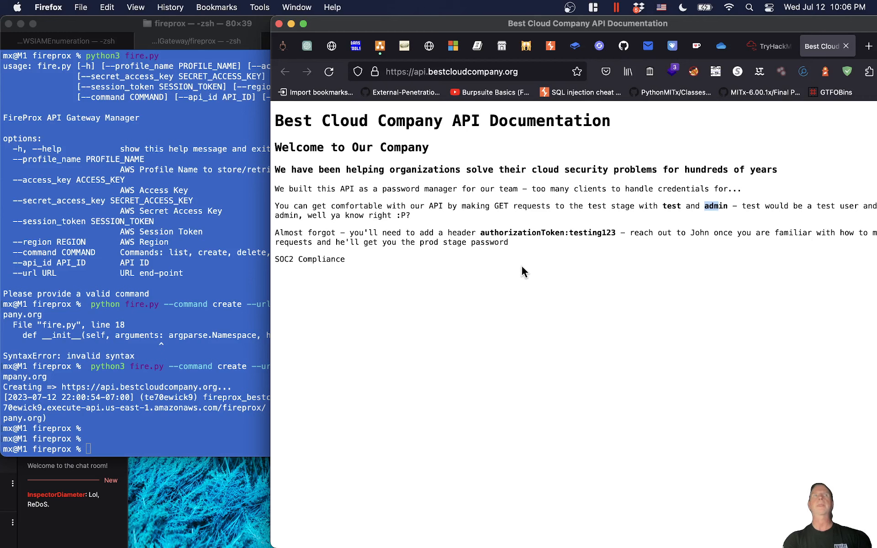
mouse_move(481, 232)
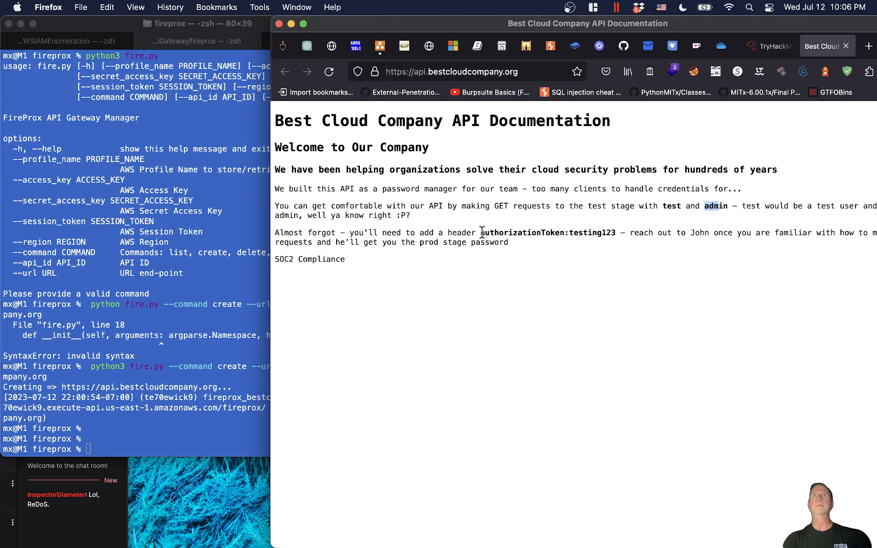
left_click_drag(481, 233, 616, 232)
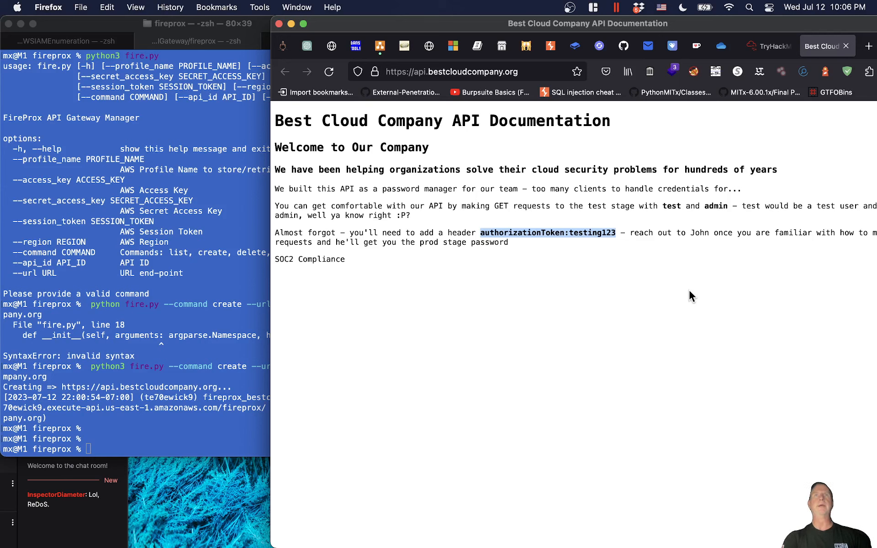
mouse_move(463, 259)
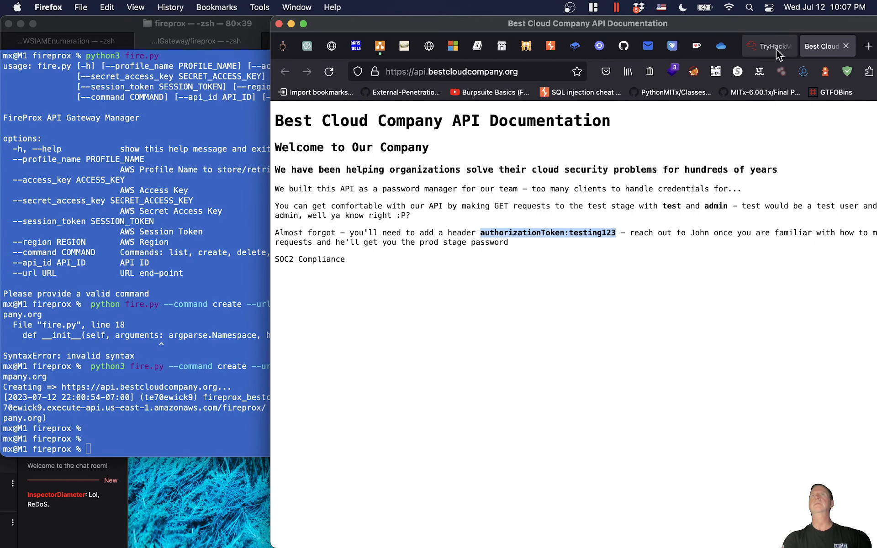
Return to the TryHackMe tab showing the authorizationToken header and curl examples
left_click(770, 45)
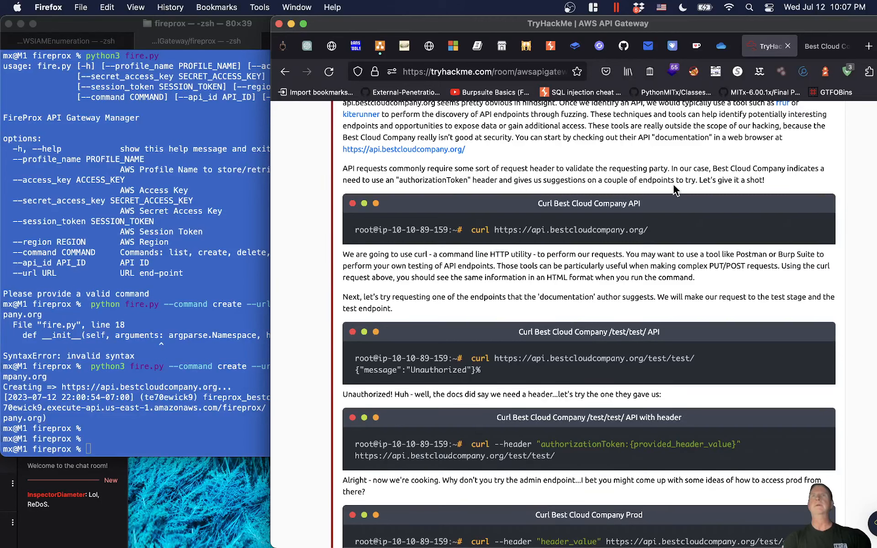
mouse_move(690, 176)
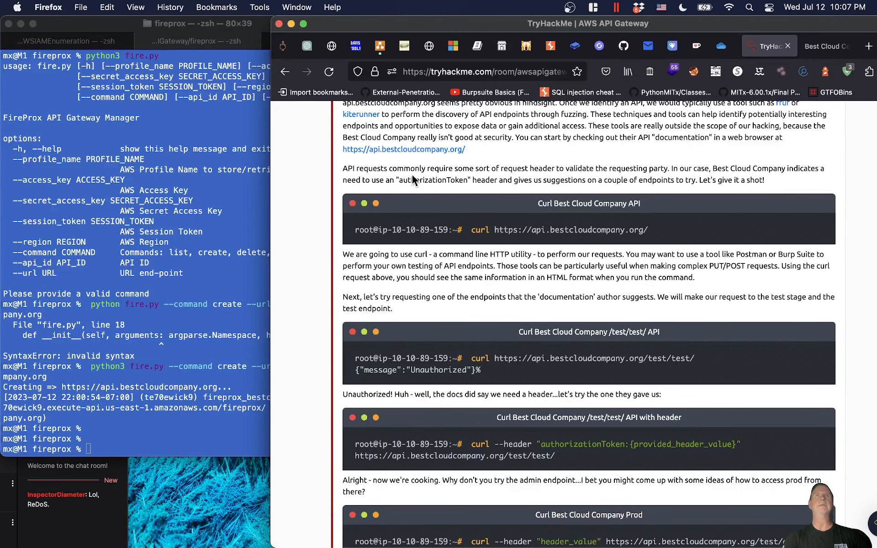
mouse_move(460, 184)
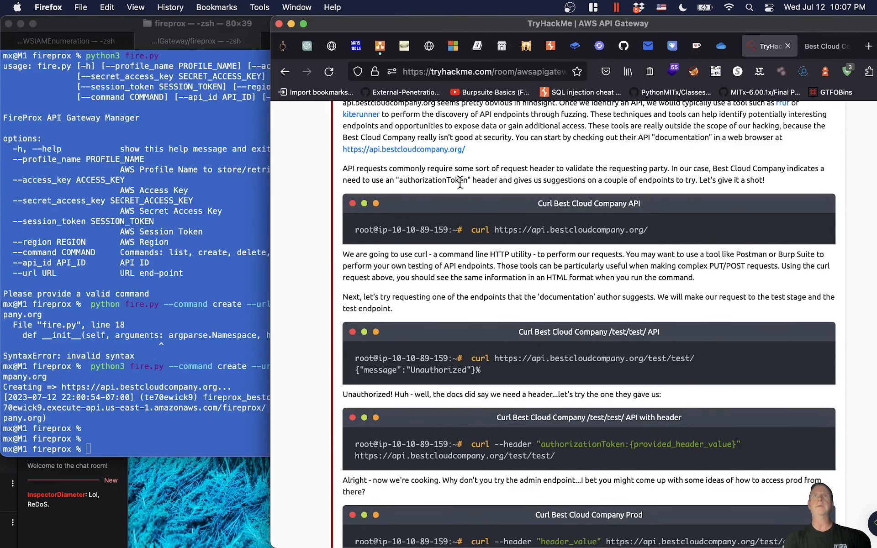
mouse_move(491, 193)
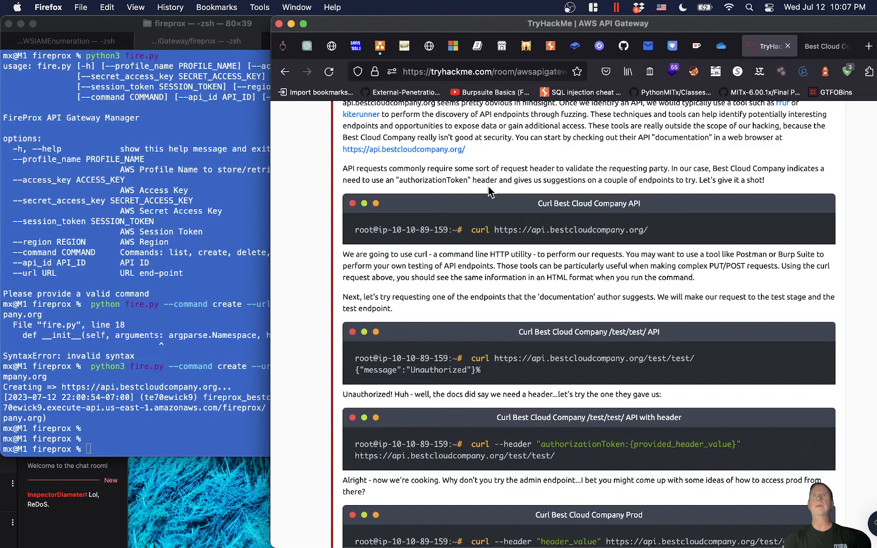
mouse_move(550, 192)
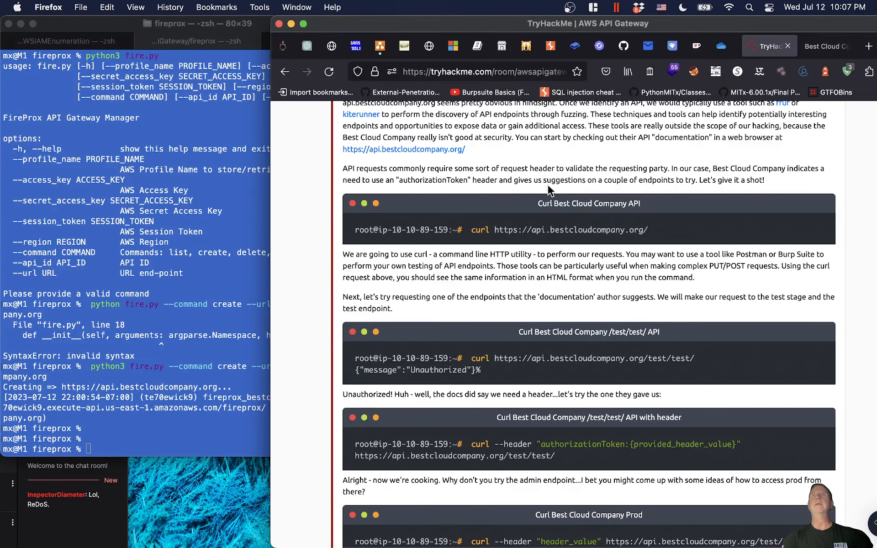
mouse_move(731, 195)
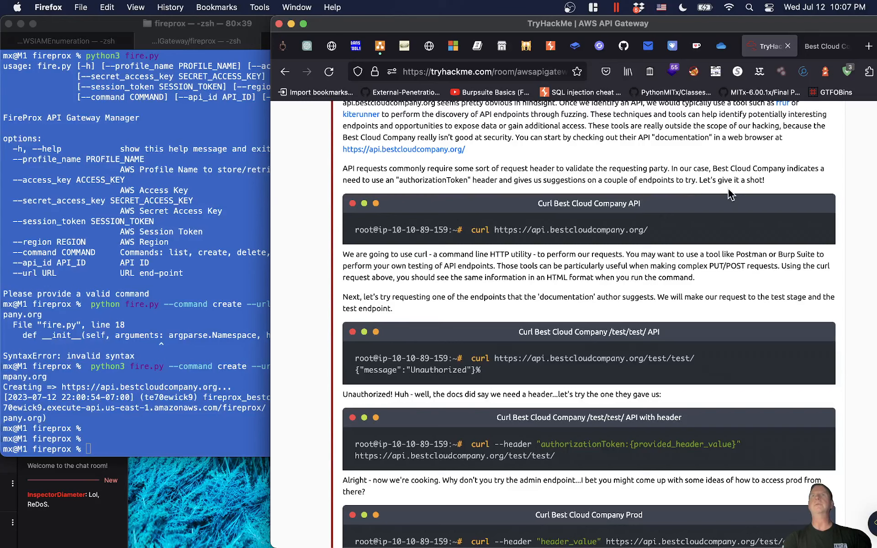
mouse_move(756, 205)
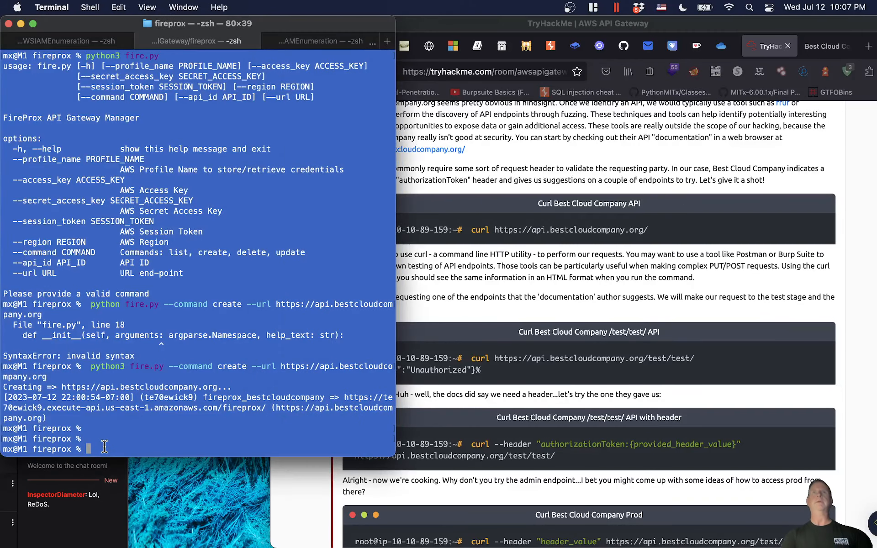
type("curl")
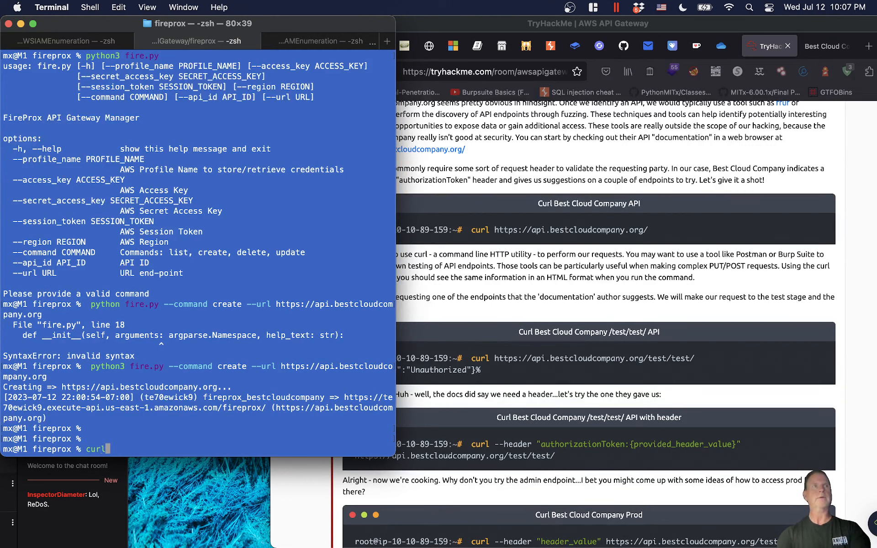
type("htt")
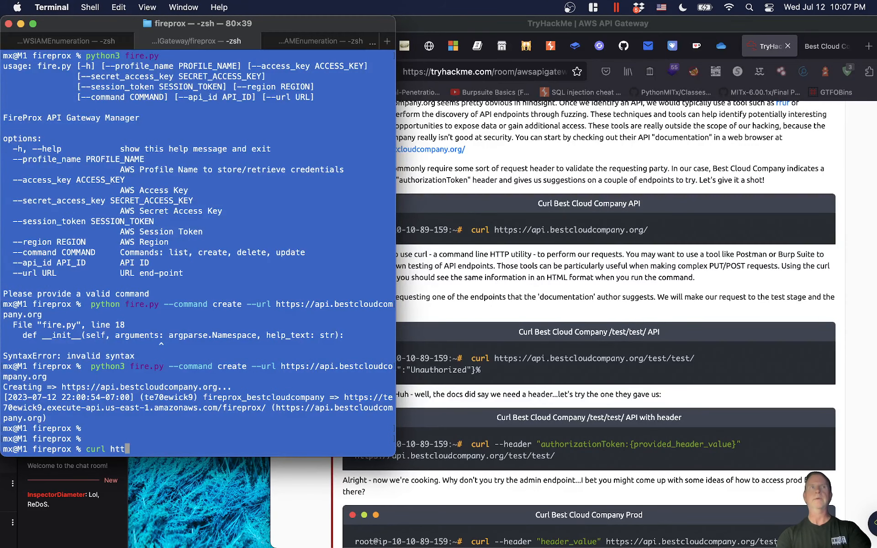
type("p:")
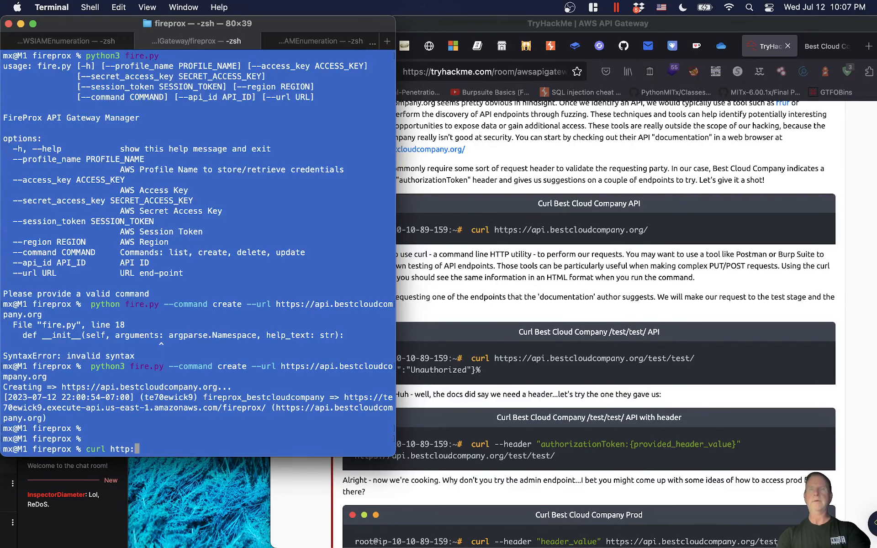
type("api.")
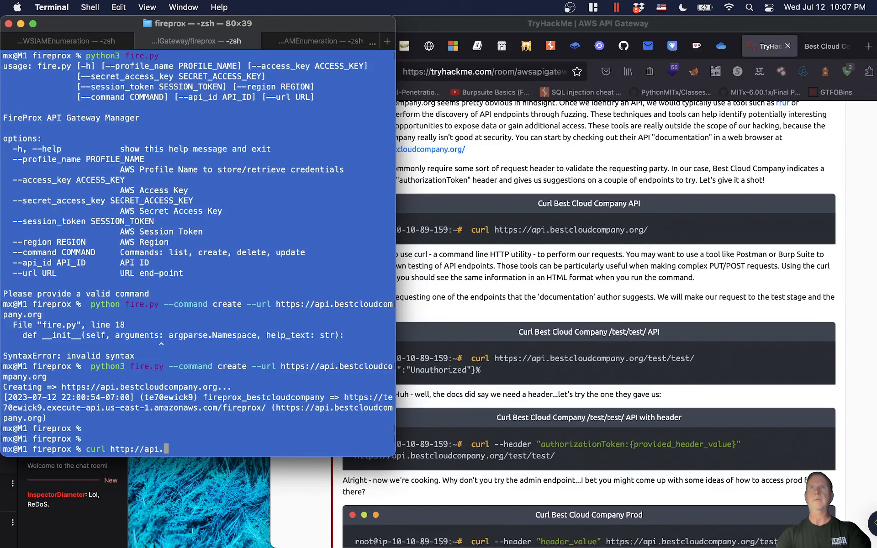
type("bestcl")
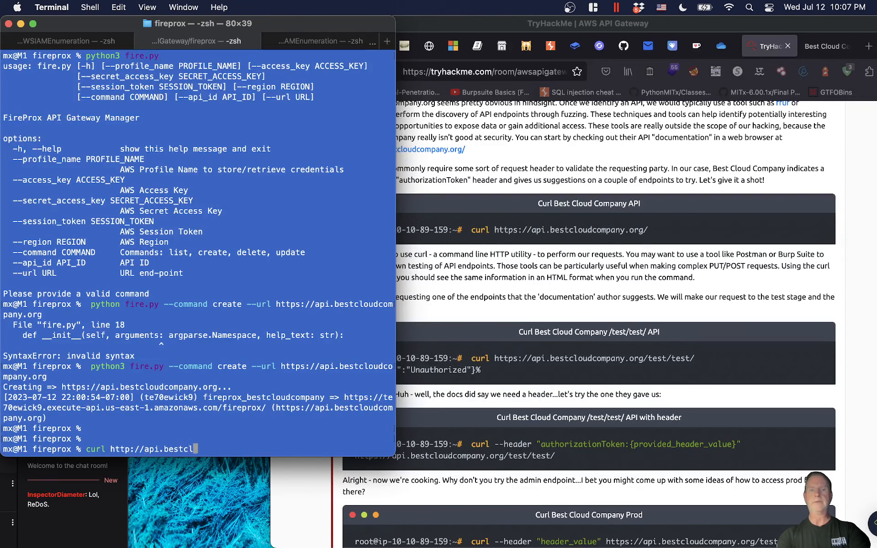
type("oudcompany.org/")
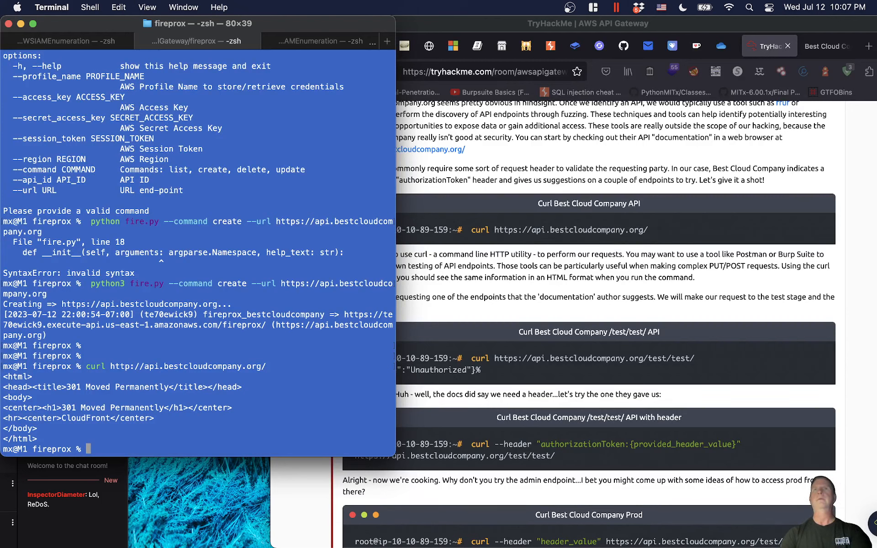
type("curl http://api.bestcloudcompany.org/")
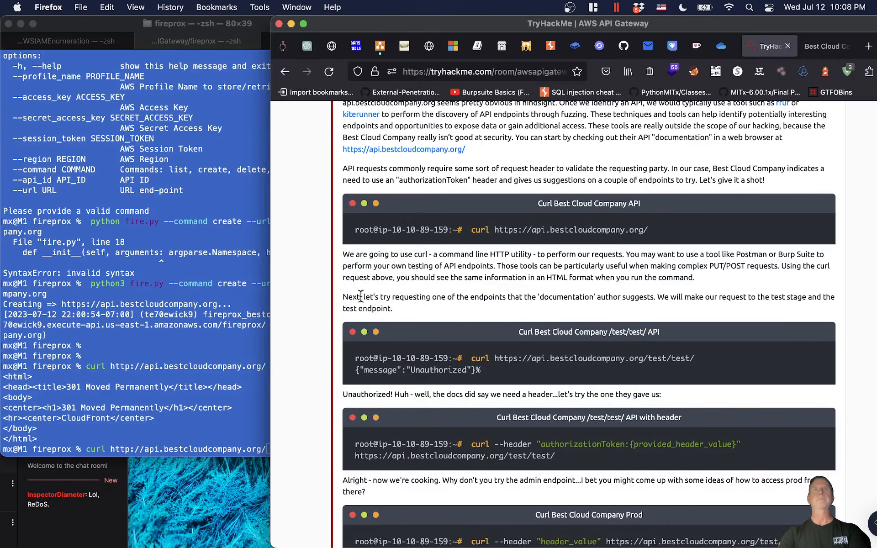
Scroll the TryHackMe room down to the /test/test/ curl examples
scroll("down", 3)
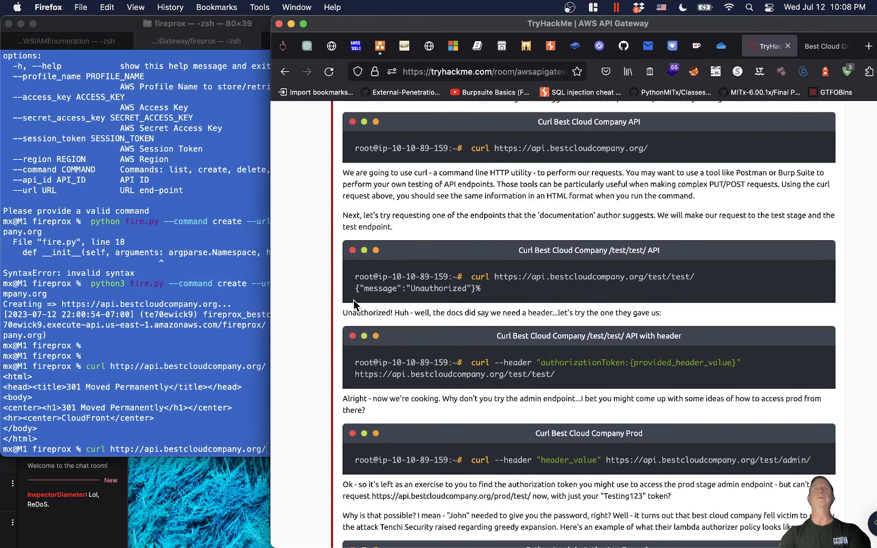
mouse_move(585, 227)
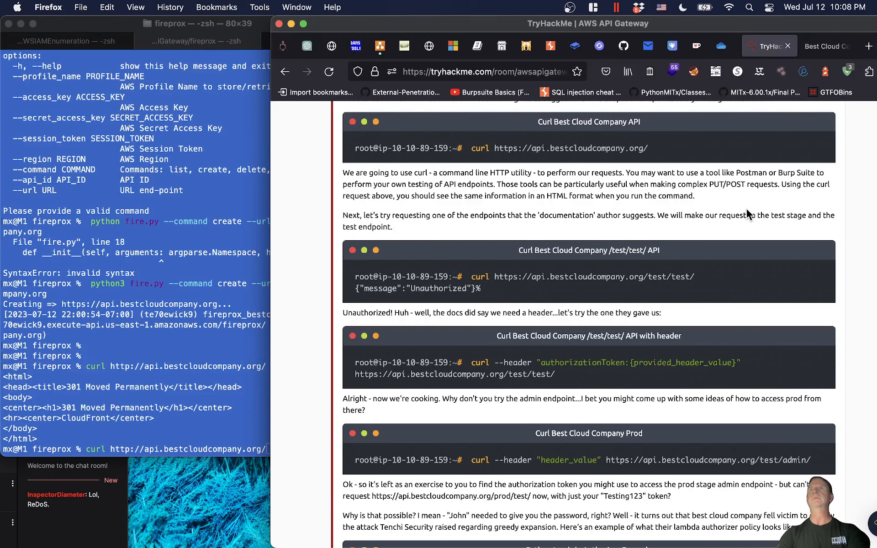
mouse_move(503, 194)
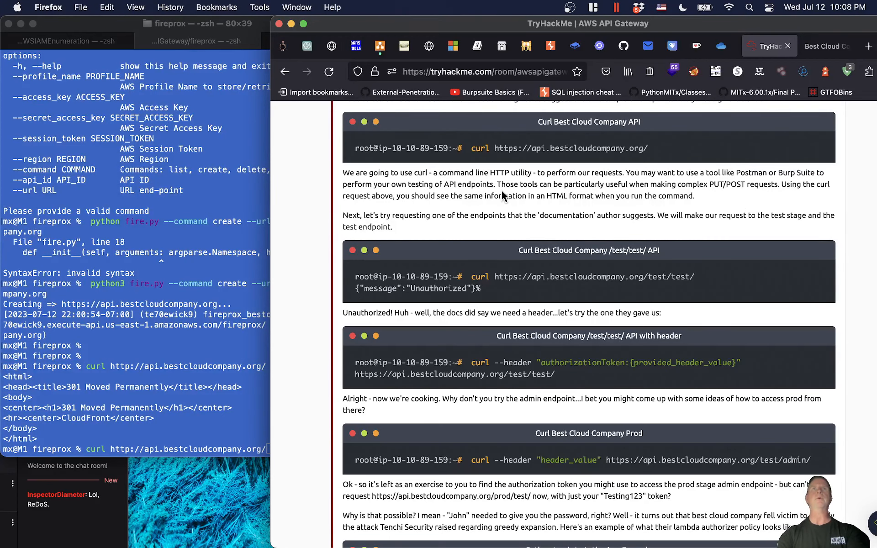
mouse_move(530, 208)
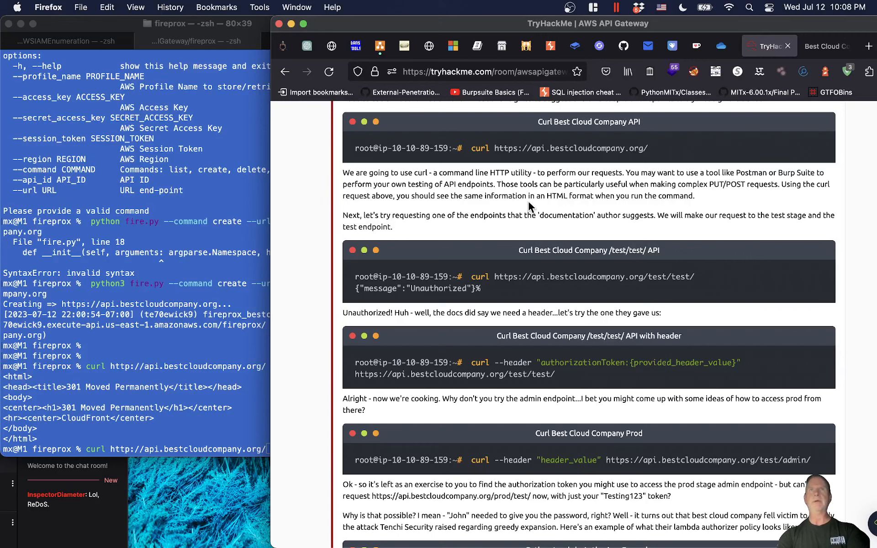
mouse_move(704, 210)
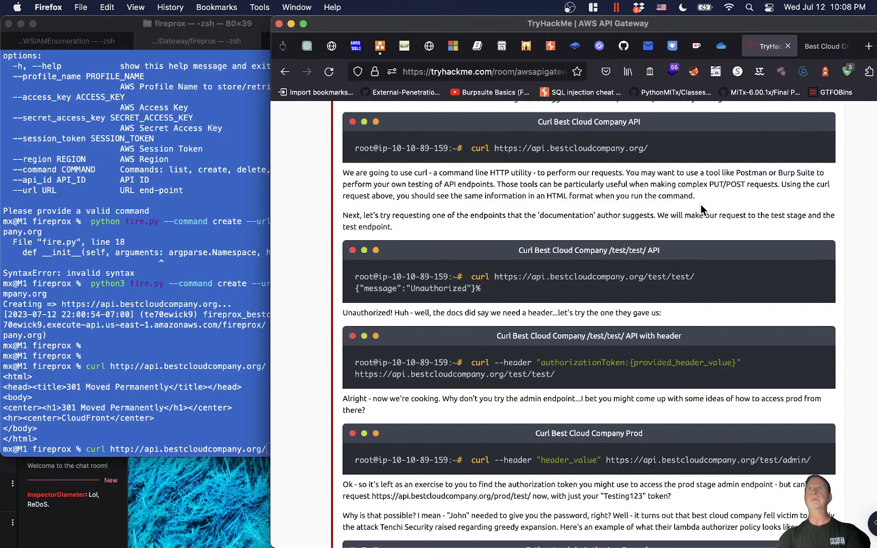
mouse_move(732, 212)
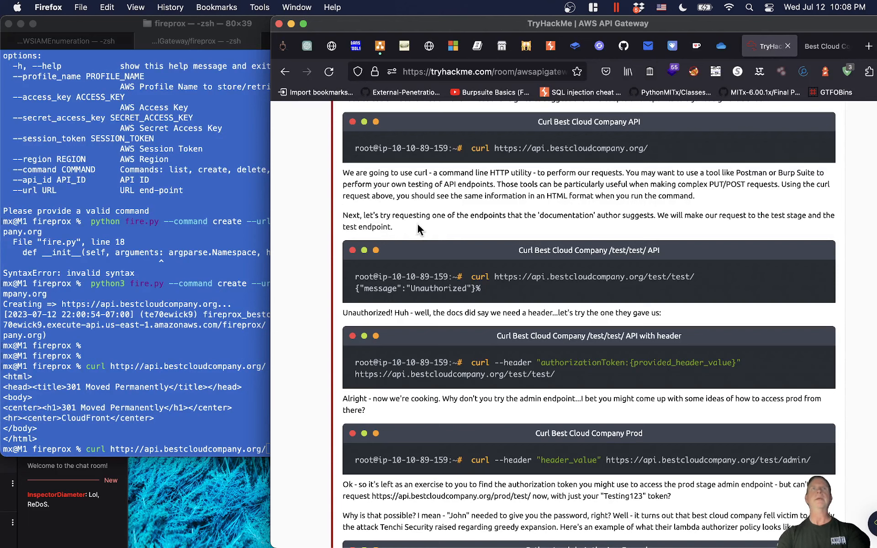
mouse_move(513, 231)
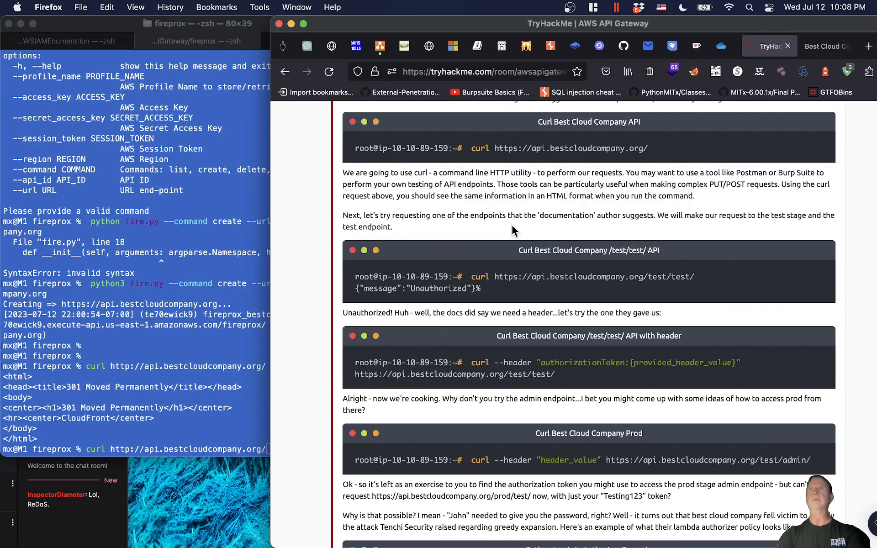
mouse_move(398, 235)
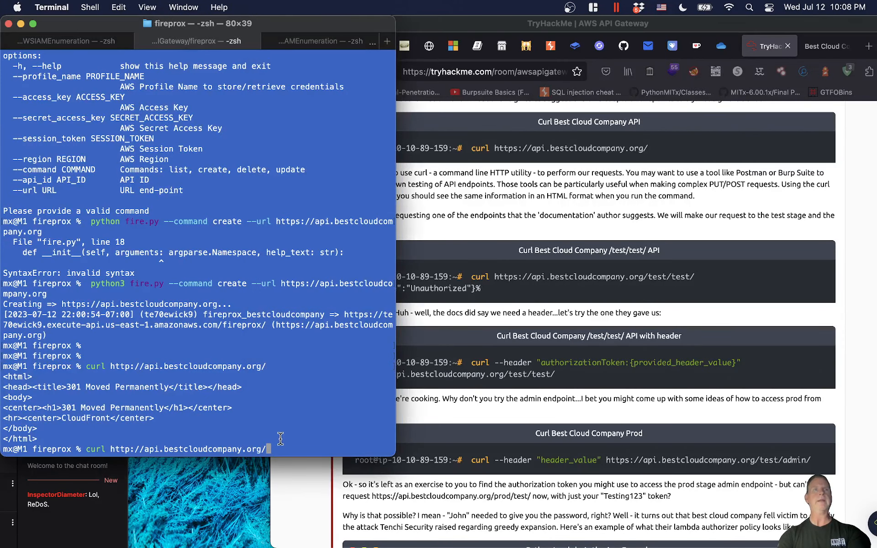
Curl /test/test/ over http (301 redirect), then over https, getting Unauthorized
type("test.")
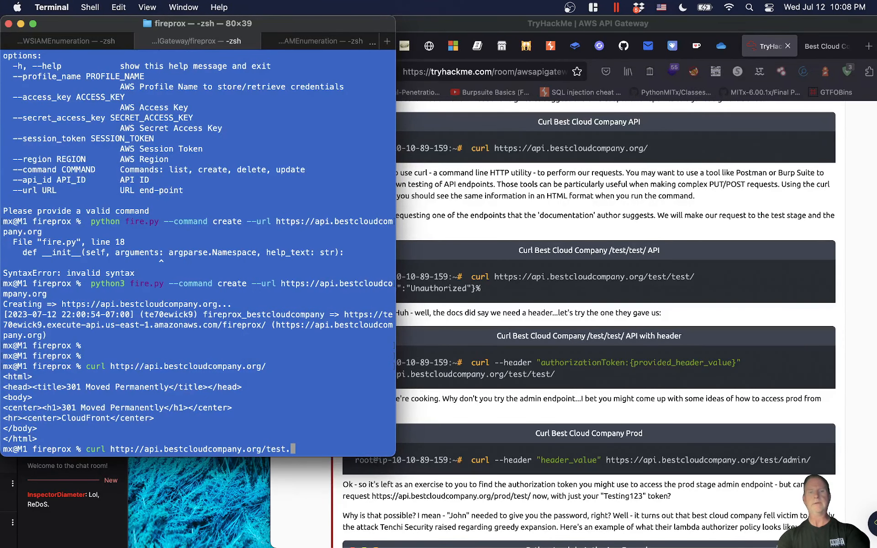
type("/")
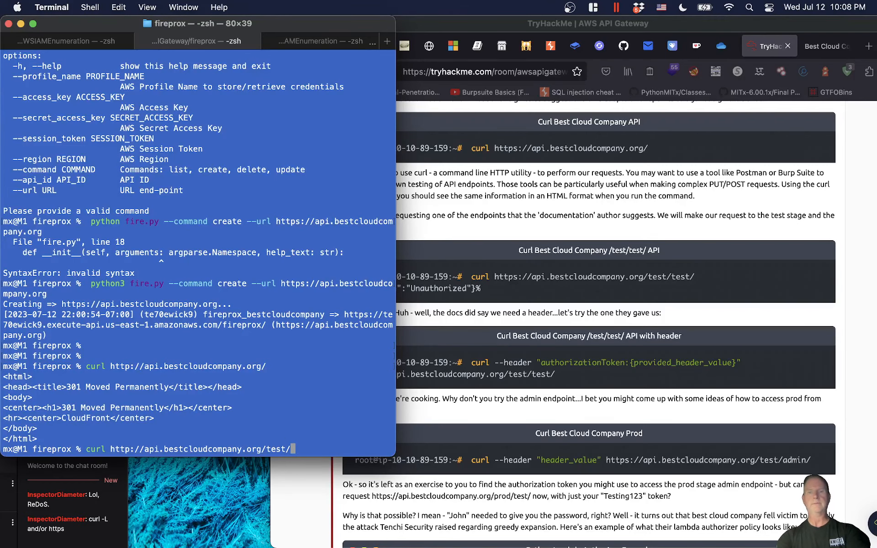
type("test/")
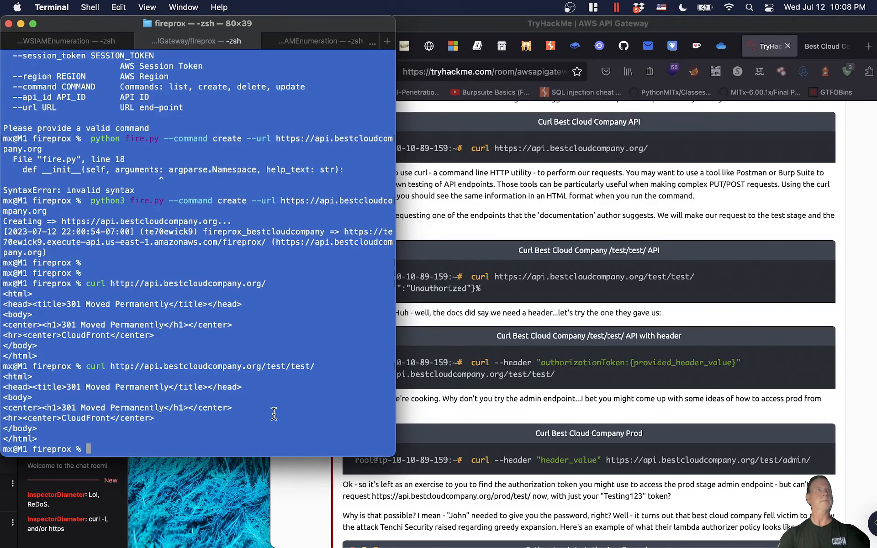
mouse_move(181, 395)
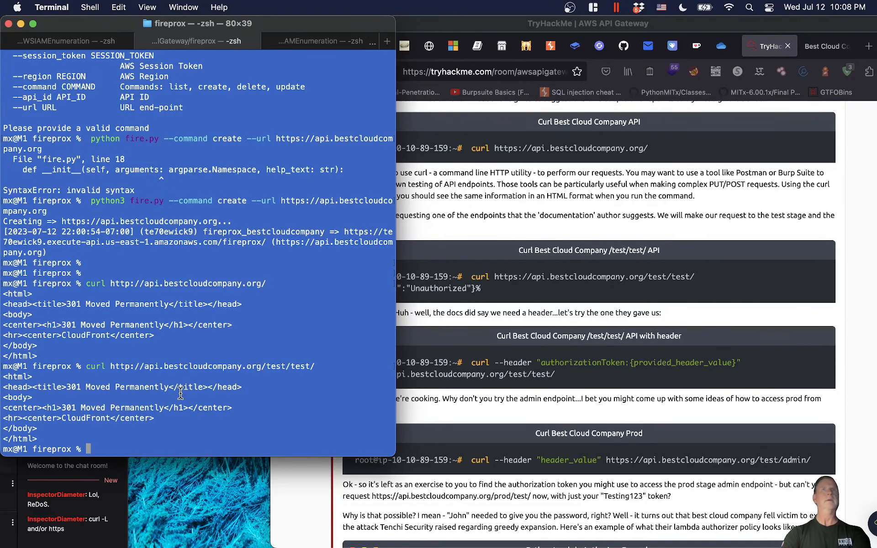
mouse_move(157, 448)
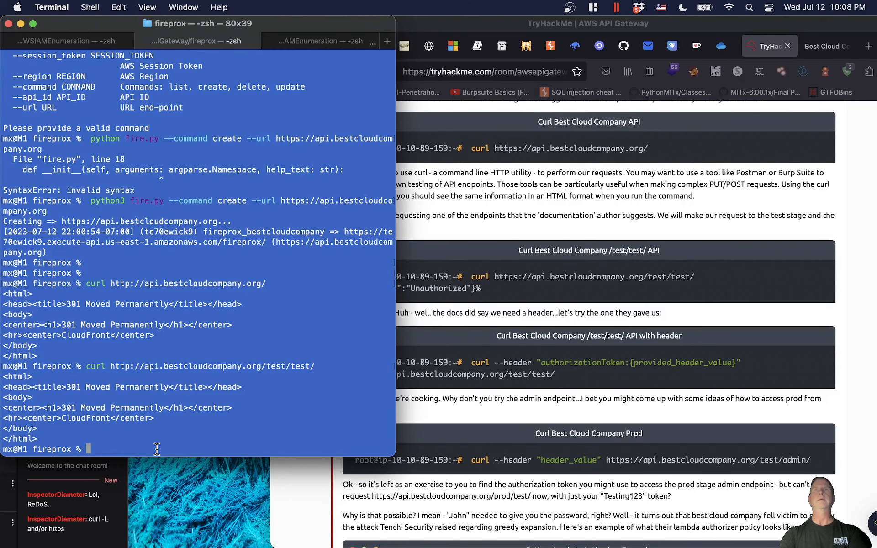
type("curl http://api.bestcloudcompany.org/test/test/")
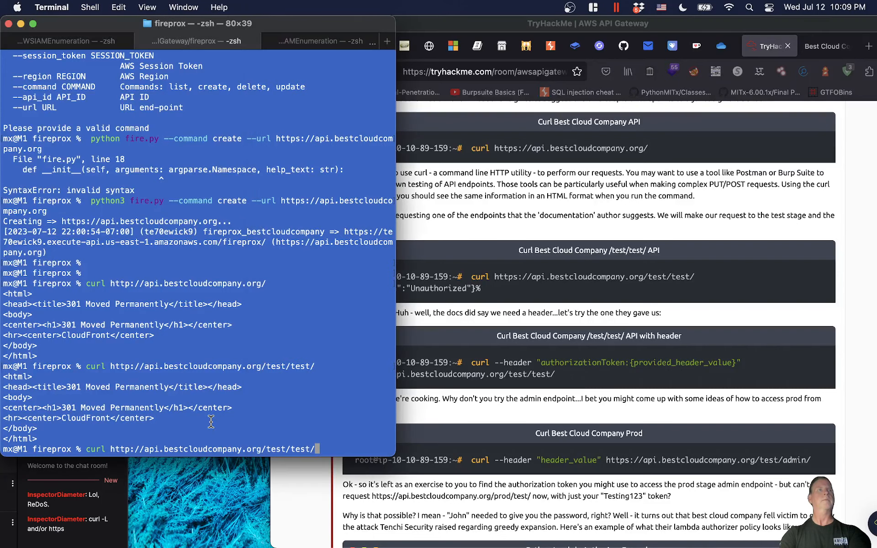
mouse_move(337, 447)
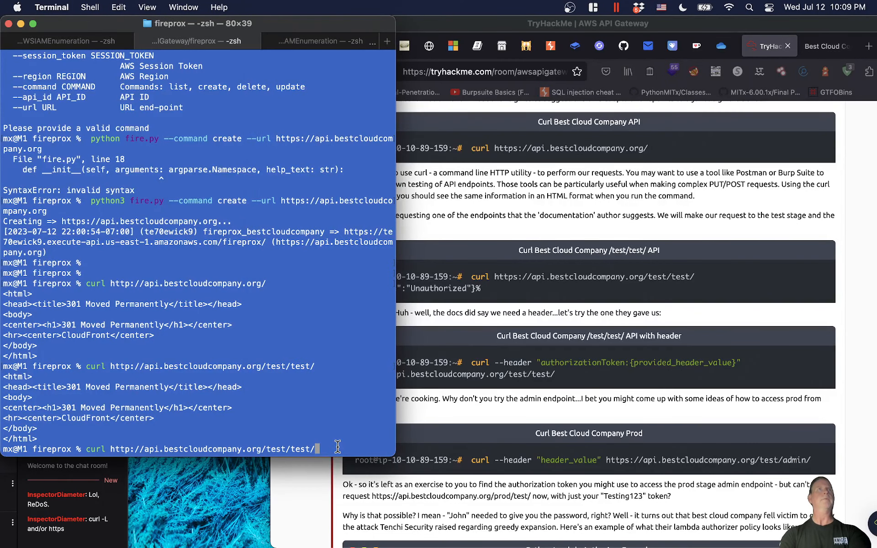
mouse_move(356, 417)
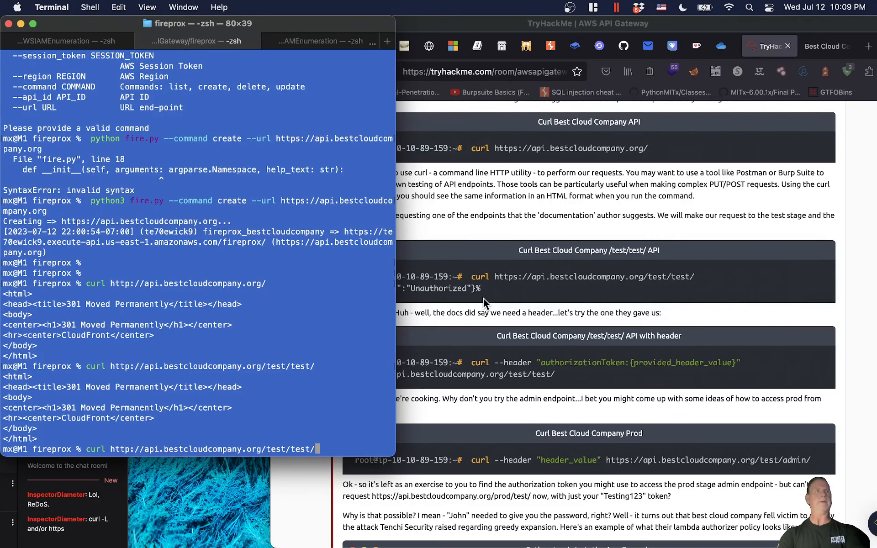
mouse_move(280, 413)
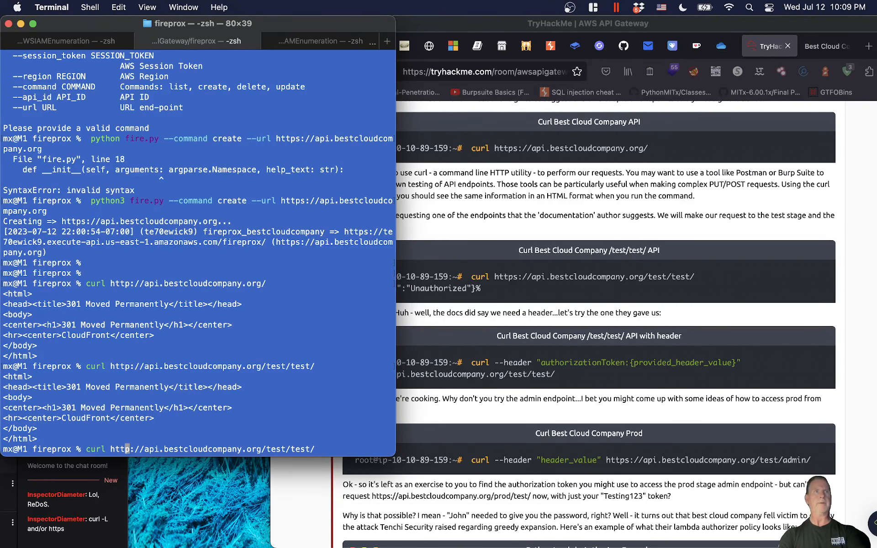
key("Return")
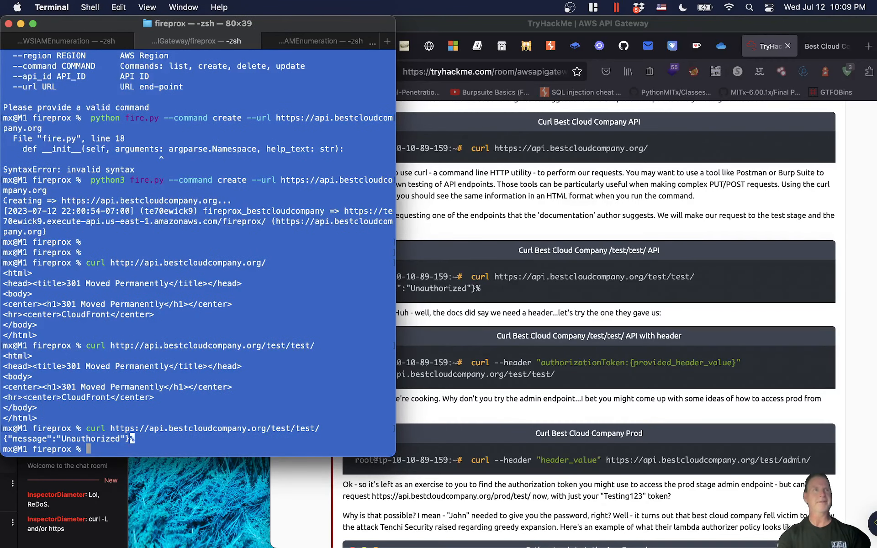
mouse_move(458, 417)
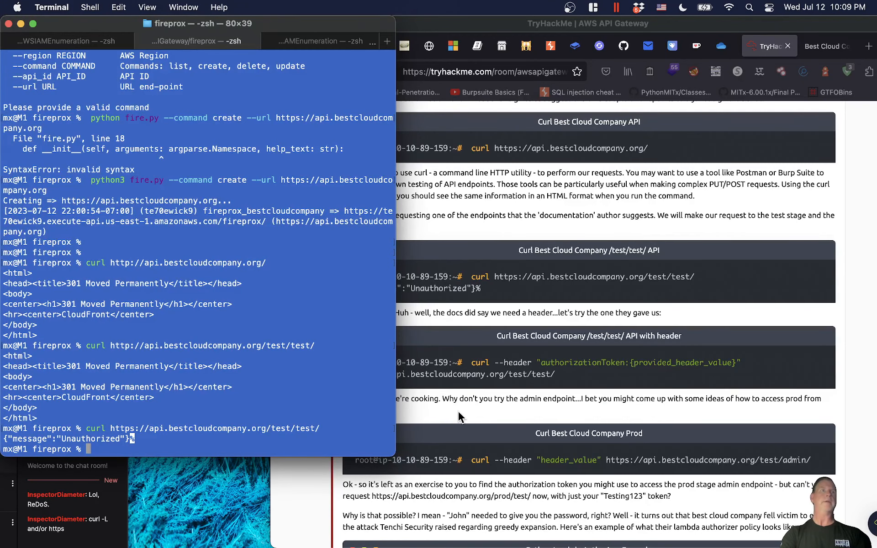
mouse_move(511, 423)
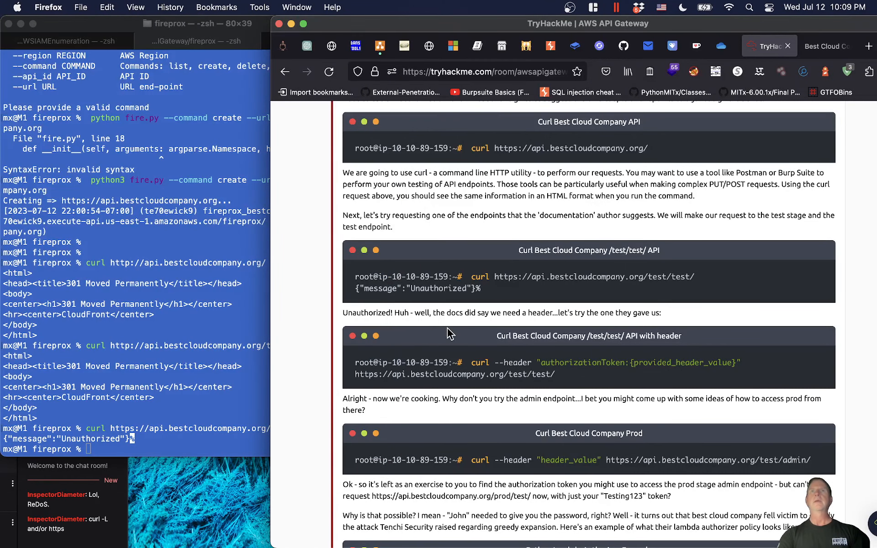
mouse_move(609, 327)
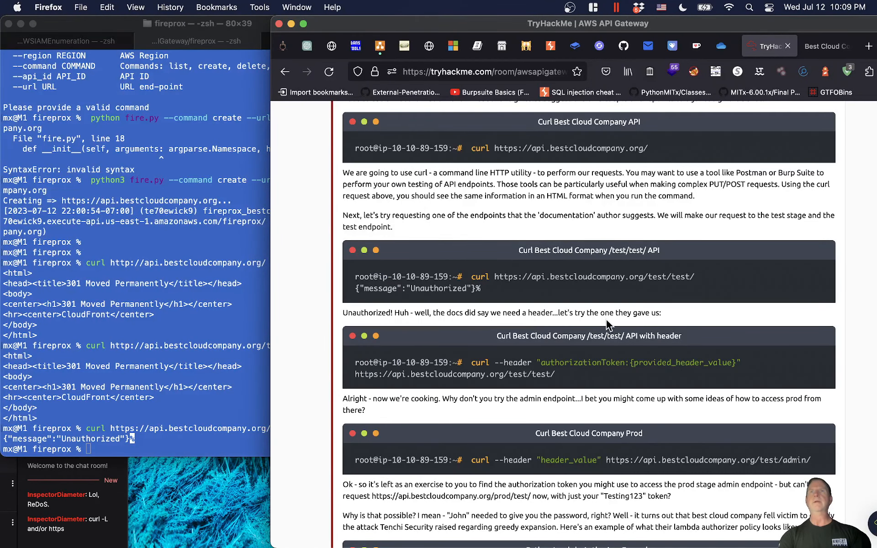
mouse_move(187, 421)
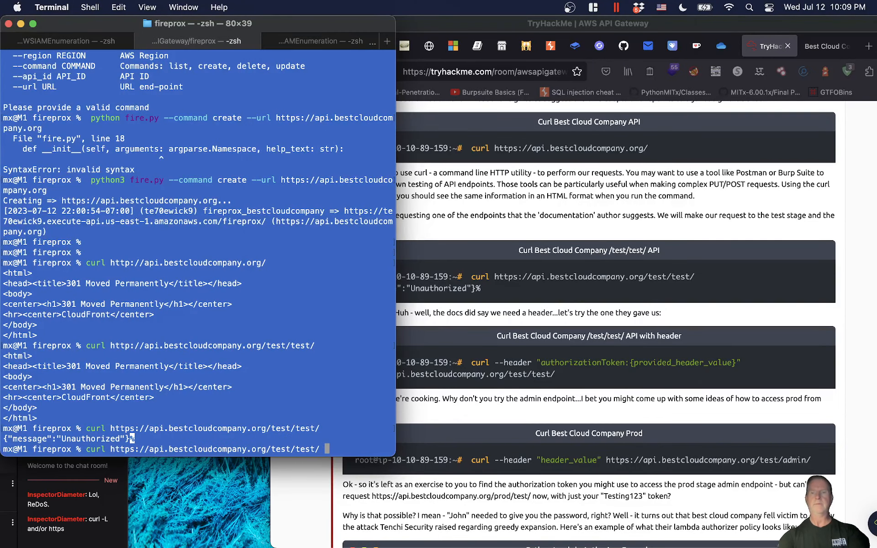
type("-H")
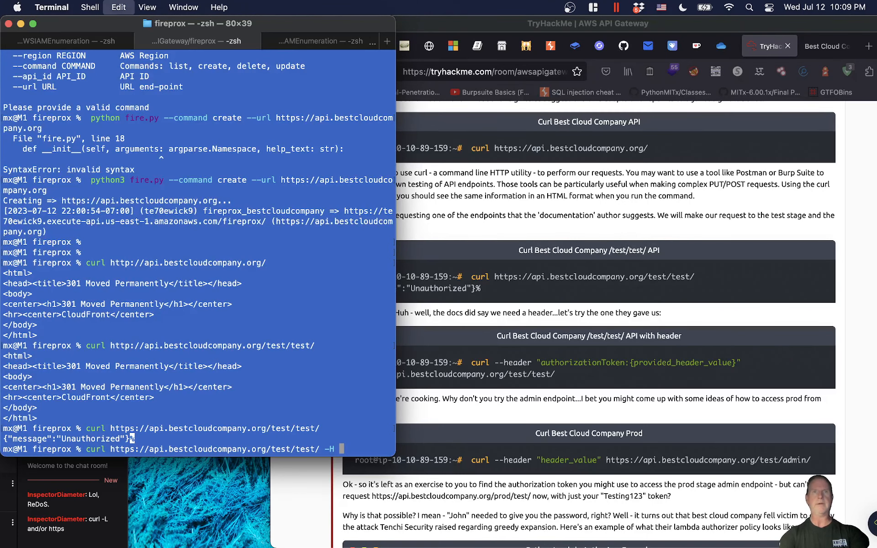
type("authorizationToken:testing123\"")
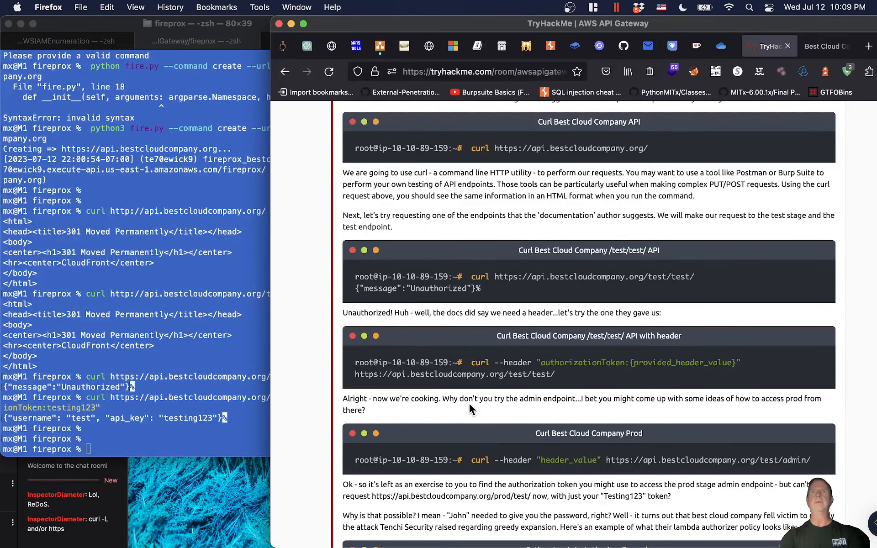
scroll("down", 3)
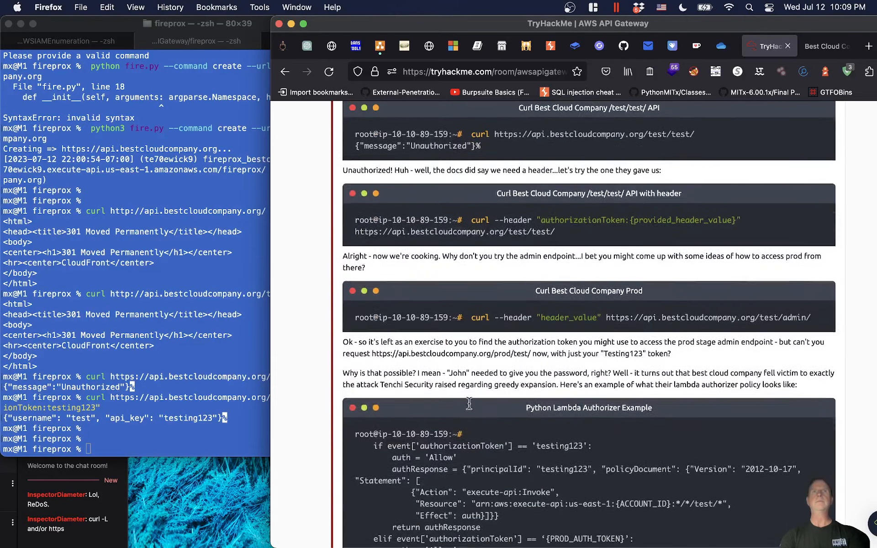
scroll("down", 3)
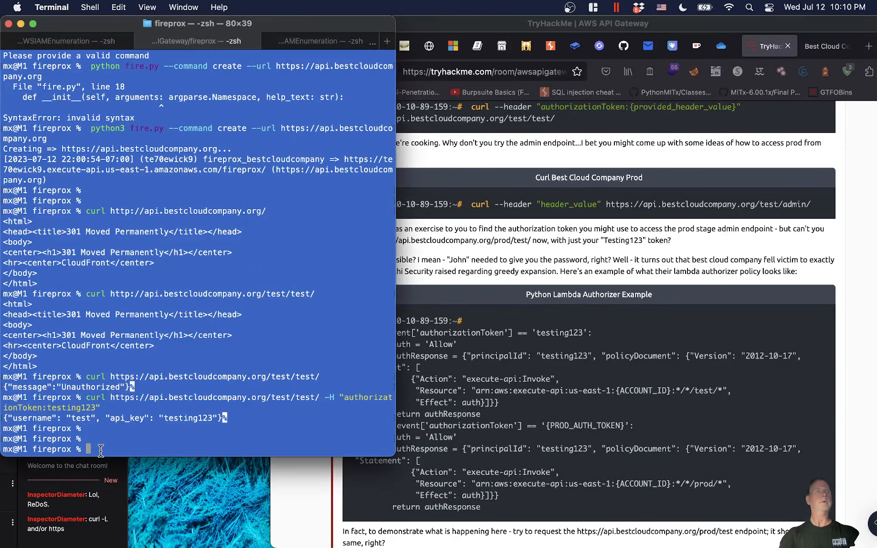
Recall the authorized curl and change the path to /test/admin/ to get admin's api_key
key("Up")
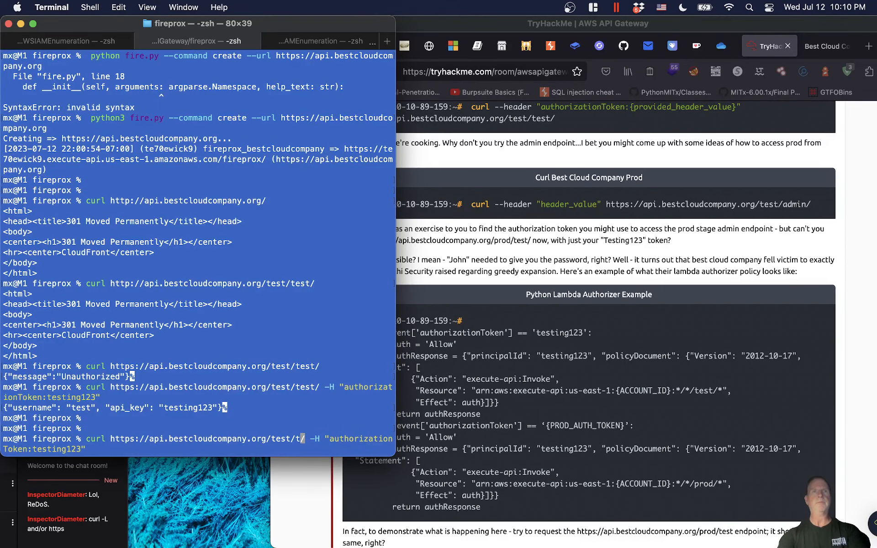
type("admin")
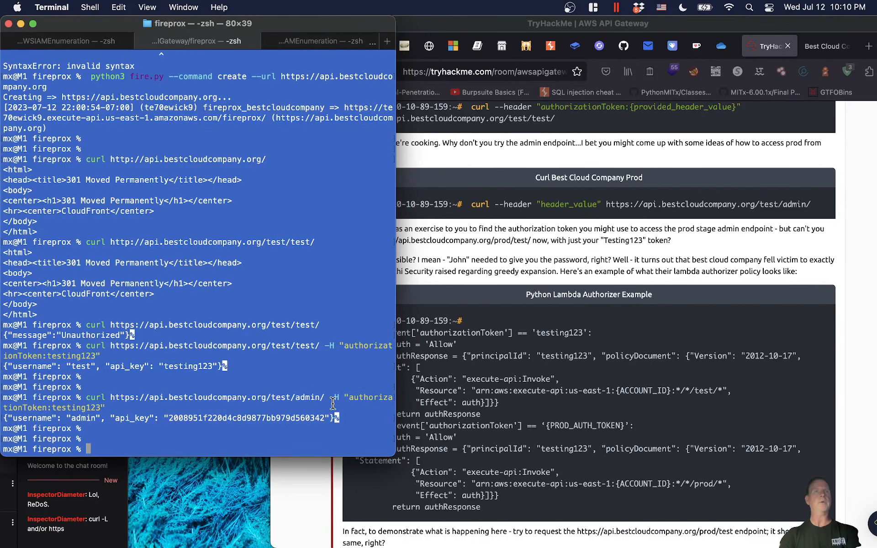
mouse_move(292, 407)
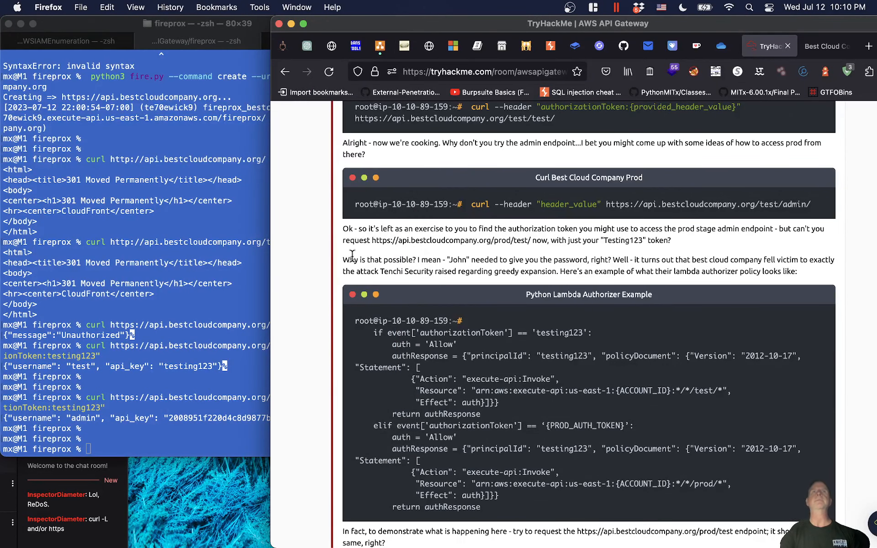
mouse_move(508, 250)
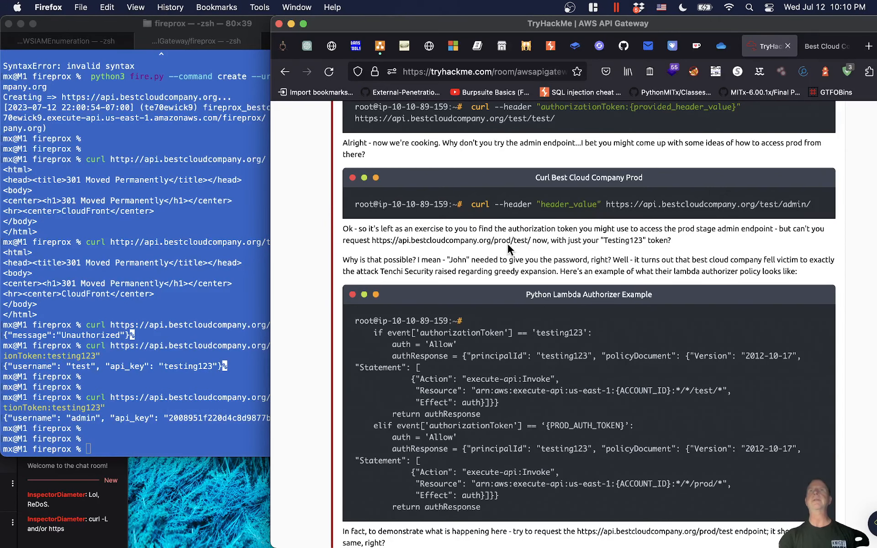
Scroll the TryHackMe room to the Python Lambda Authorizer example and prod/test explanation
scroll("down", 3)
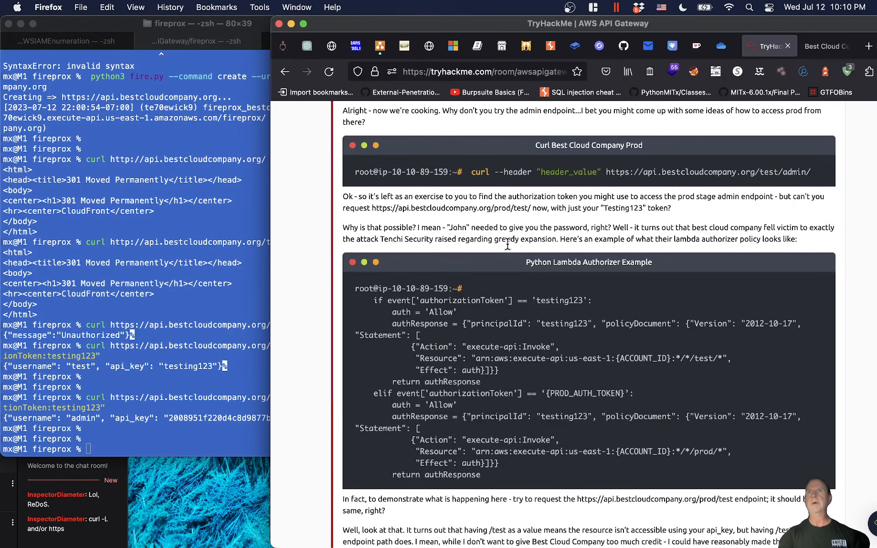
scroll("down", 3)
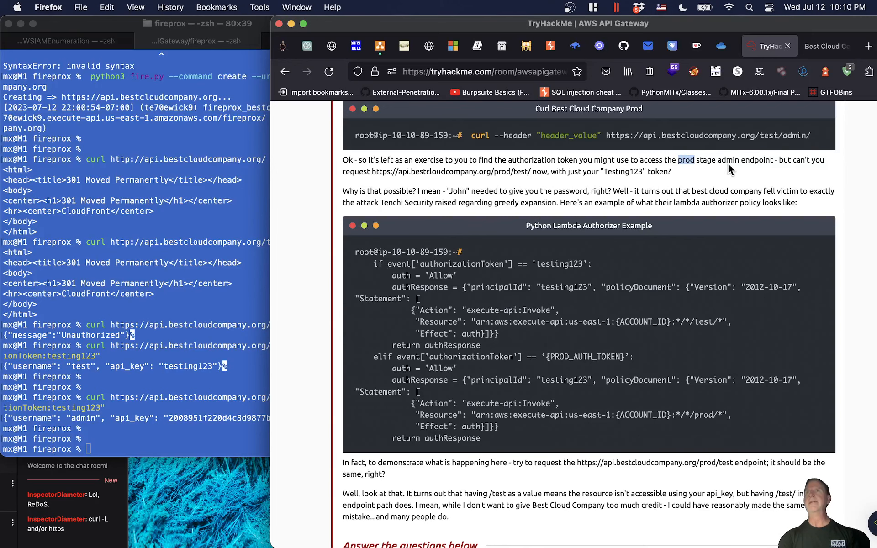
mouse_move(650, 186)
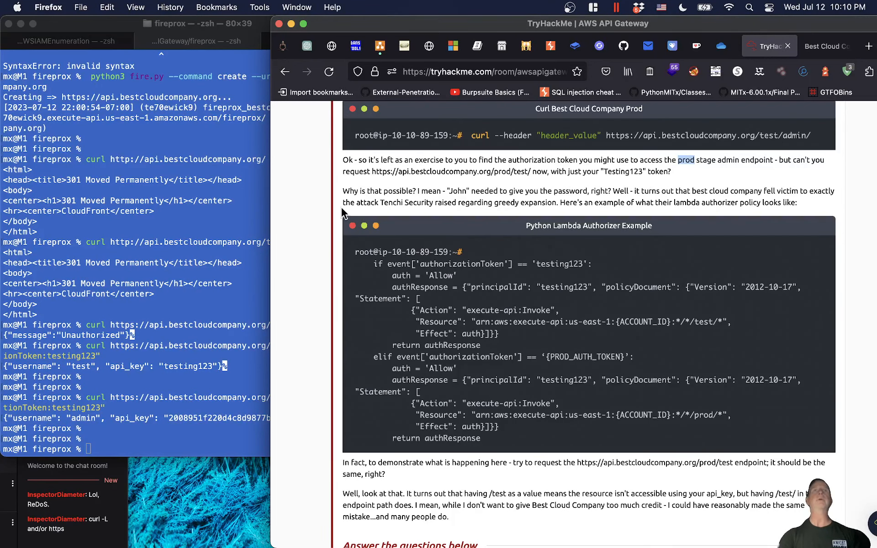
mouse_move(531, 188)
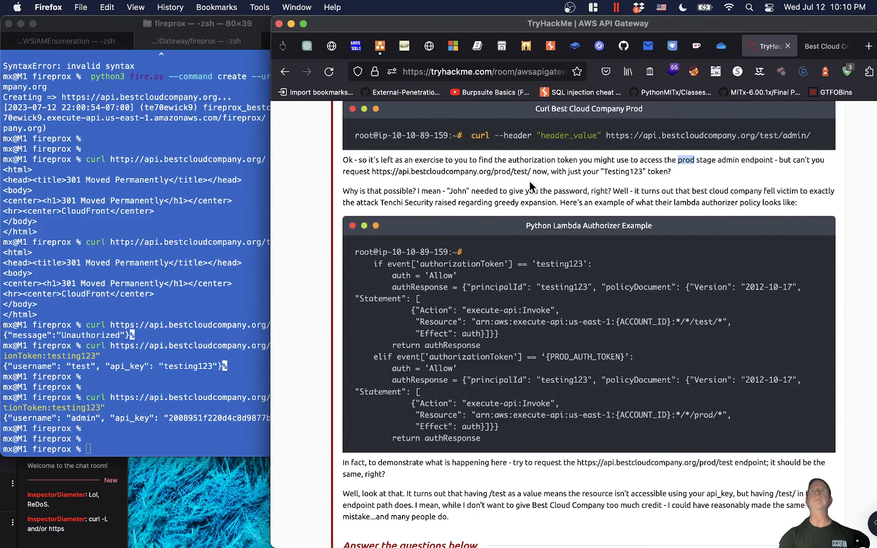
mouse_move(601, 191)
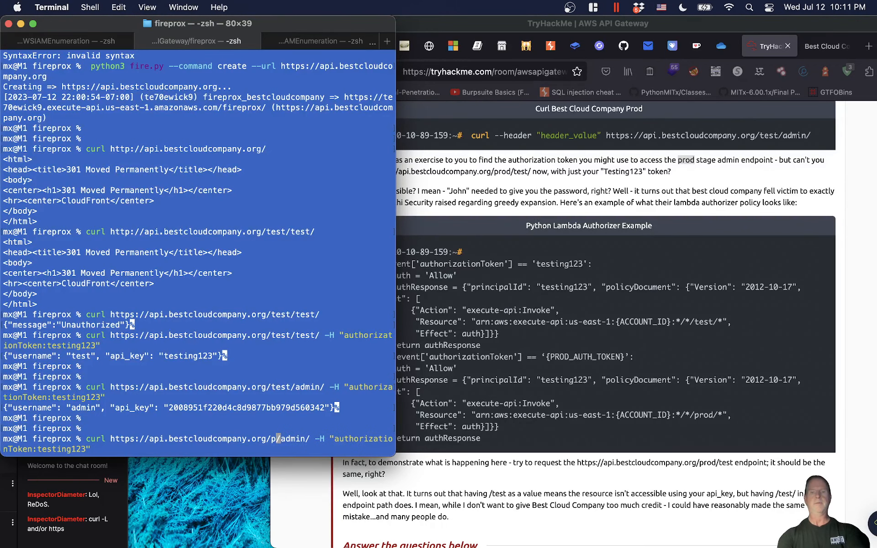
type("rod")
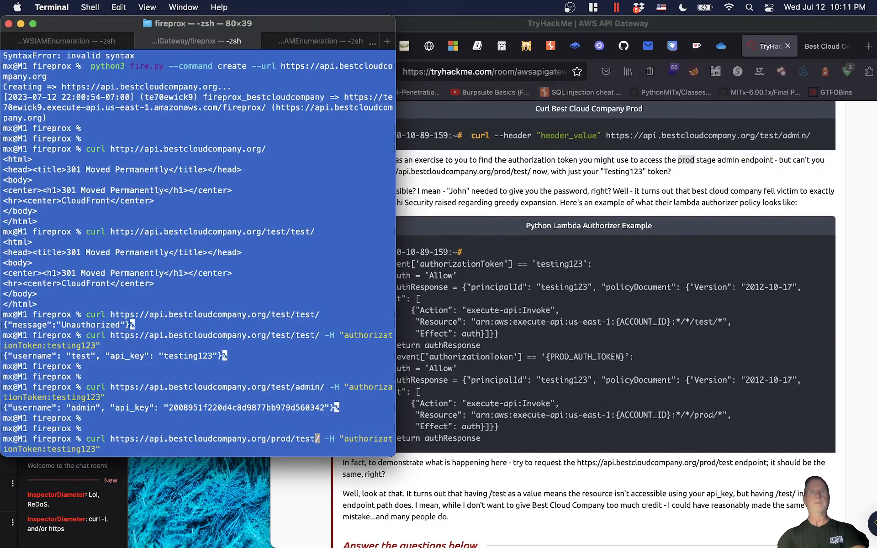
key("Enter")
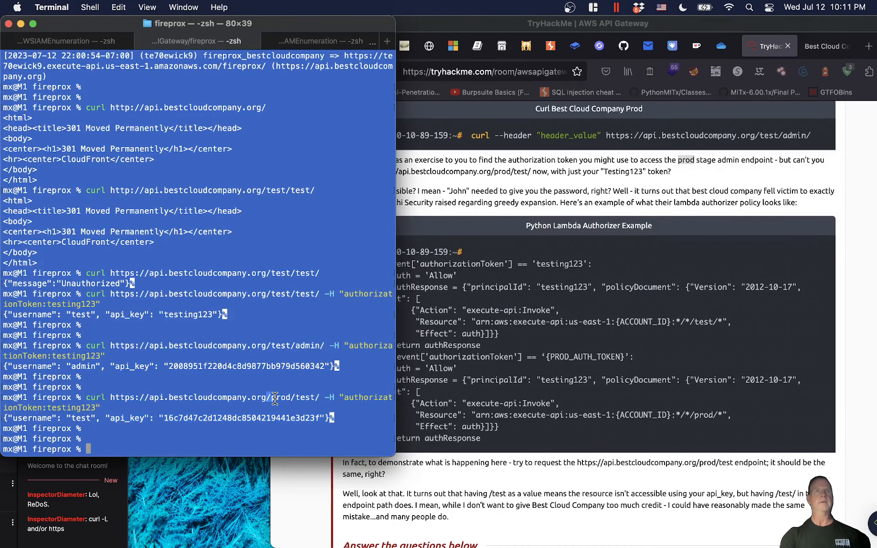
double_click(295, 397)
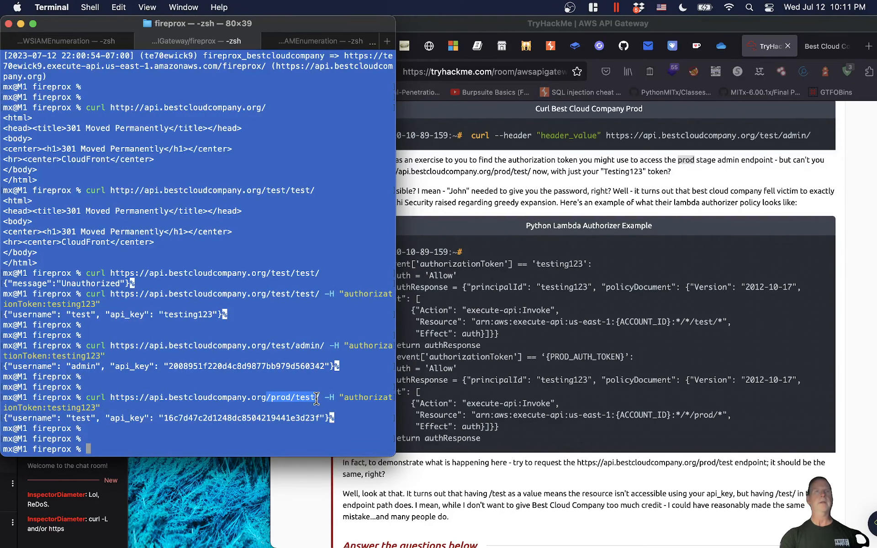
mouse_move(496, 413)
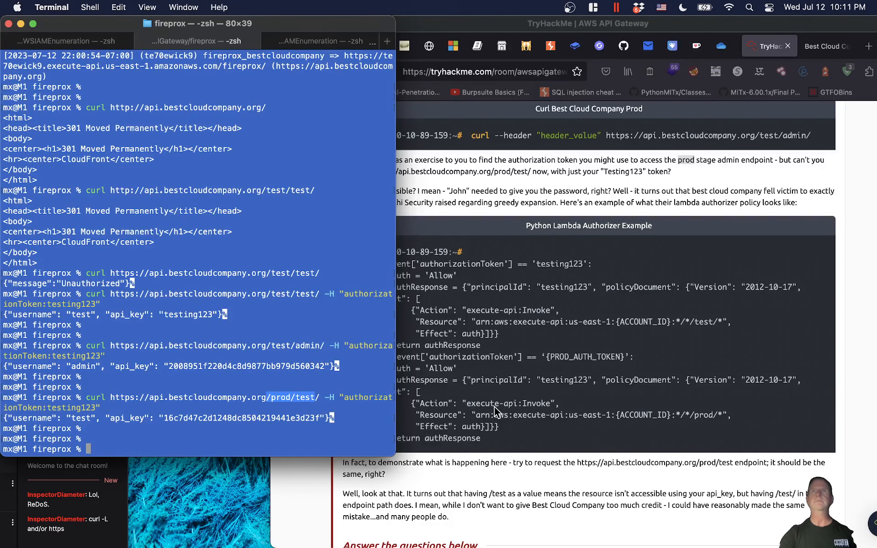
mouse_move(110, 444)
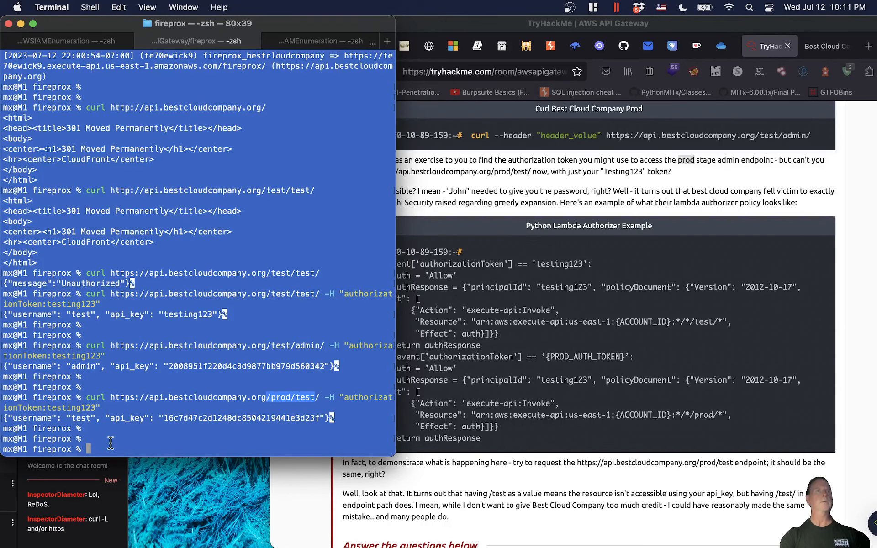
type("curl https://api.bestcloudcompany.org/prod/test/ -H \"authorizationToken:testing123\"")
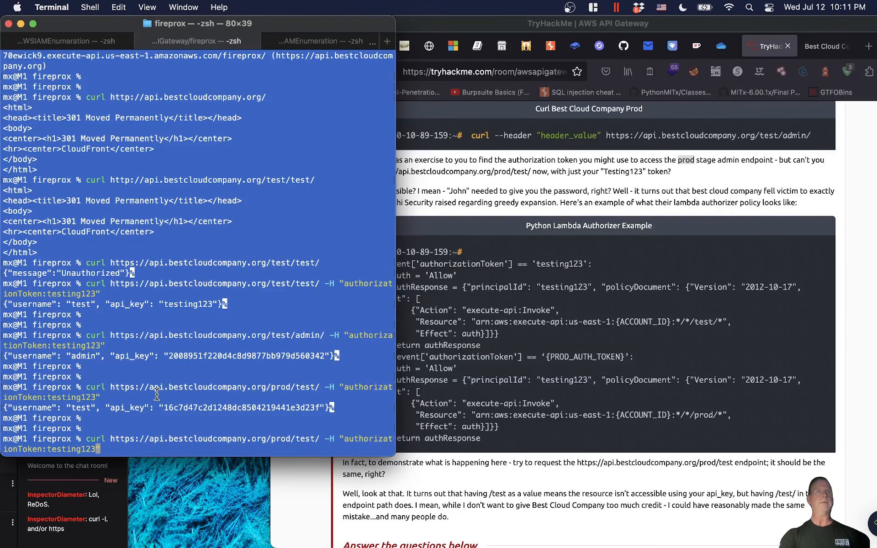
left_click_drag(165, 407, 322, 407)
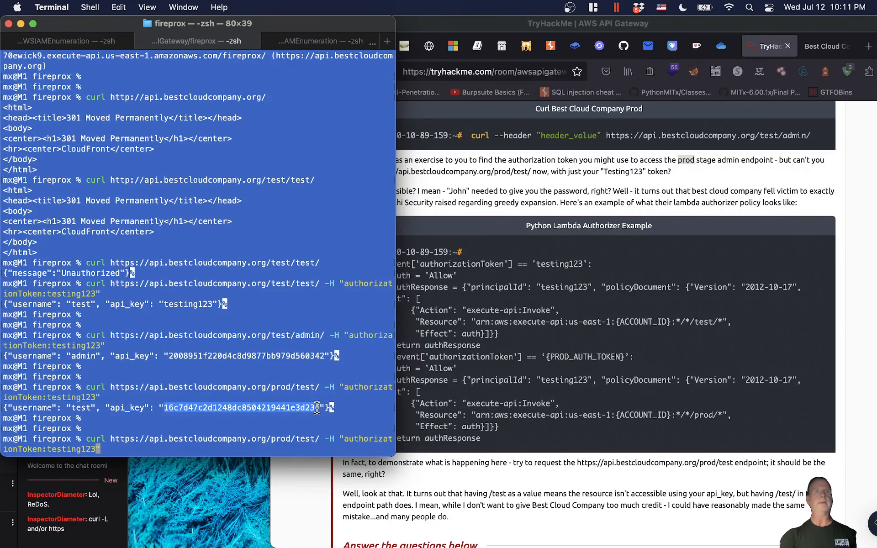
mouse_move(320, 408)
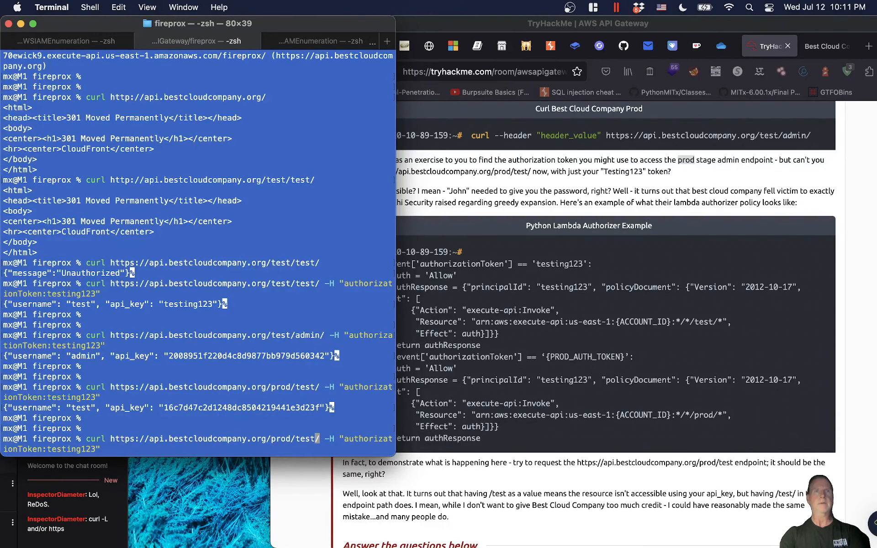
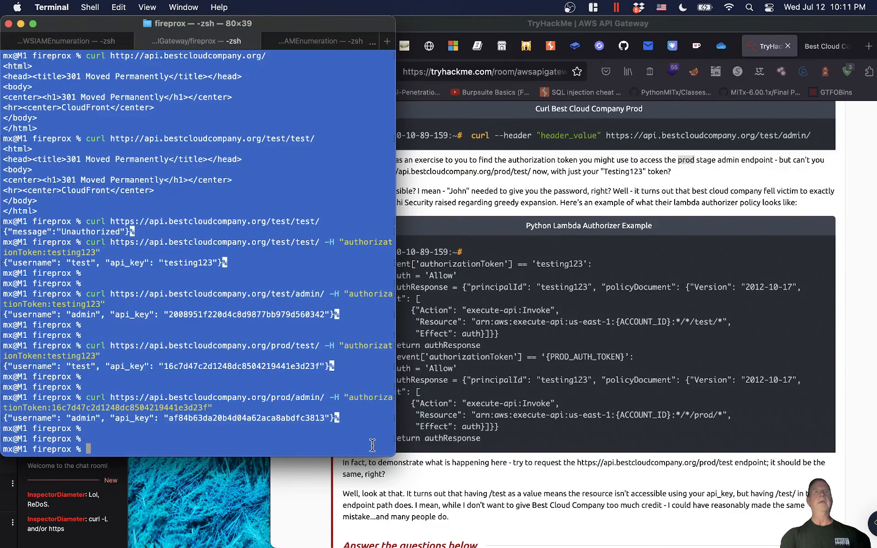
mouse_move(455, 470)
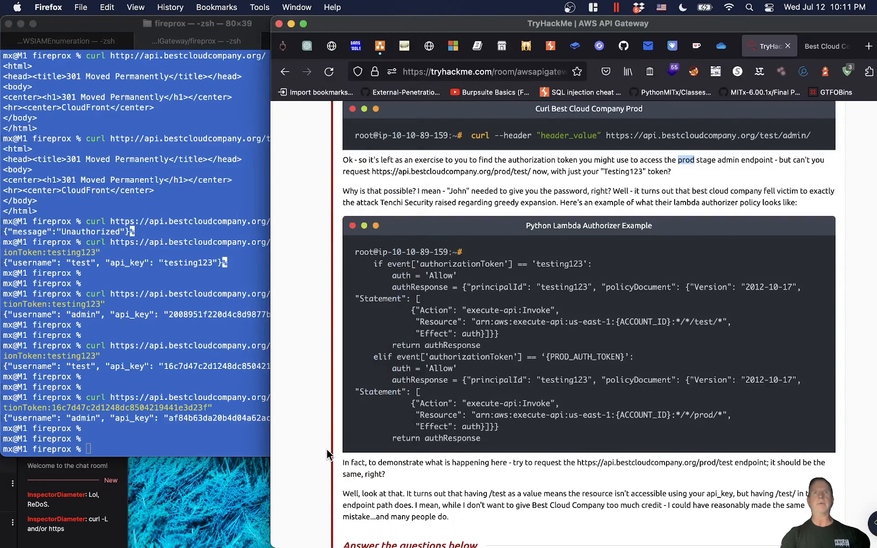
scroll("down", 3)
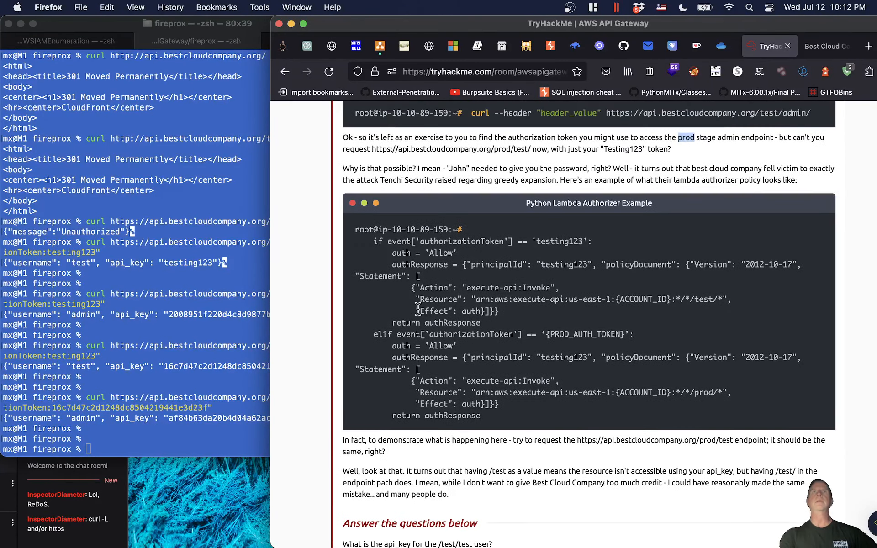
mouse_move(411, 180)
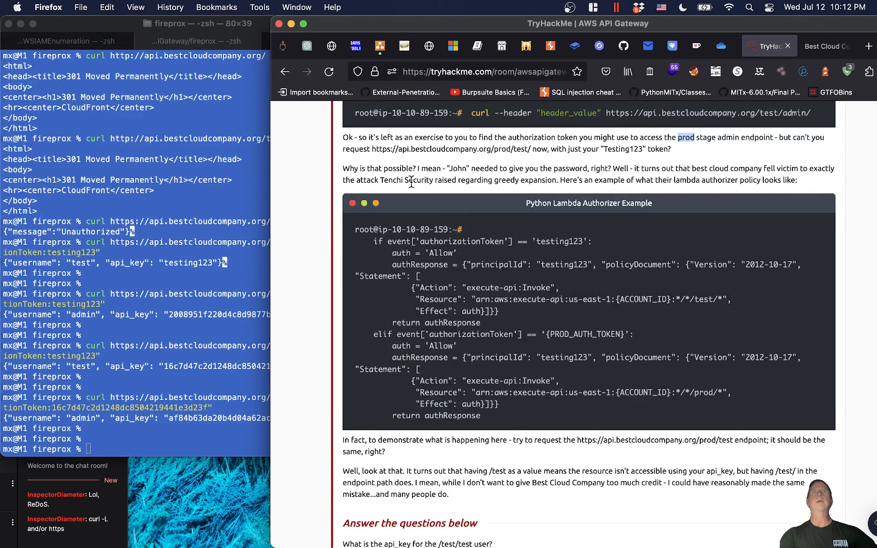
mouse_move(498, 175)
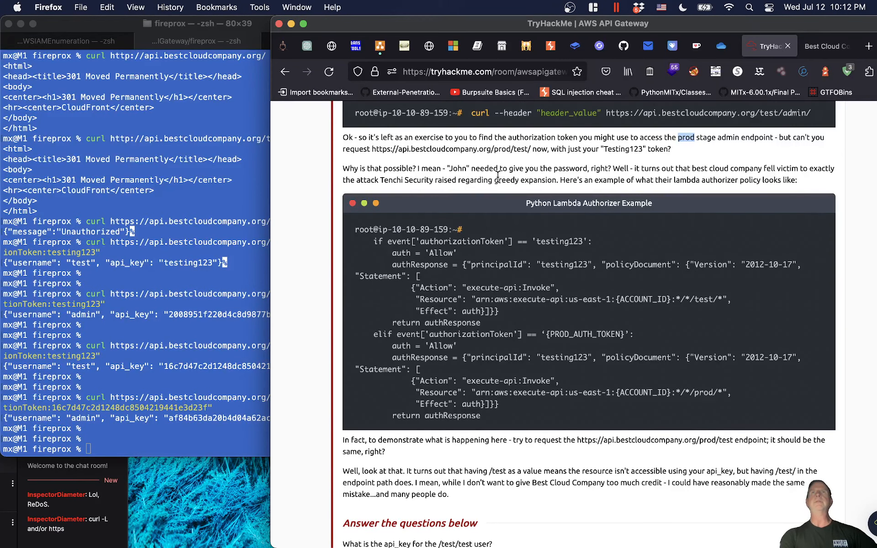
mouse_move(689, 176)
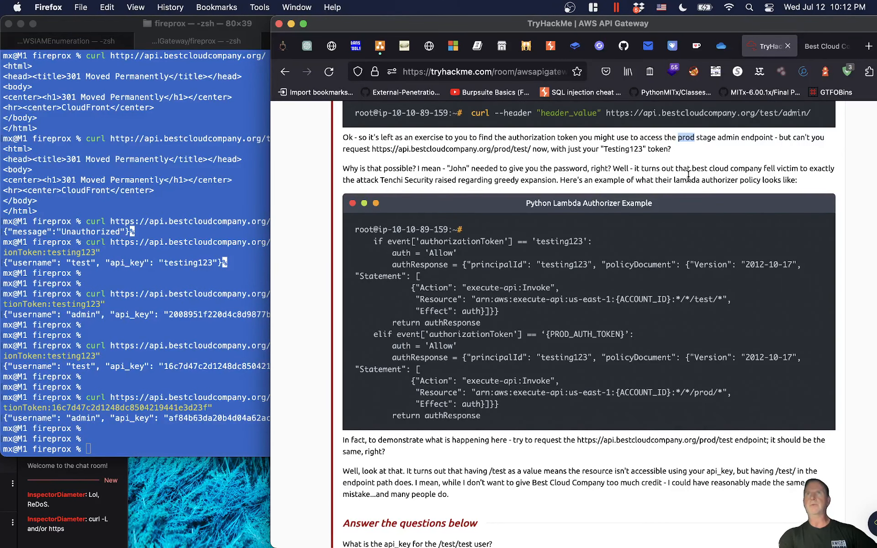
mouse_move(775, 175)
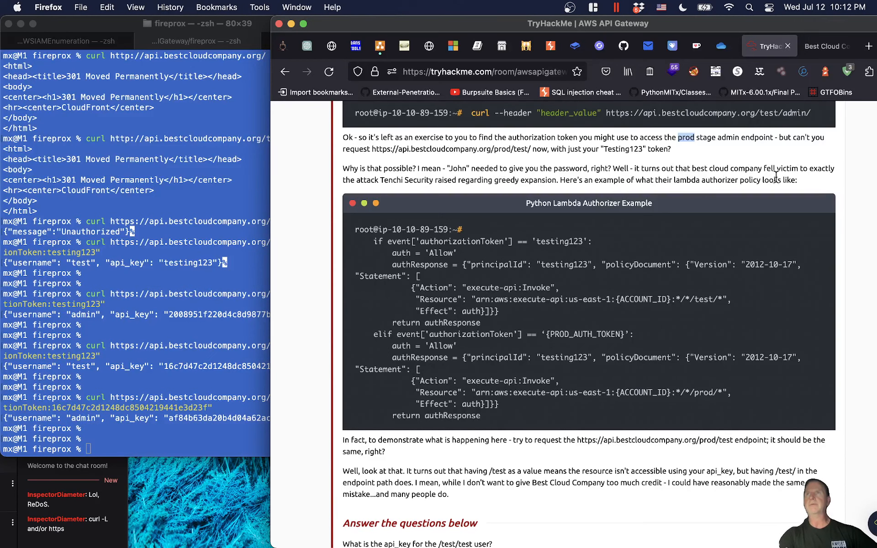
mouse_move(351, 232)
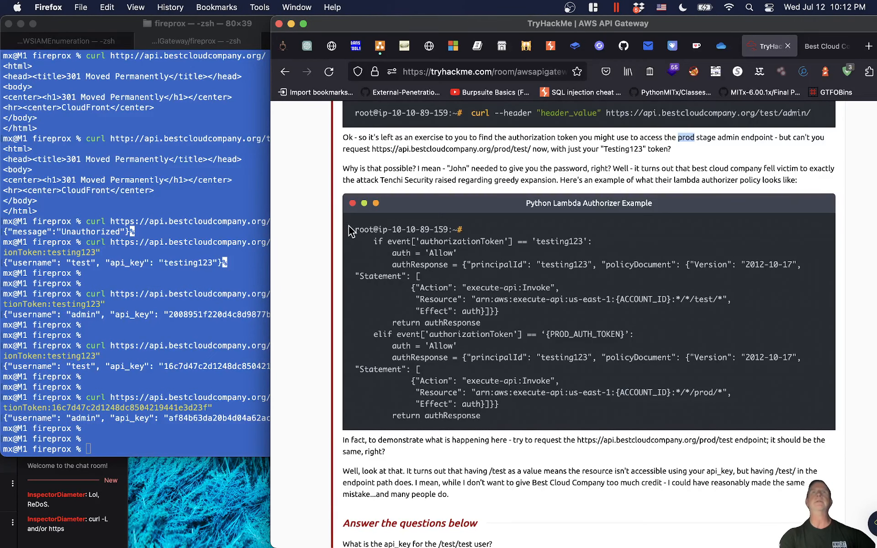
mouse_move(340, 272)
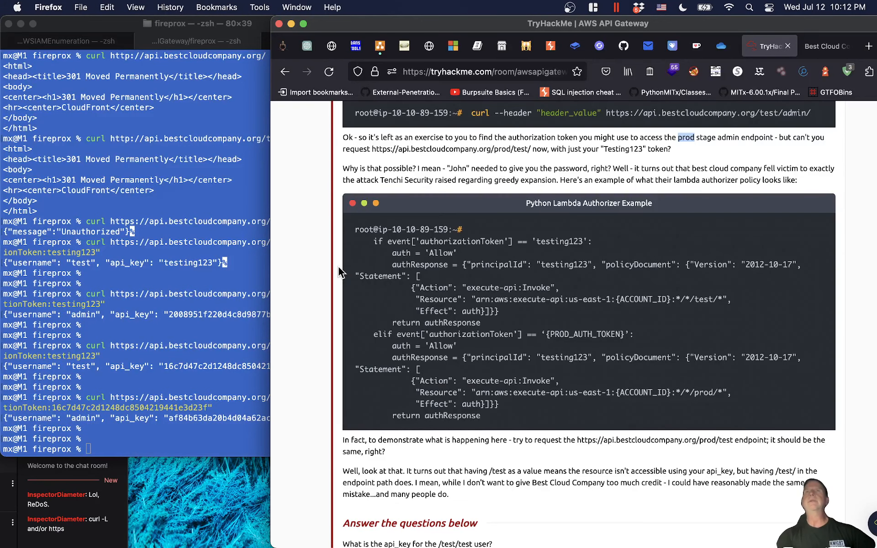
mouse_move(343, 289)
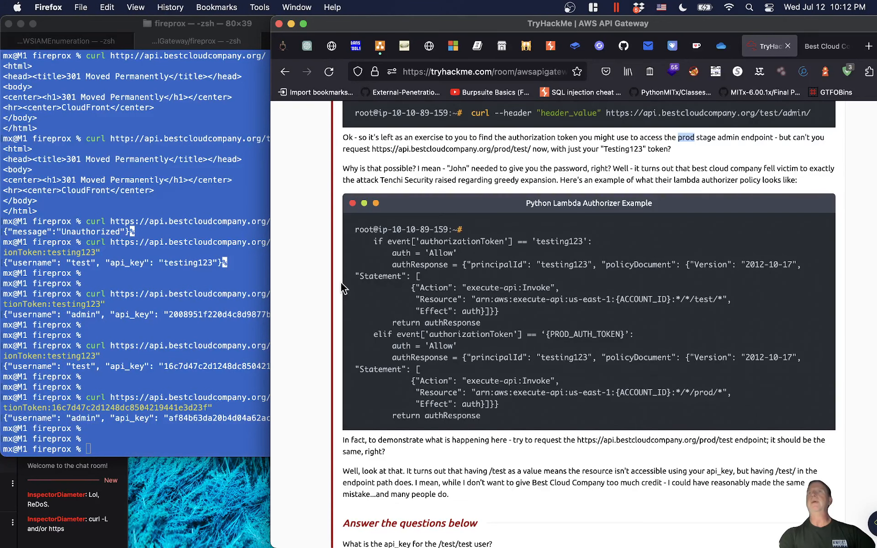
mouse_move(389, 239)
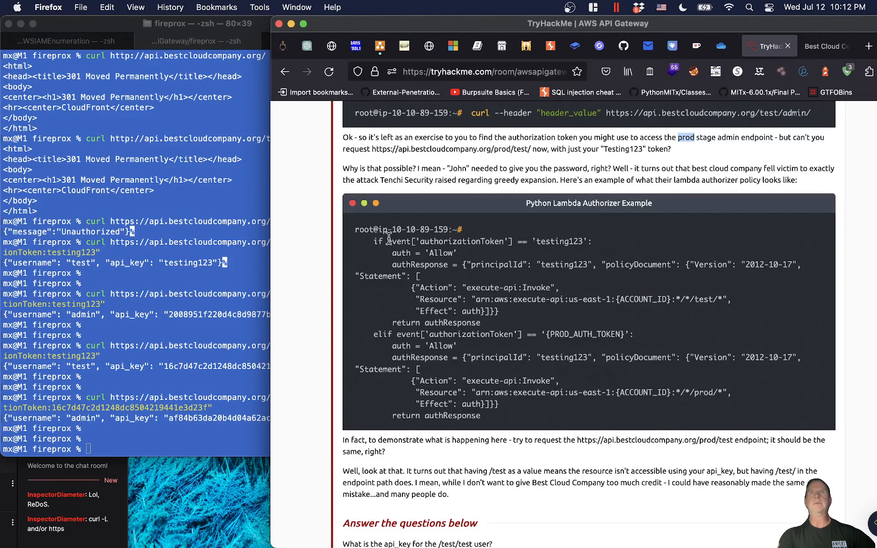
scroll("down", 3)
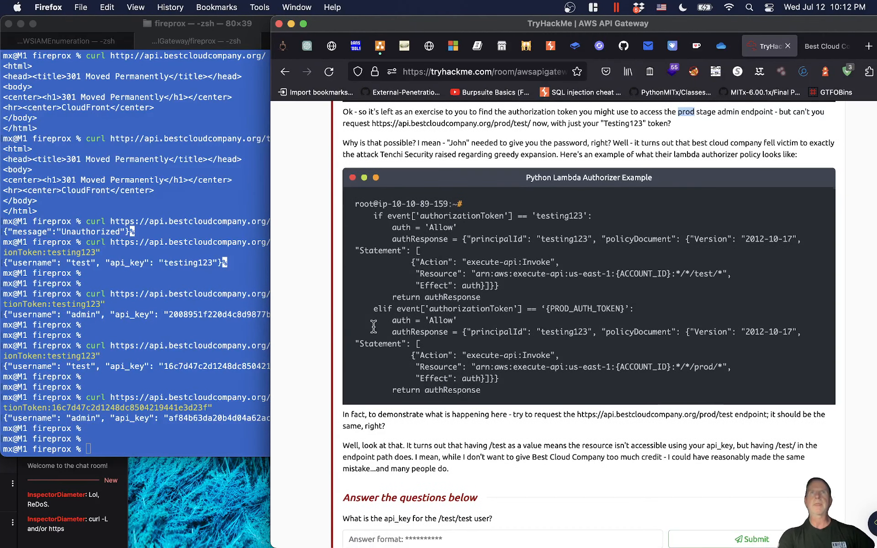
mouse_move(412, 367)
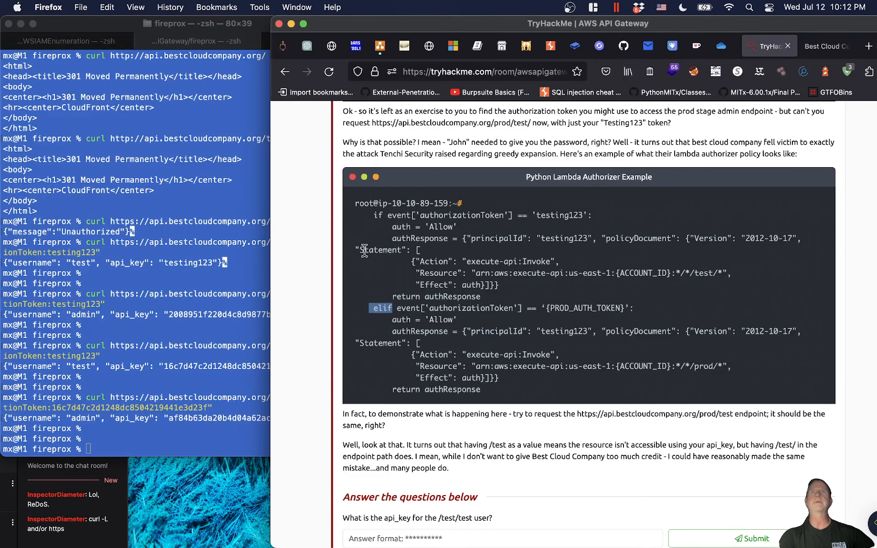
scroll("down", 3)
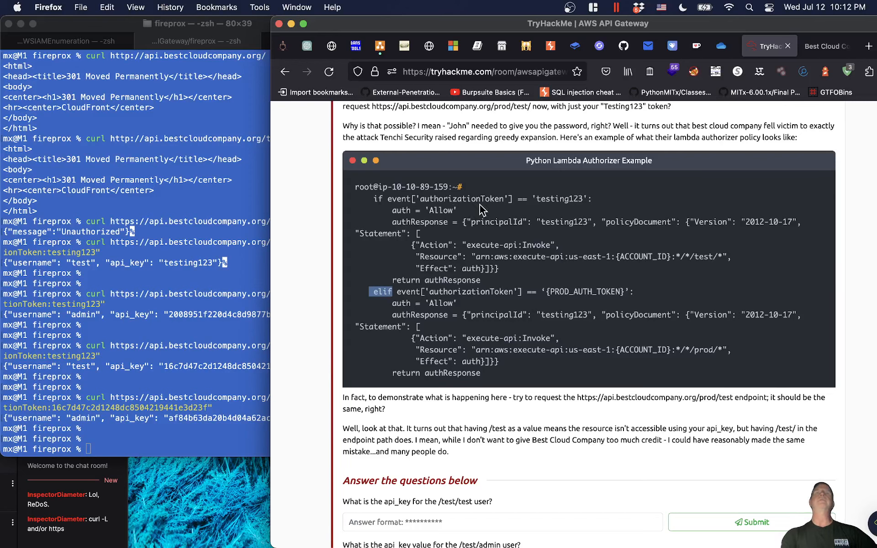
mouse_move(470, 204)
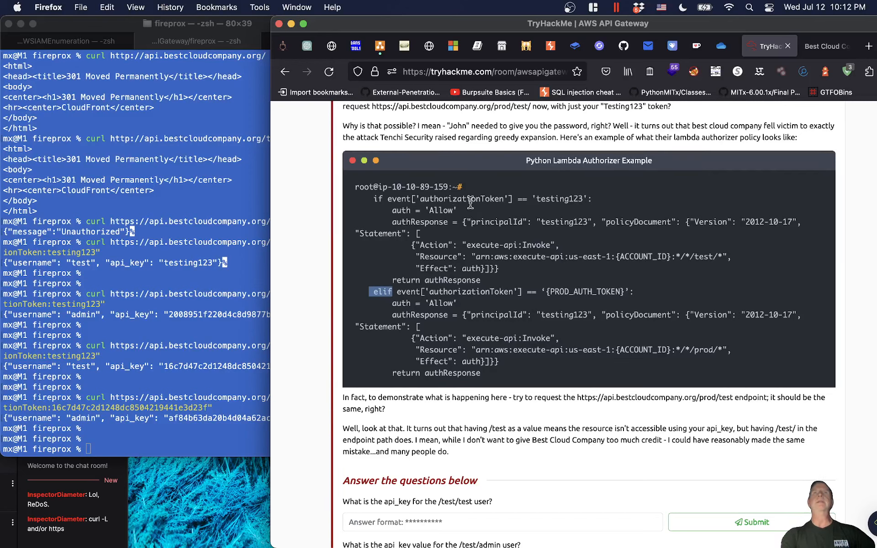
mouse_move(482, 194)
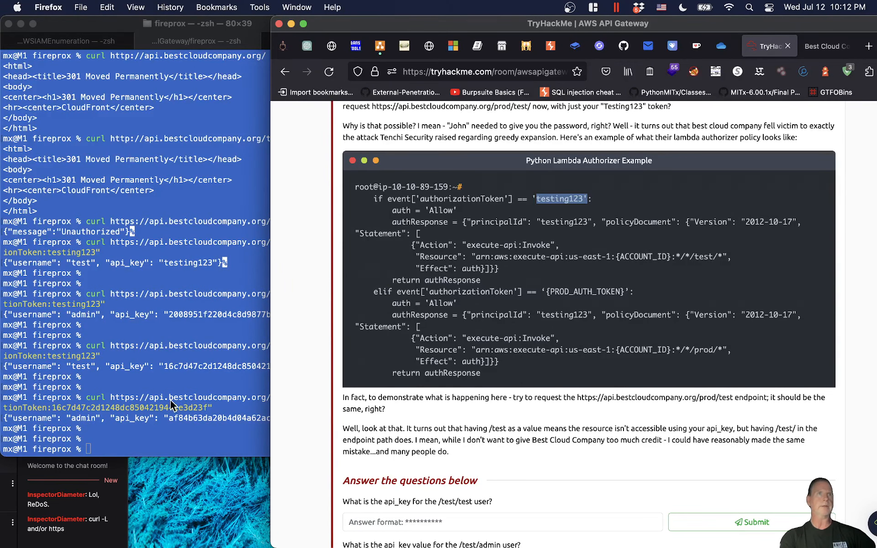
mouse_move(377, 287)
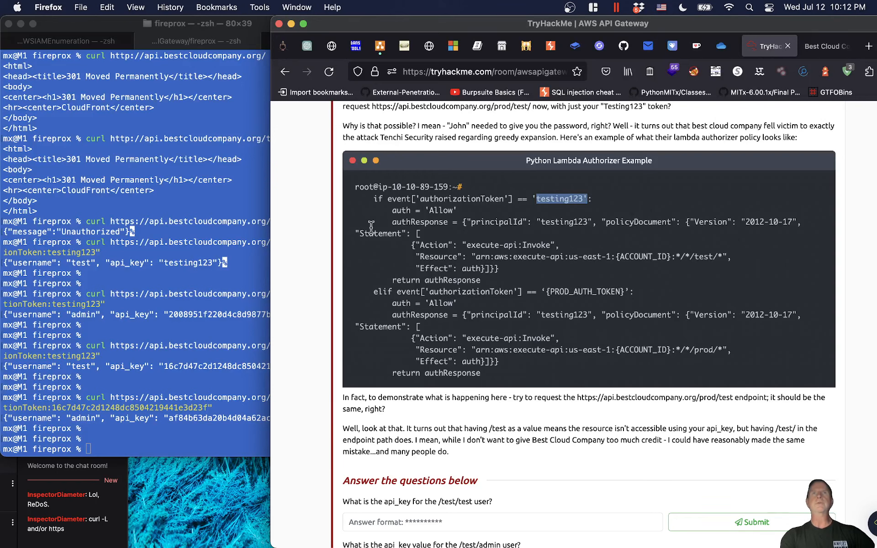
mouse_move(399, 294)
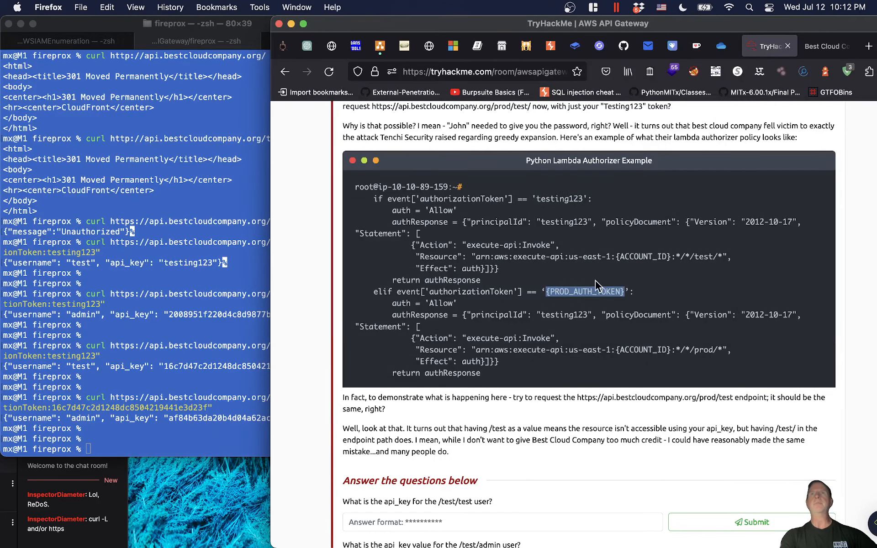
mouse_move(607, 314)
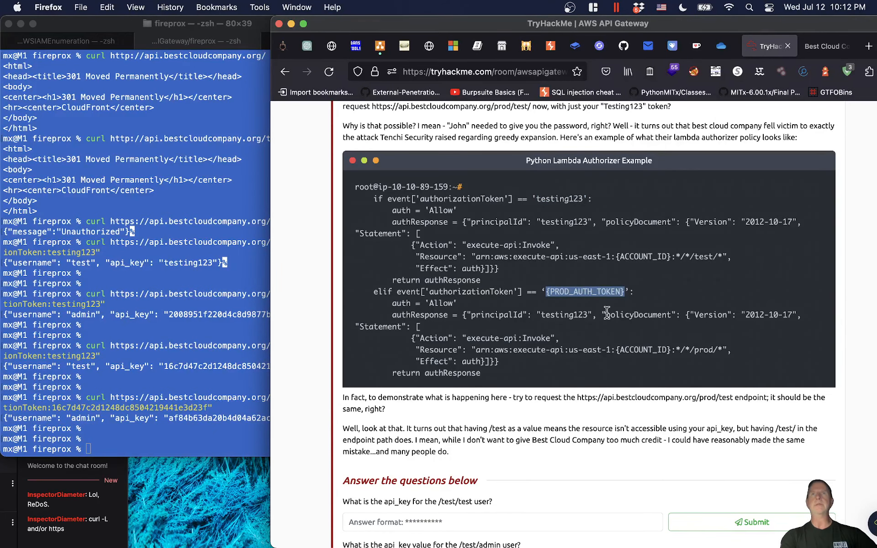
scroll("down", 3)
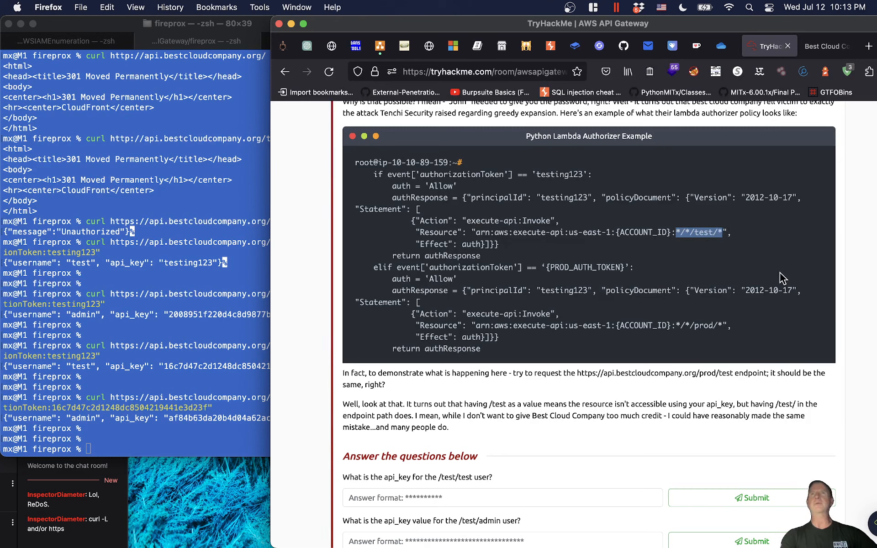
mouse_move(681, 245)
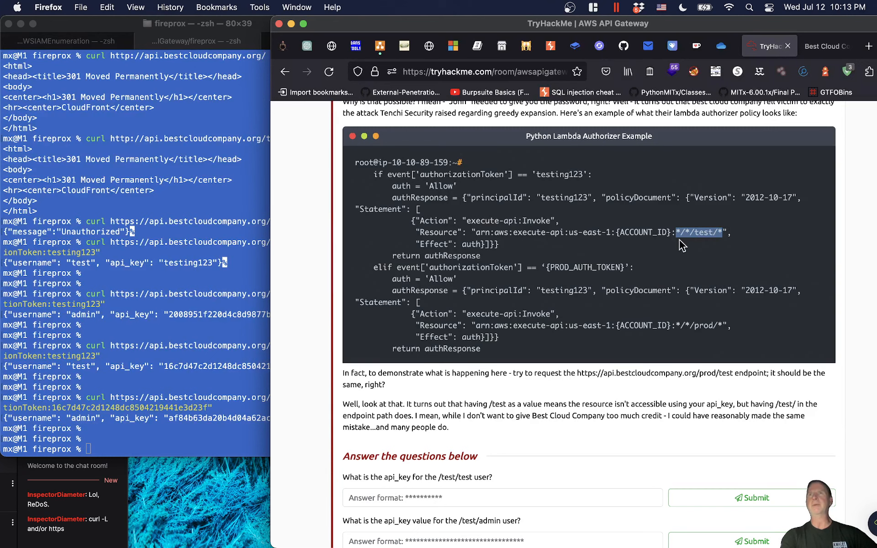
mouse_move(714, 253)
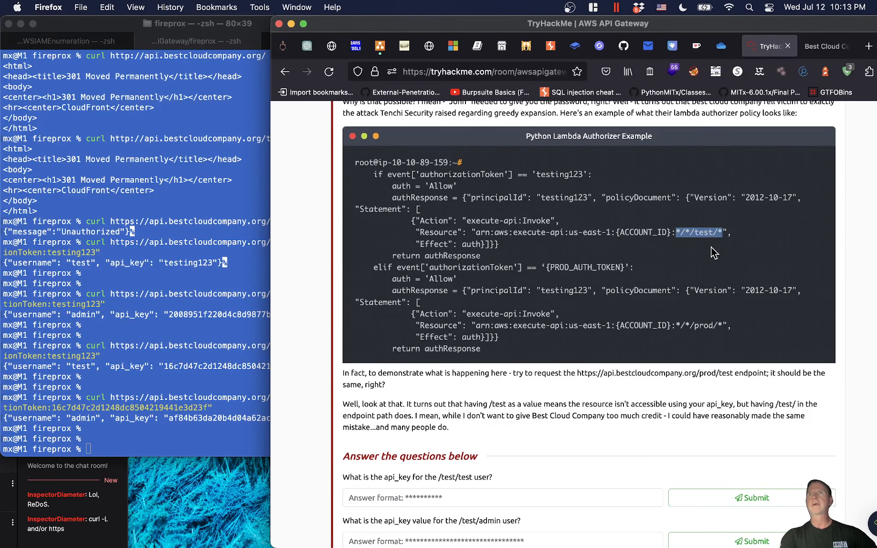
mouse_move(635, 255)
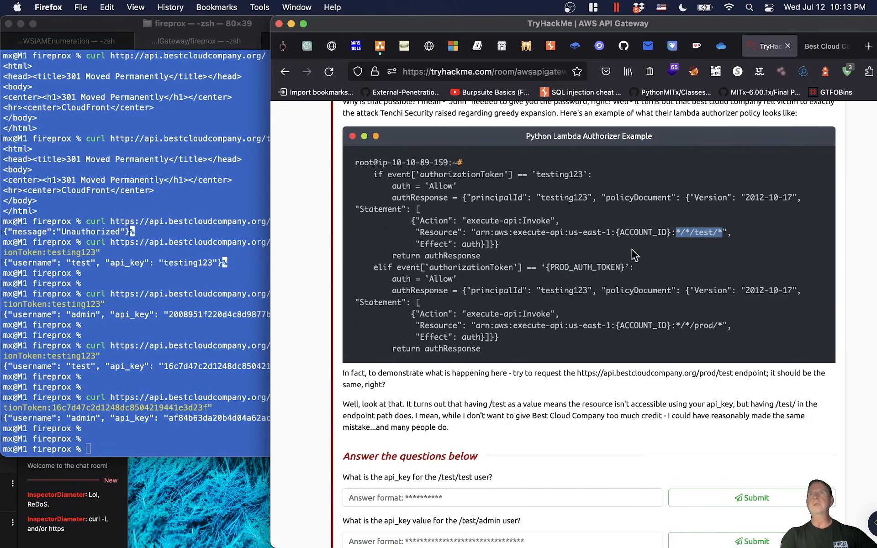
mouse_move(696, 248)
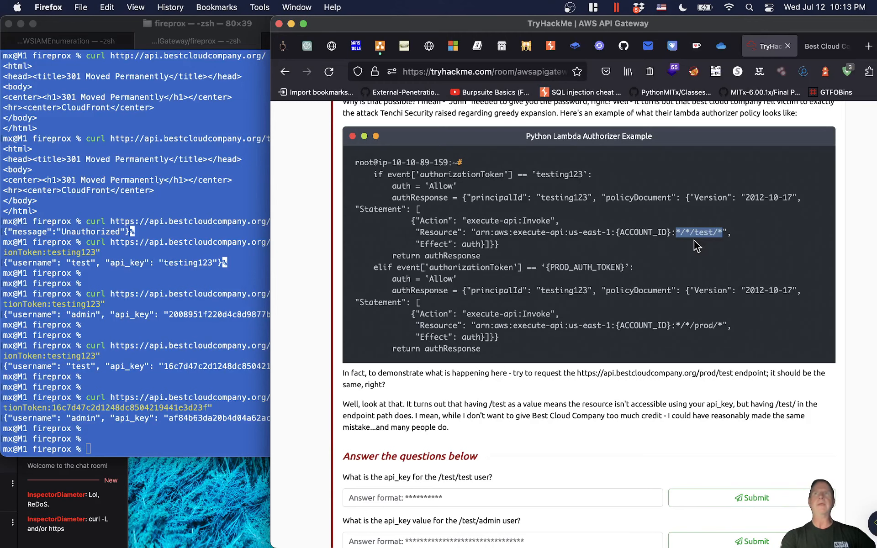
mouse_move(727, 302)
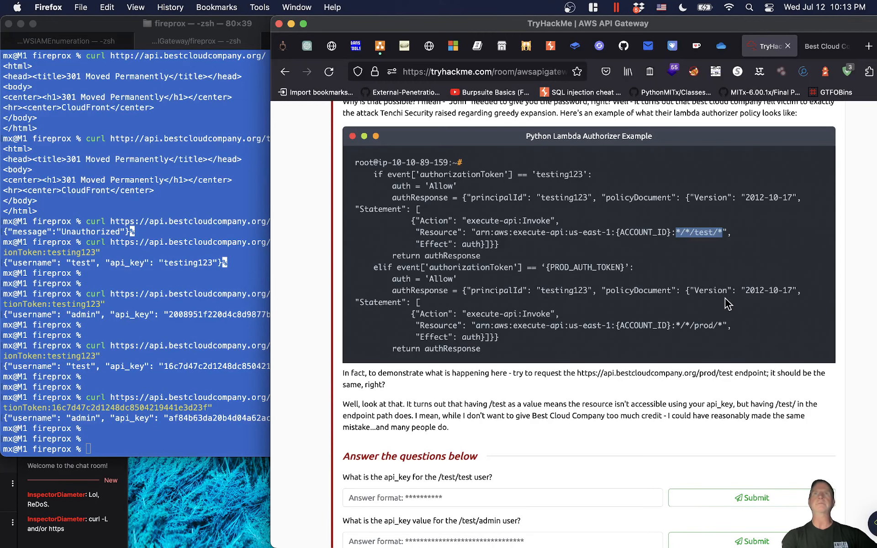
mouse_move(635, 315)
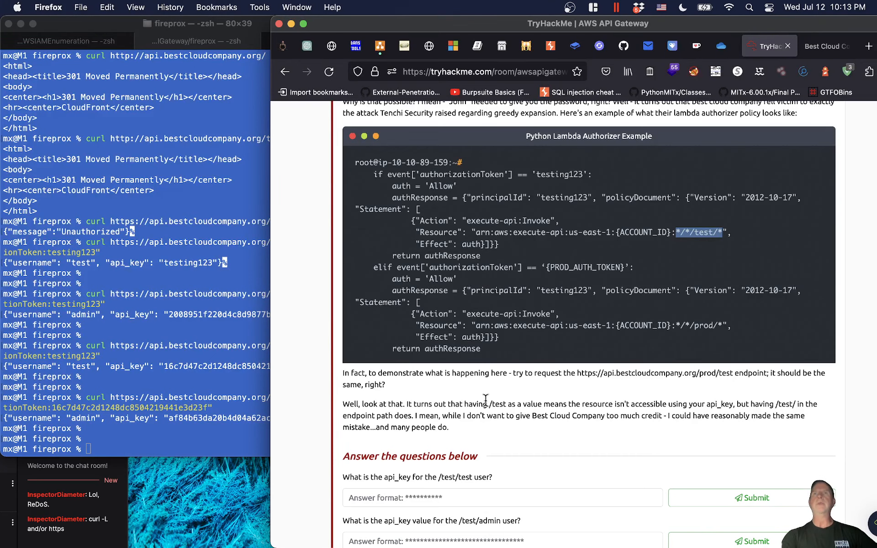
scroll("down", 3)
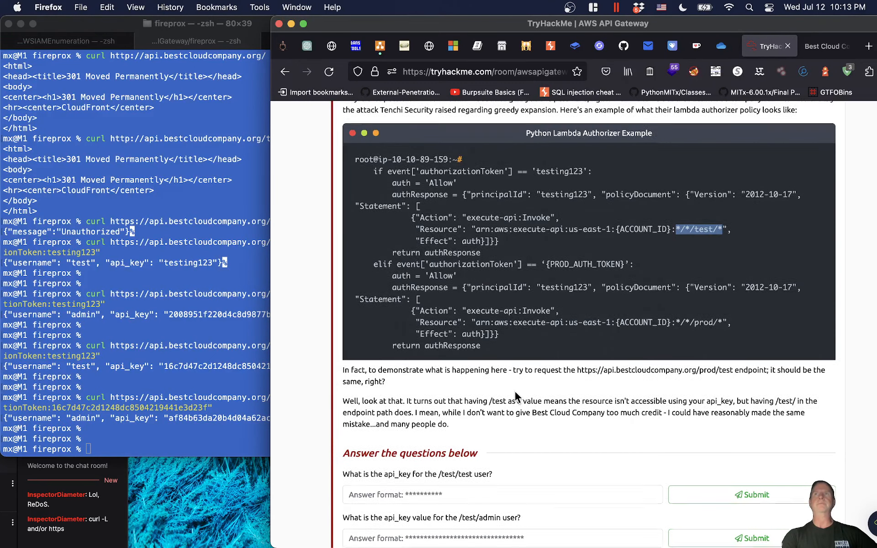
scroll("down", 3)
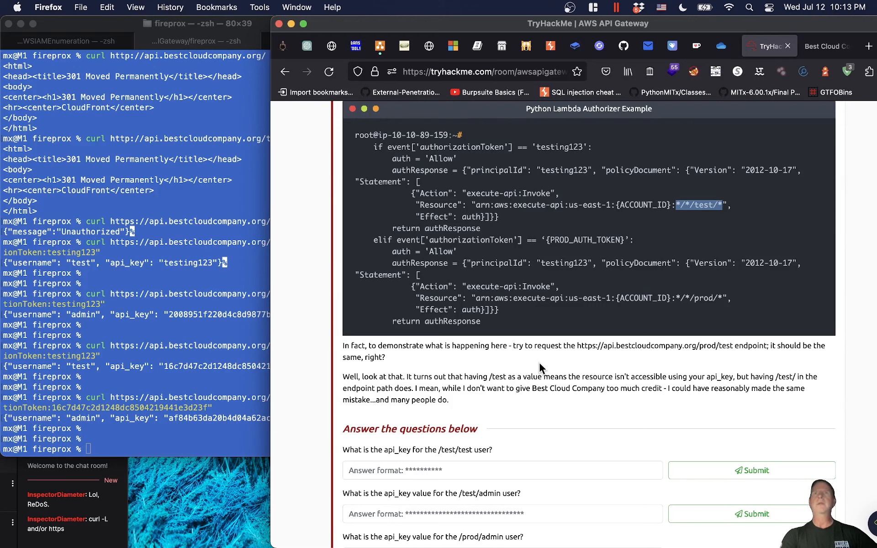
mouse_move(475, 356)
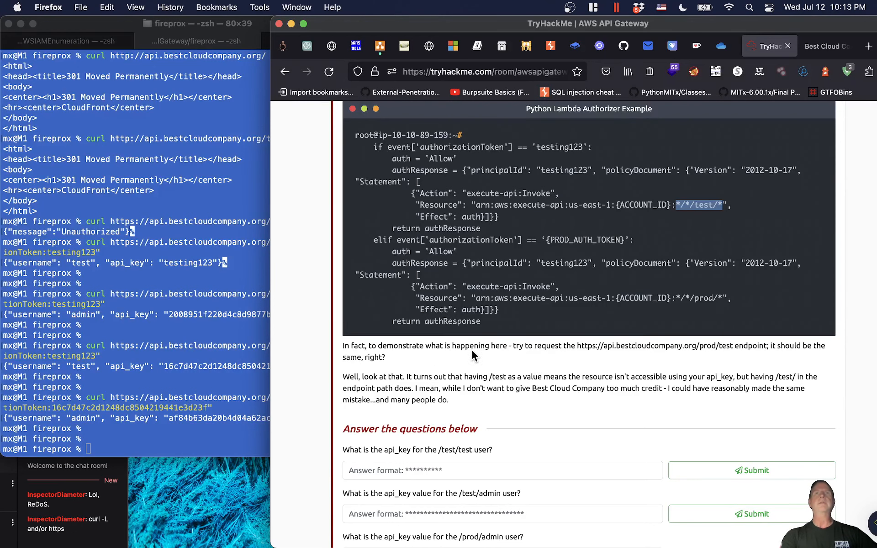
mouse_move(554, 369)
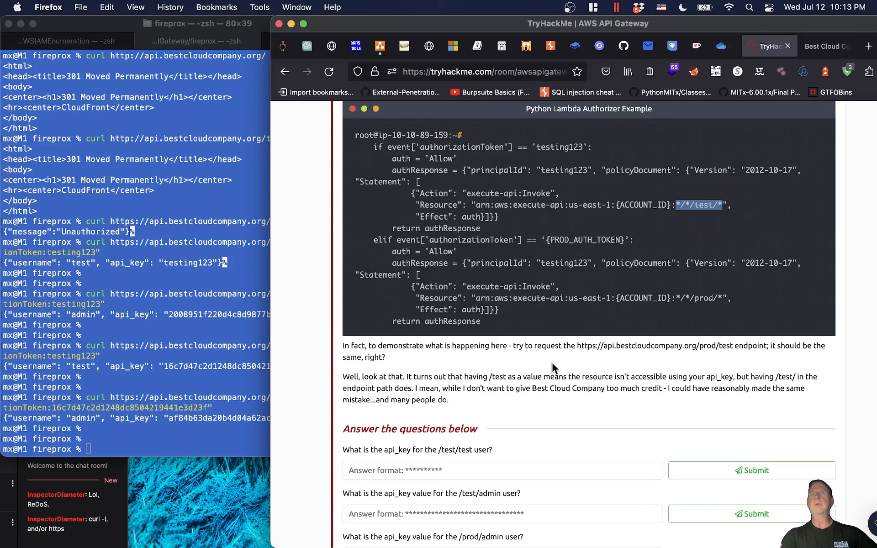
mouse_move(733, 360)
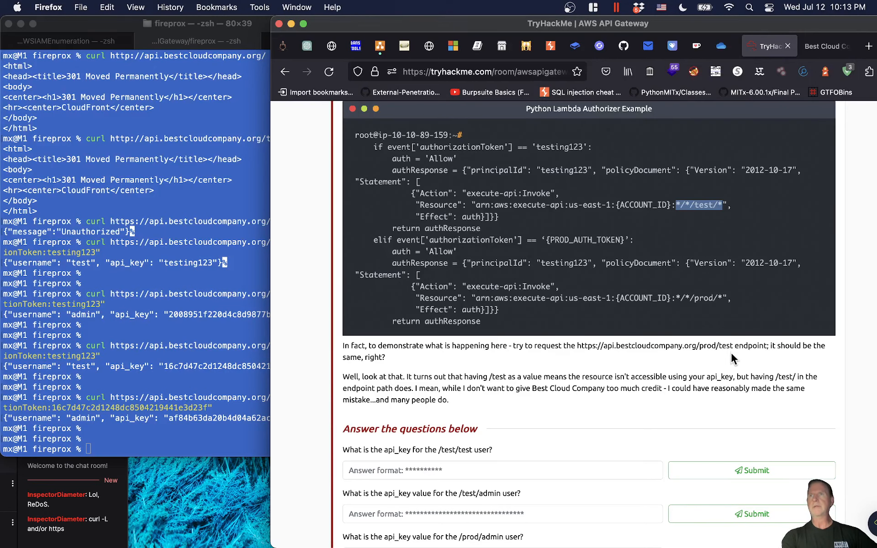
mouse_move(413, 361)
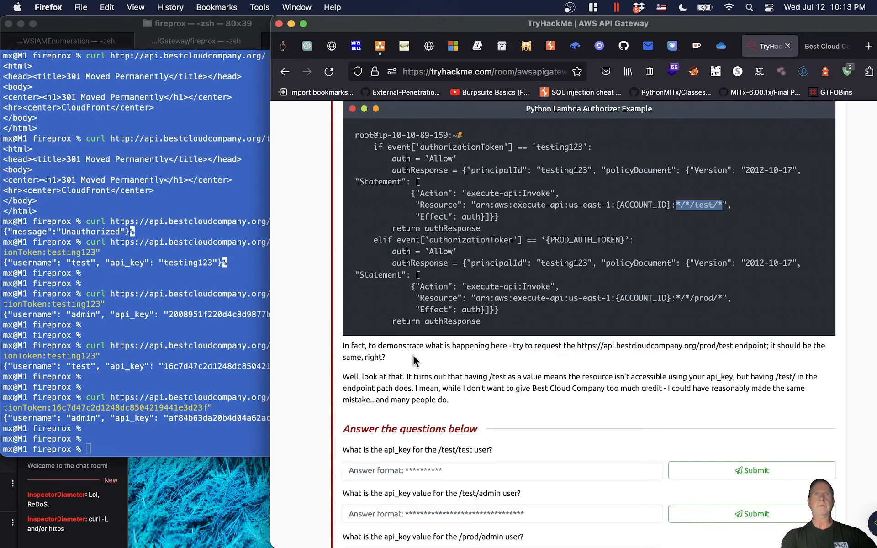
scroll("down", 3)
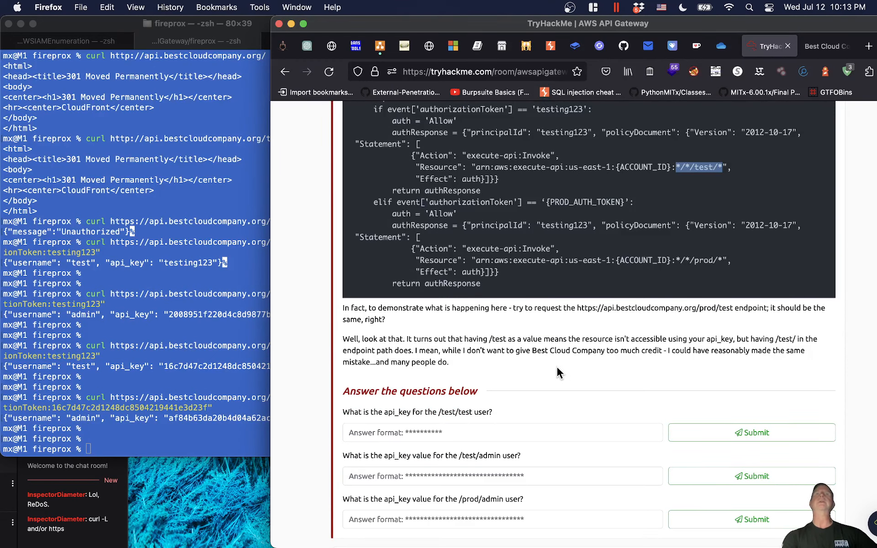
scroll("down", 3)
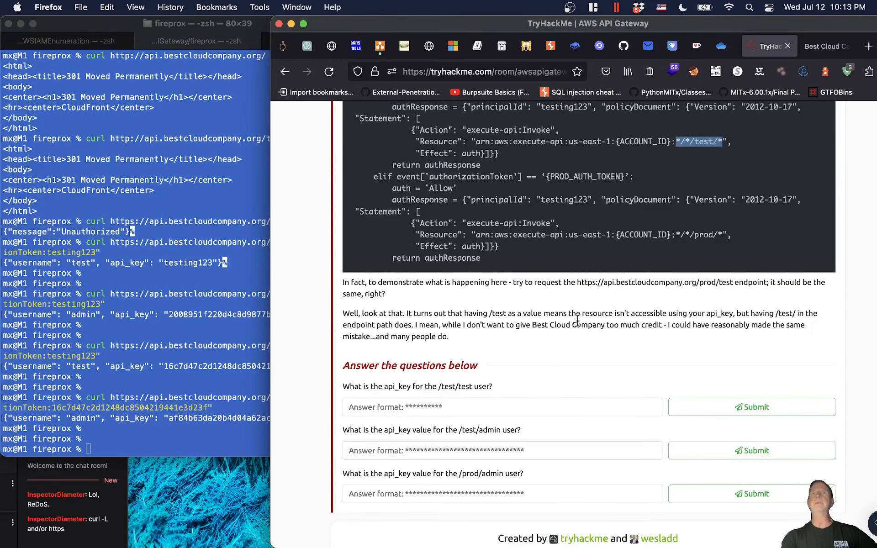
mouse_move(686, 325)
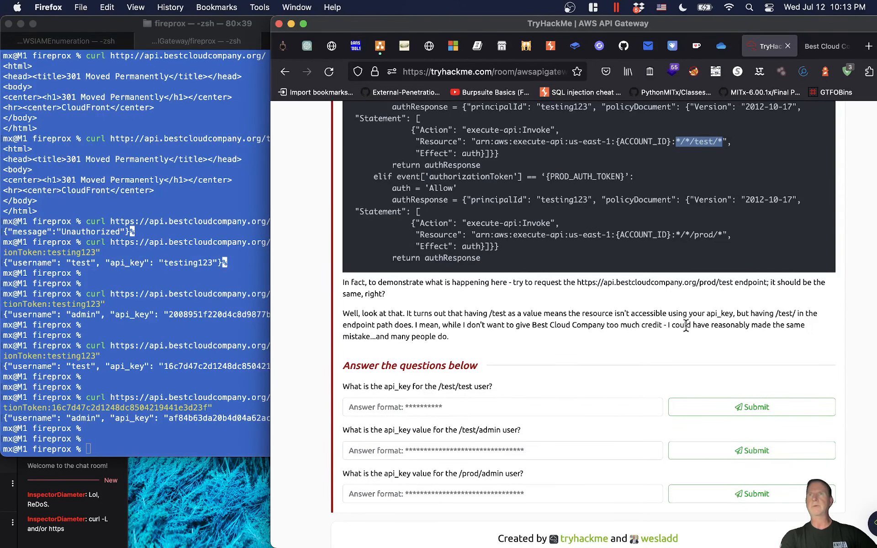
mouse_move(760, 340)
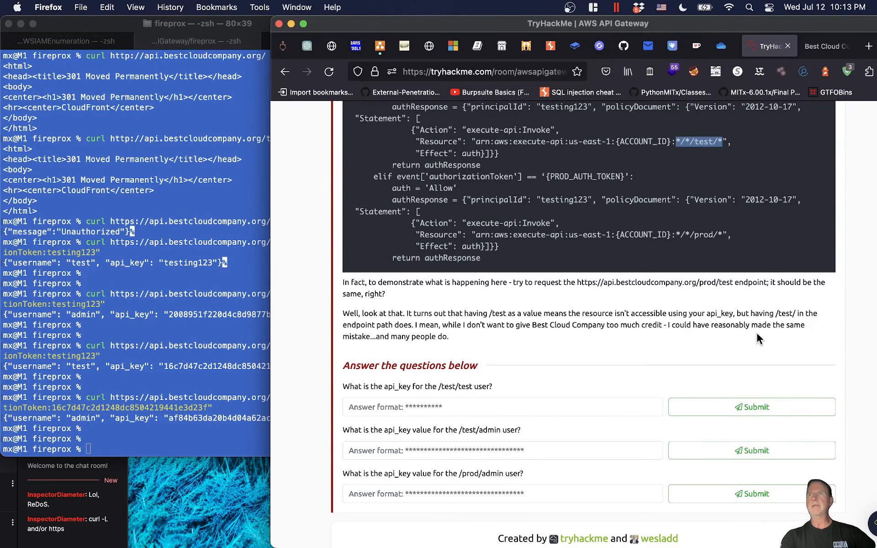
mouse_move(793, 313)
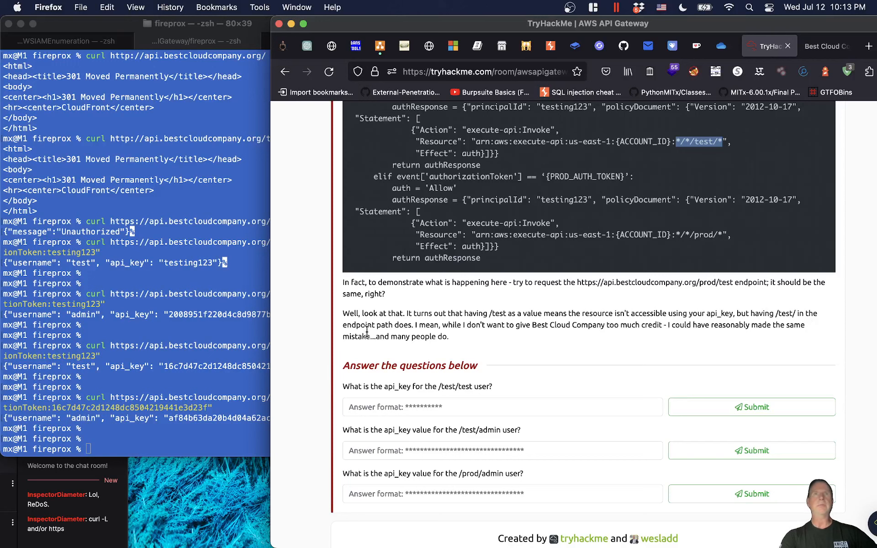
mouse_move(516, 340)
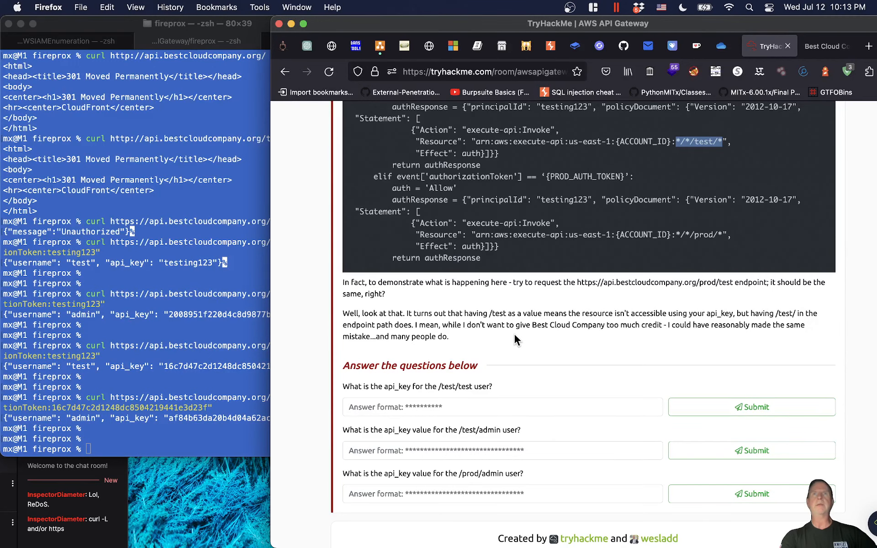
mouse_move(598, 336)
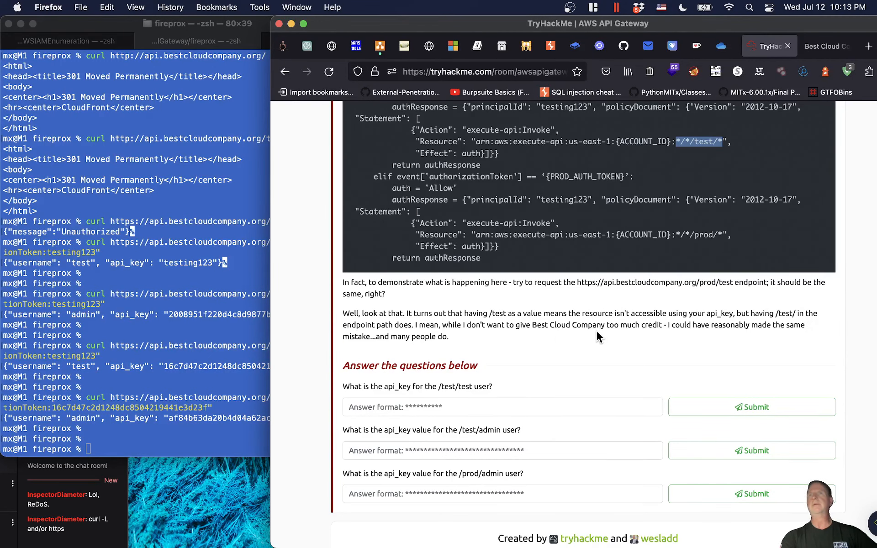
mouse_move(813, 341)
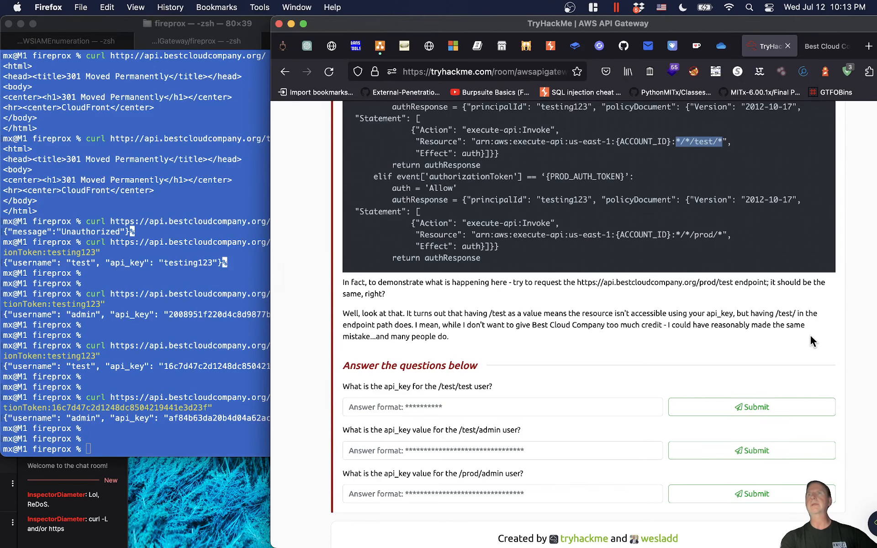
mouse_move(340, 369)
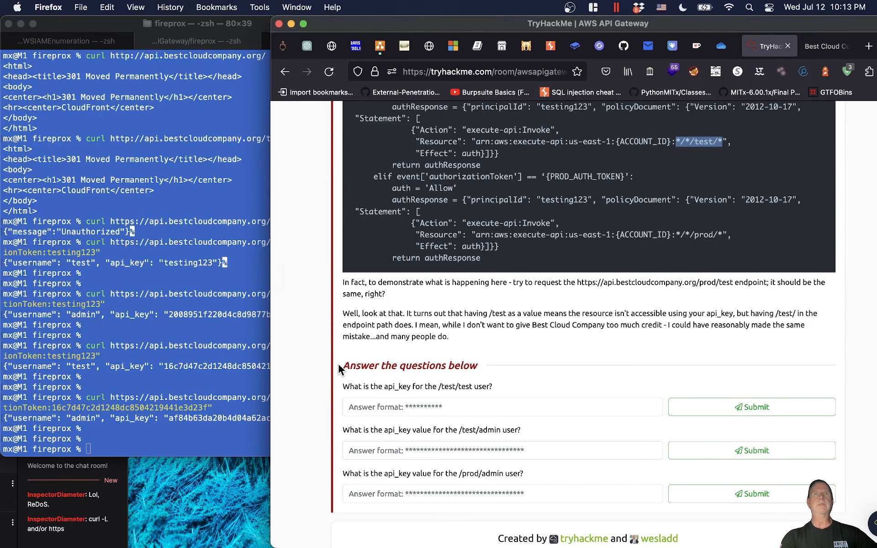
mouse_move(461, 340)
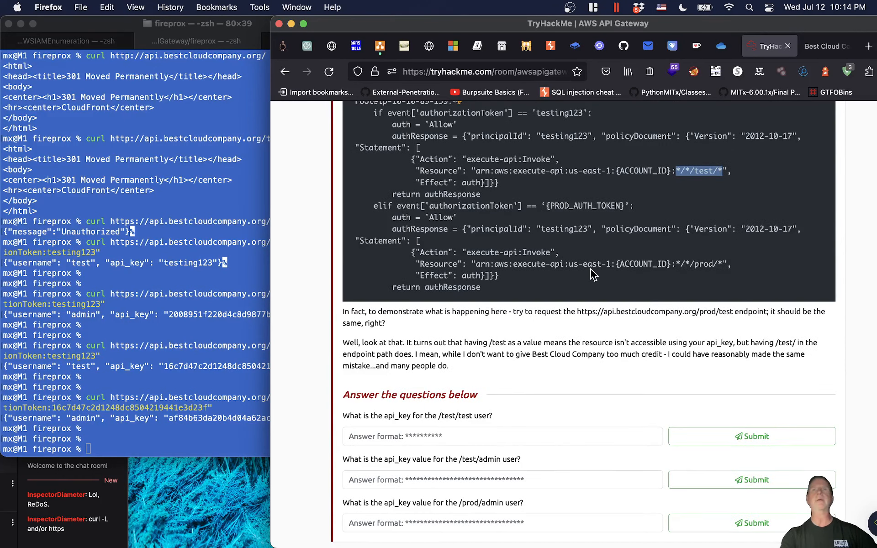
scroll("down", 3)
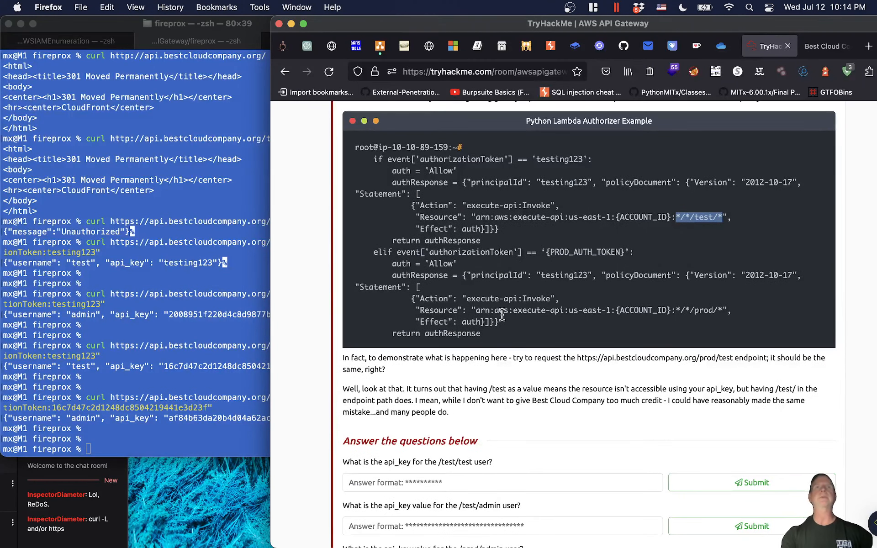
scroll("down", 3)
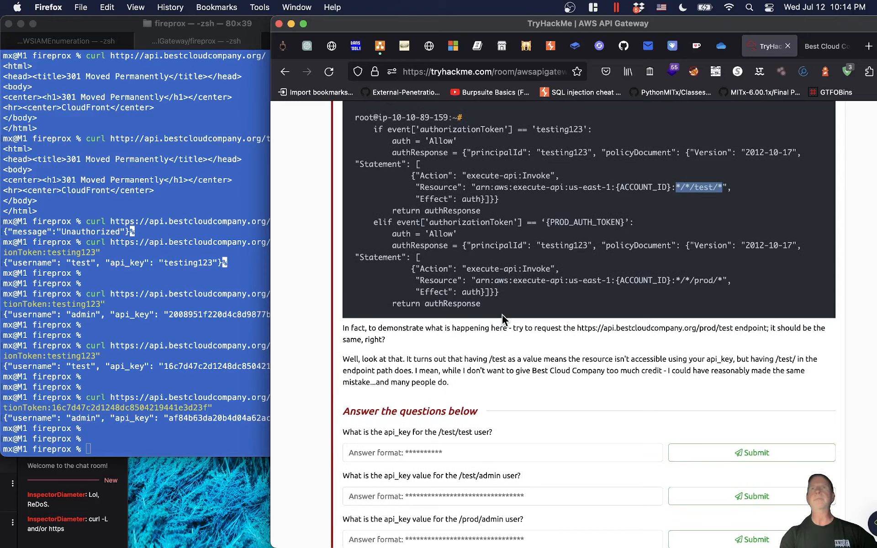
mouse_move(491, 263)
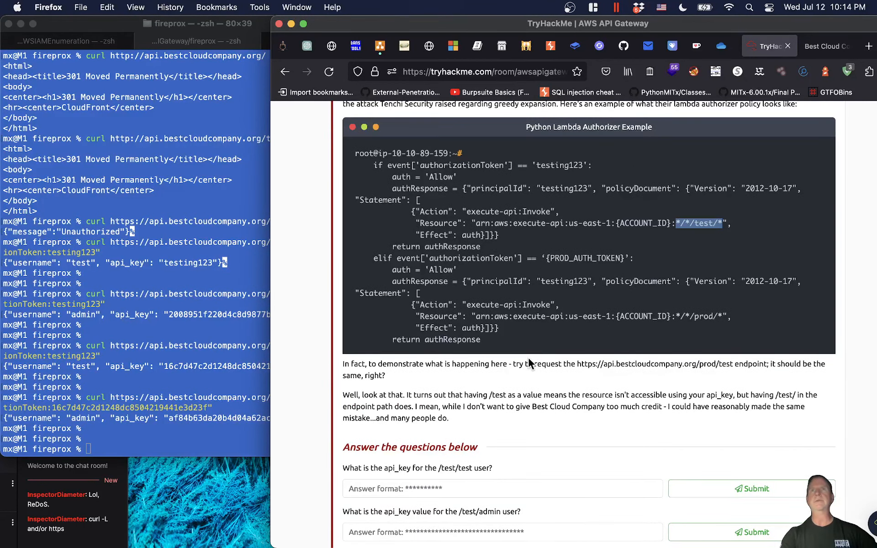
scroll("down", 3)
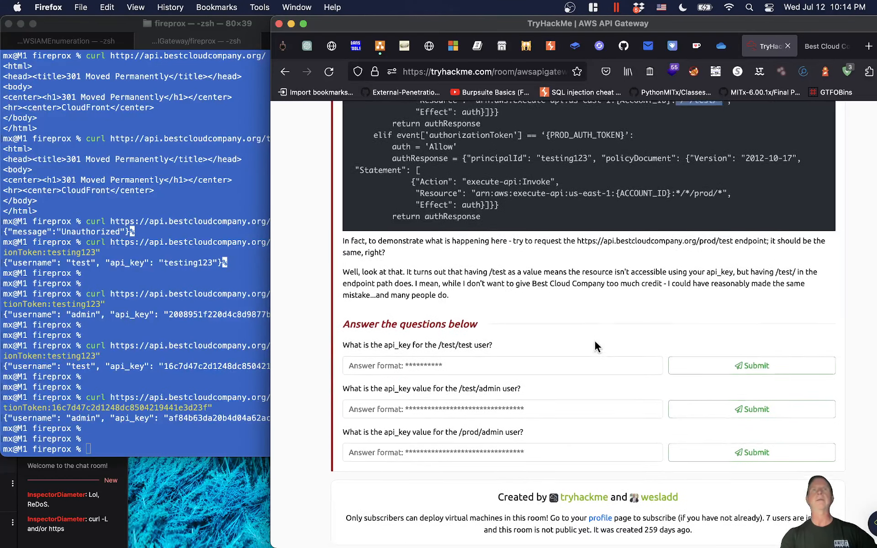
scroll("down", 3)
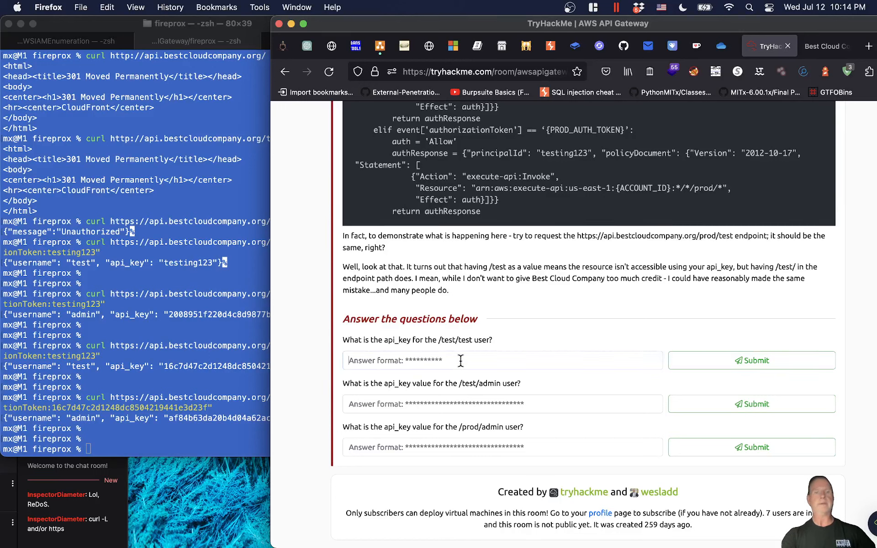
type("testing12")
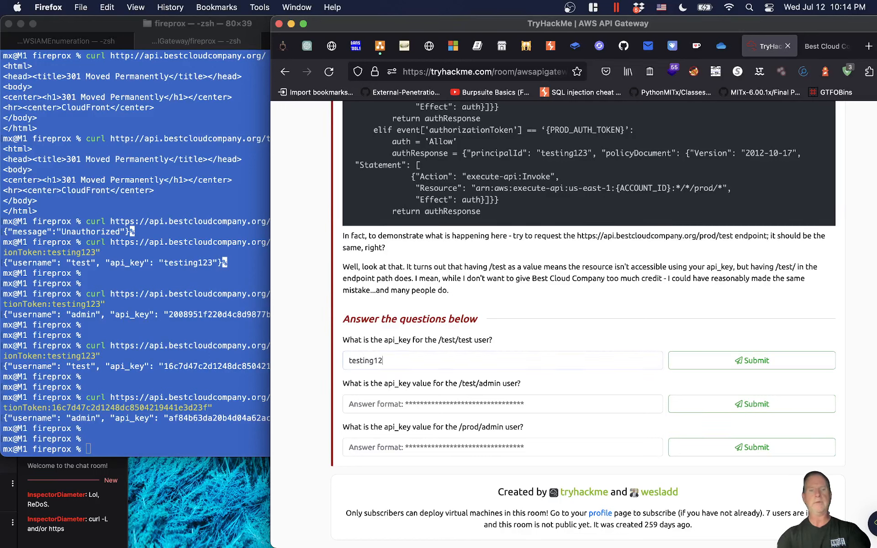
left_click(752, 361)
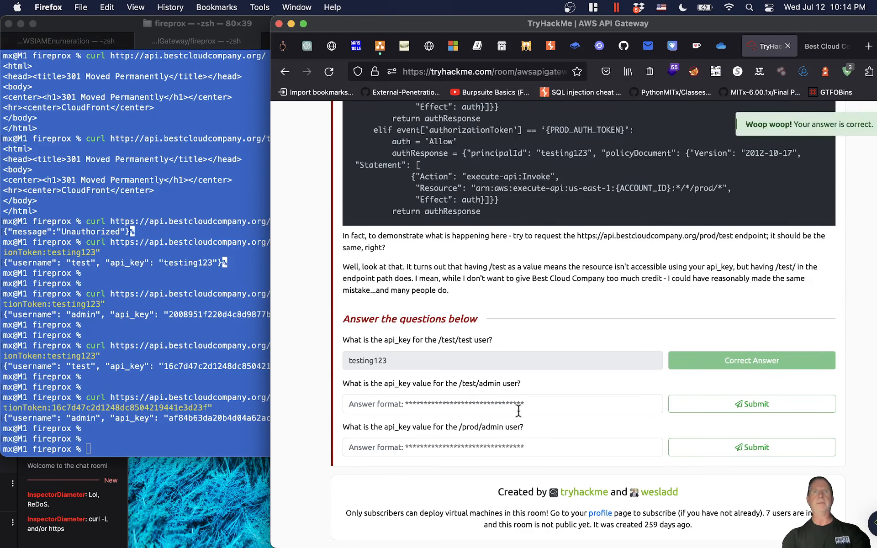
mouse_move(84, 359)
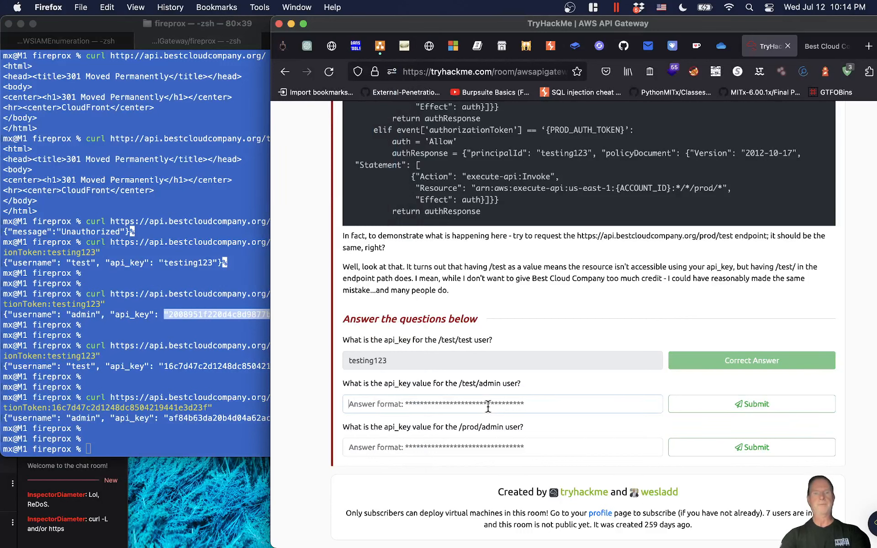
left_click(751, 404)
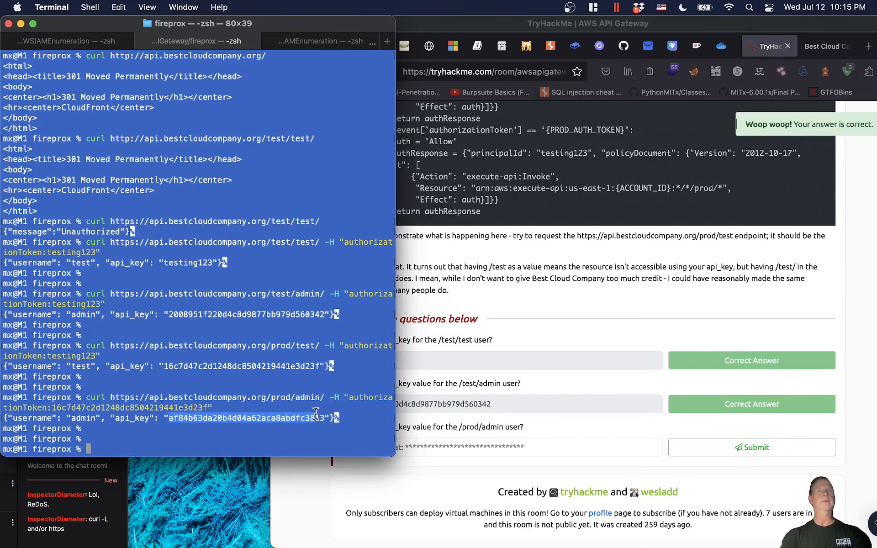
mouse_move(439, 481)
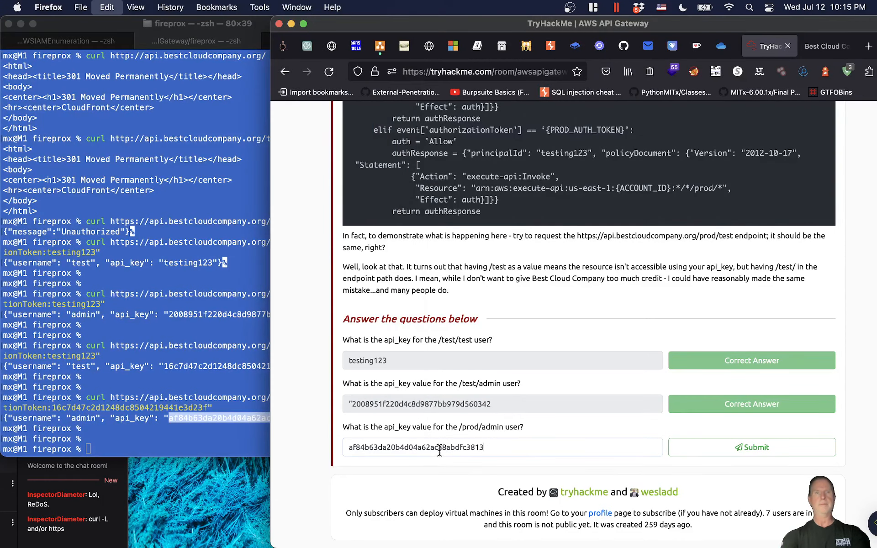
left_click(752, 448)
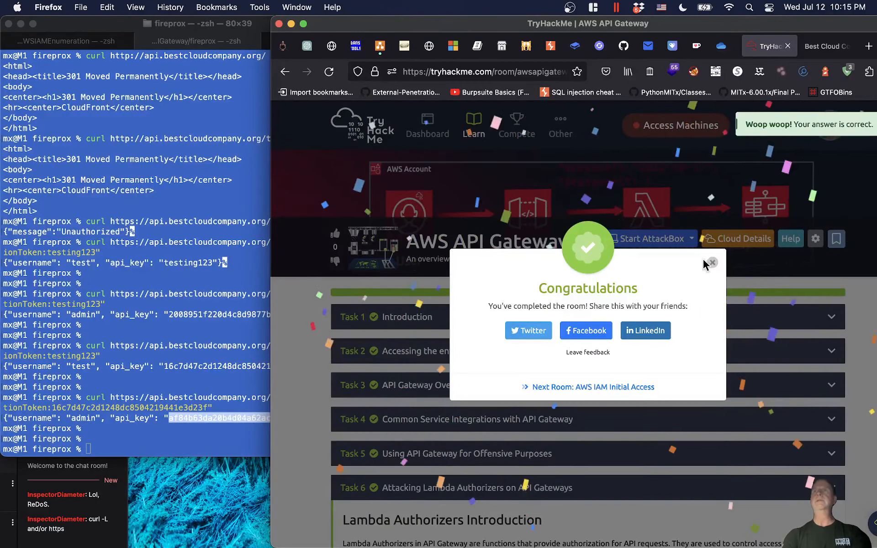
Close the Congratulations popup and scroll down to Task 6 Greedy Expansion
left_click(712, 264)
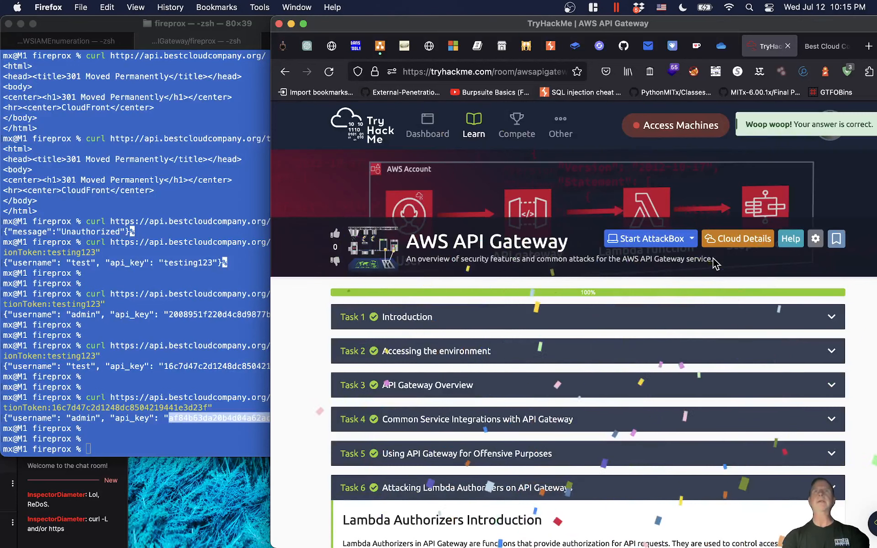
mouse_move(309, 426)
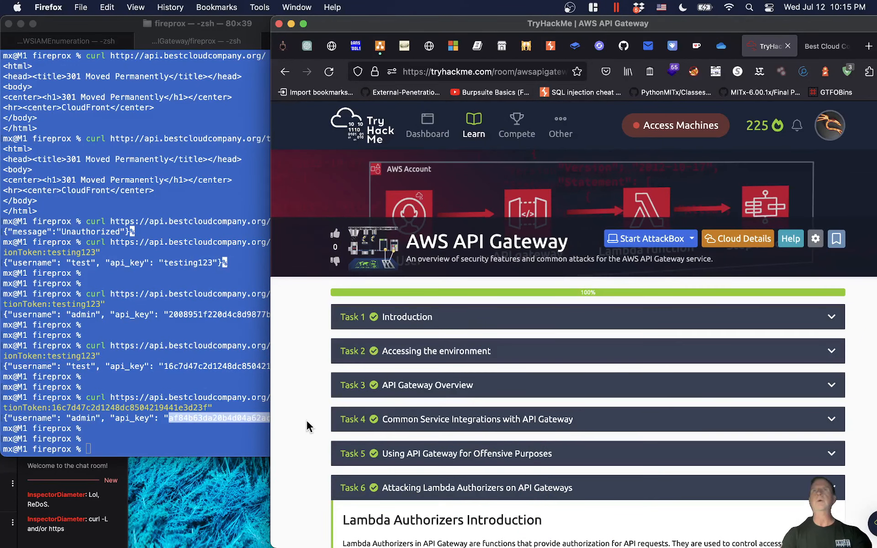
mouse_move(632, 511)
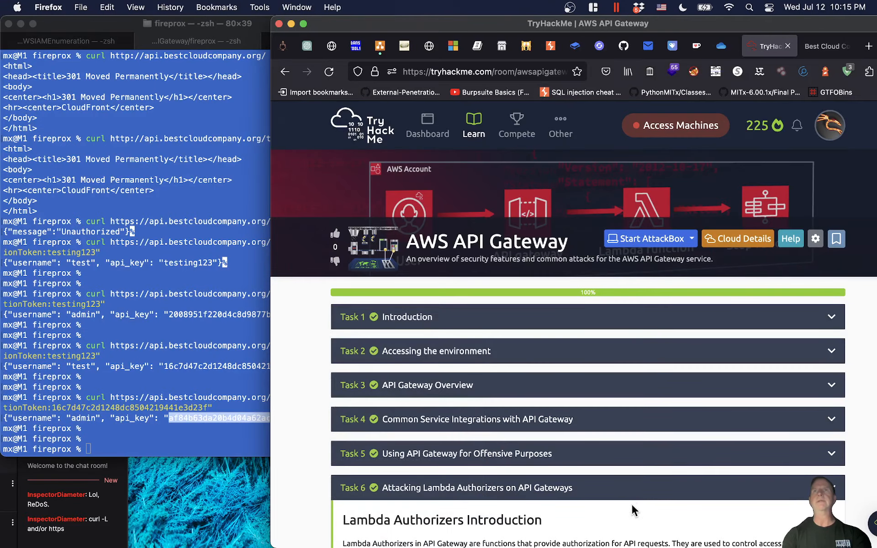
scroll("down", 3)
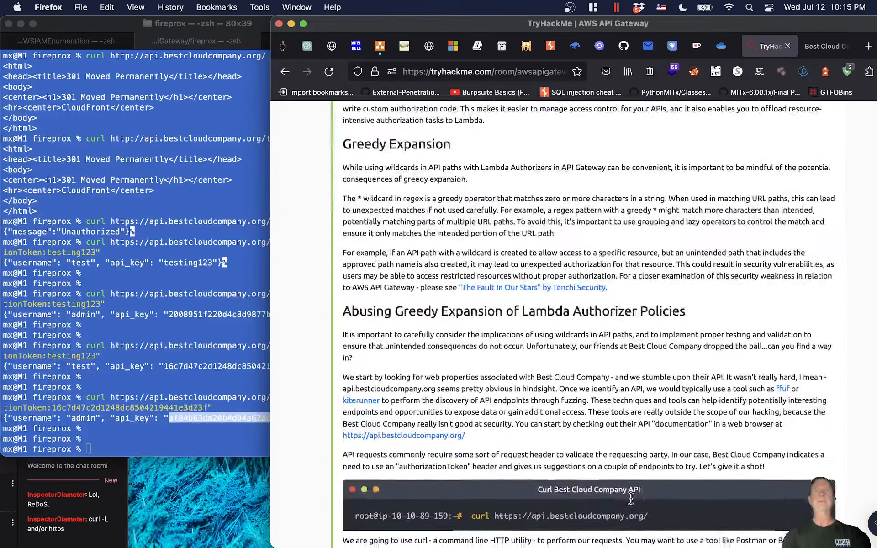